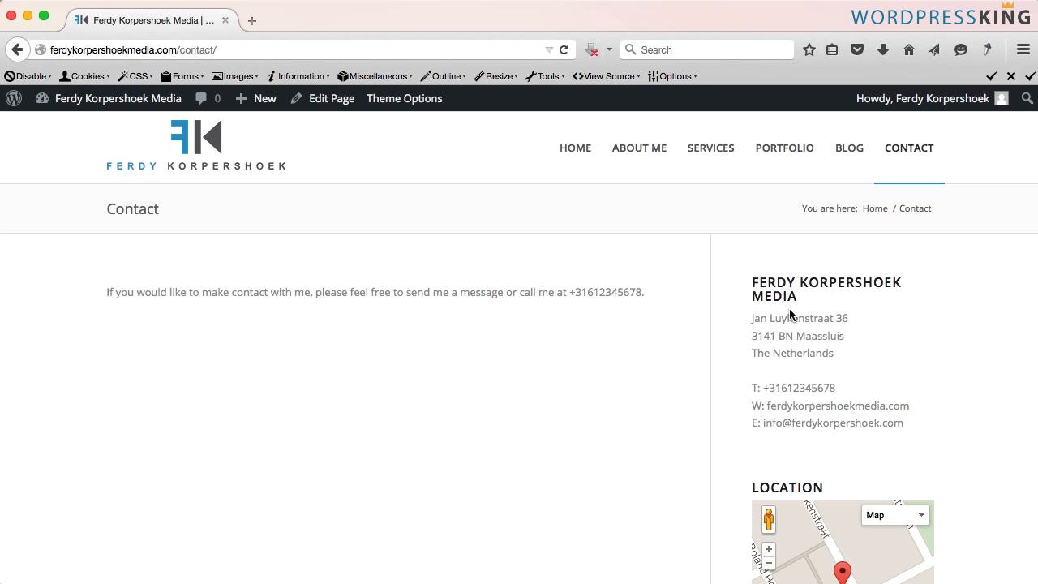
{"action": "mouse_move", "coordinate": [941, 431]}
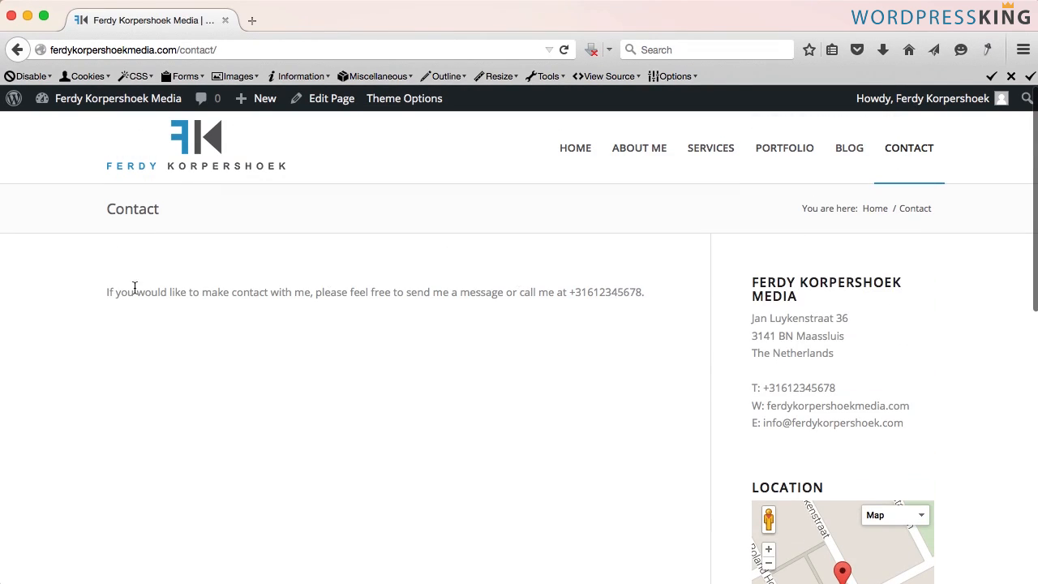
{"action": "mouse_move", "coordinate": [407, 292]}
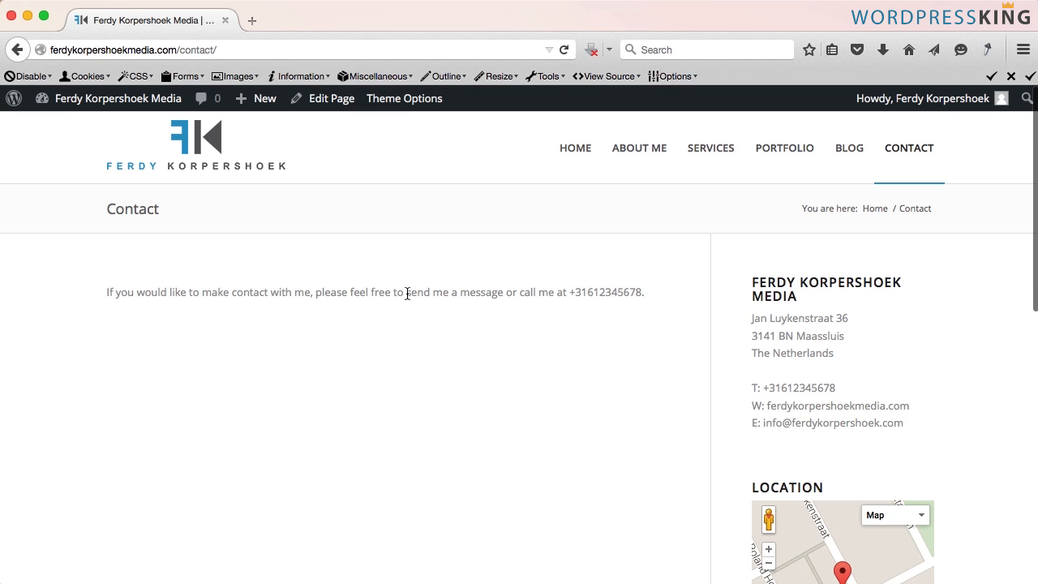
{"action": "mouse_move", "coordinate": [587, 292]}
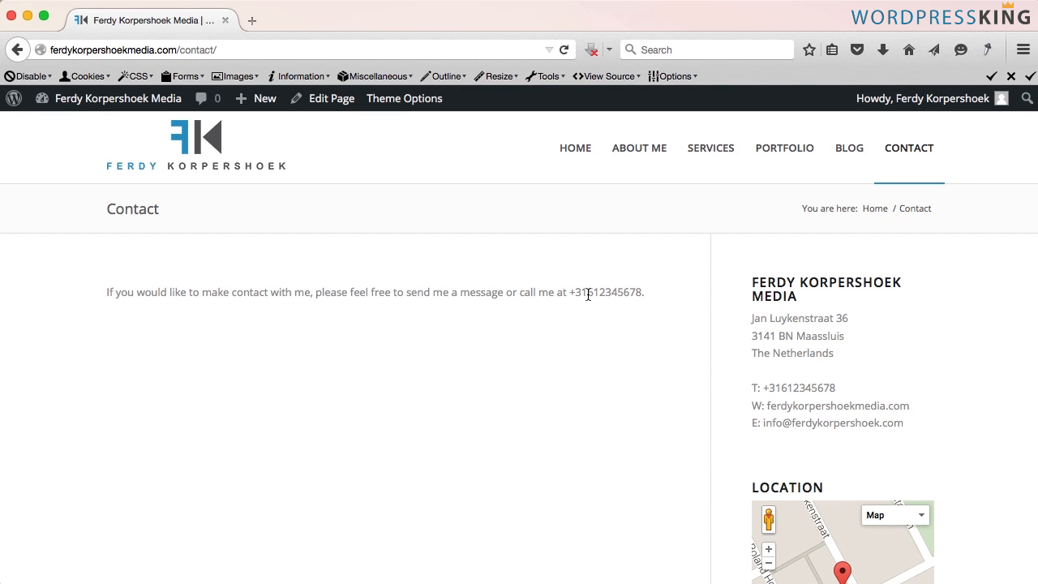
Step: Reach the Add Plugins page from the Dashboard's Plugins list
{"action": "scroll", "scroll_direction": "down", "scroll_amount": 3}
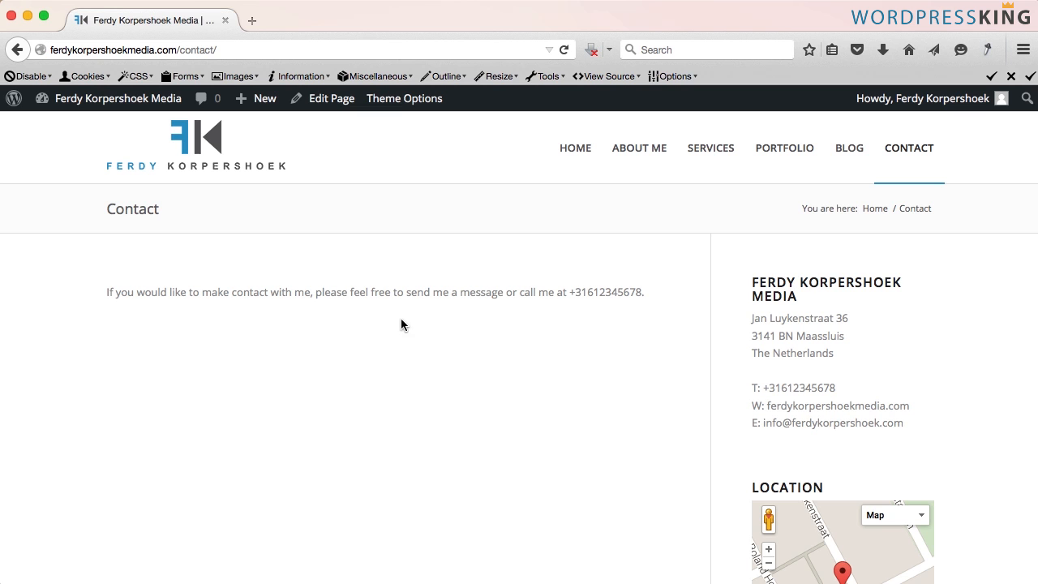
{"action": "mouse_move", "coordinate": [136, 185]}
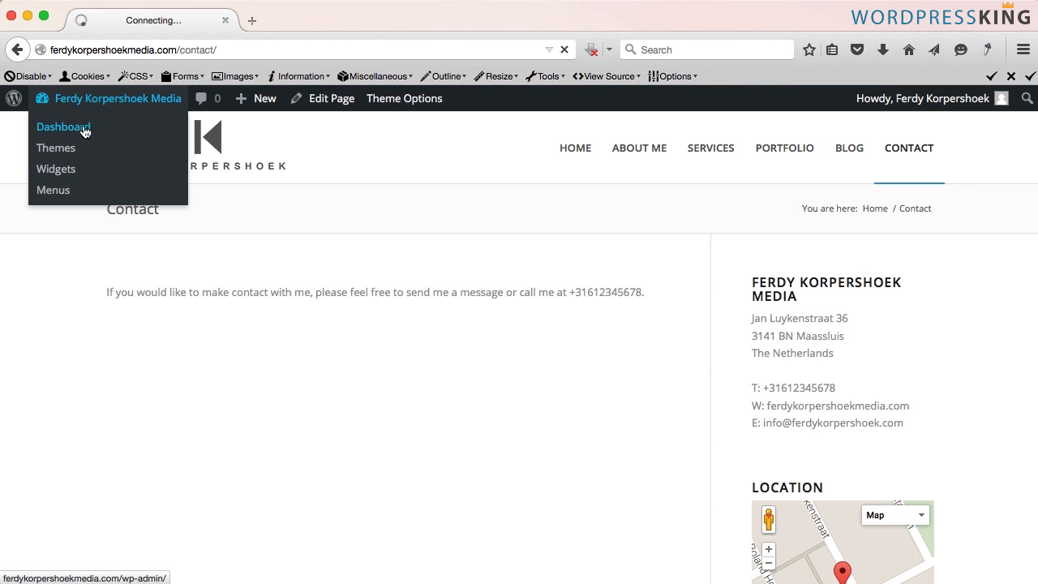
{"action": "left_click", "coordinate": [64, 126]}
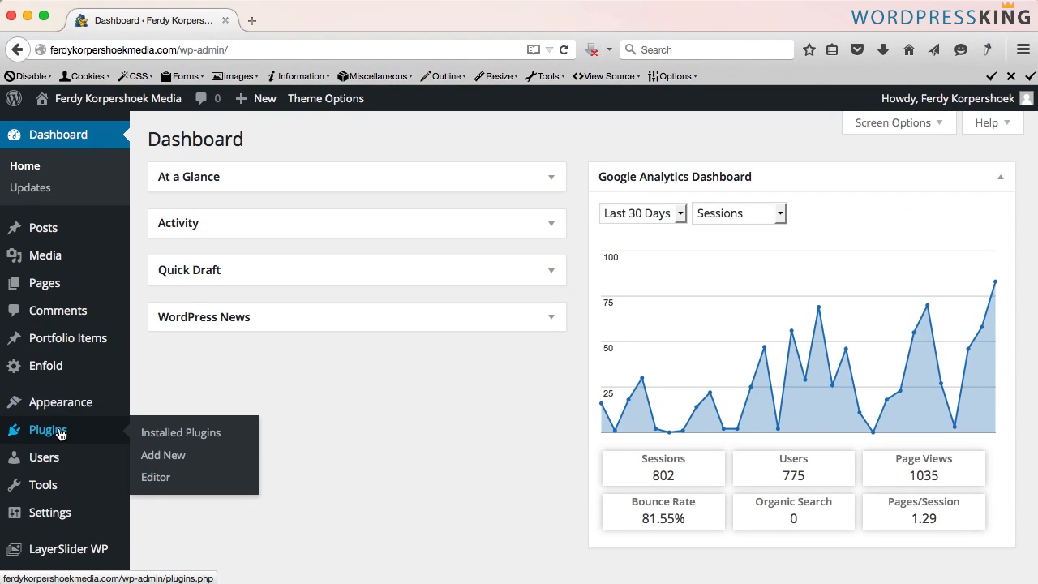
{"action": "left_click", "coordinate": [181, 431]}
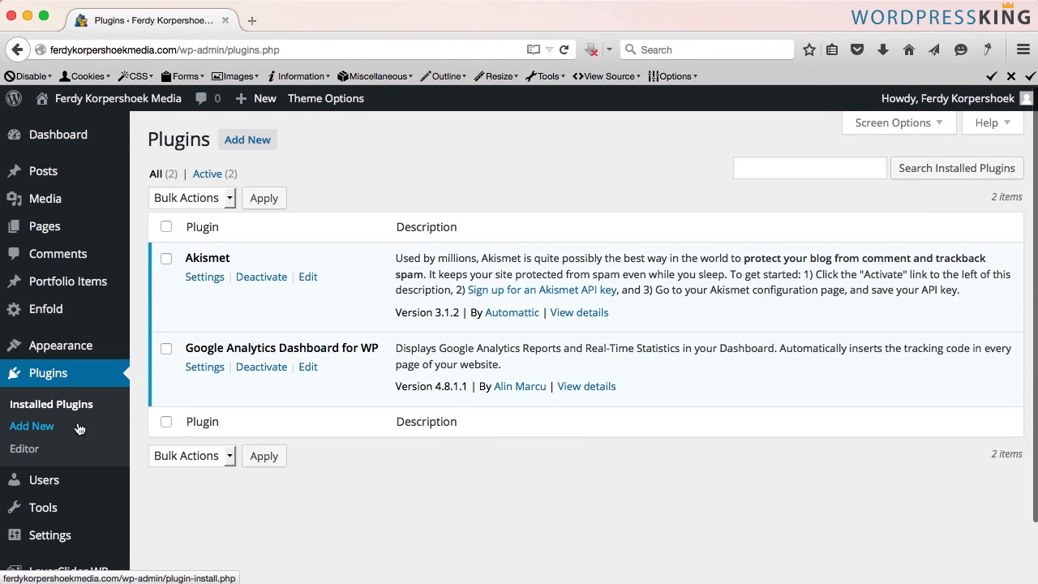
{"action": "left_click", "coordinate": [247, 140]}
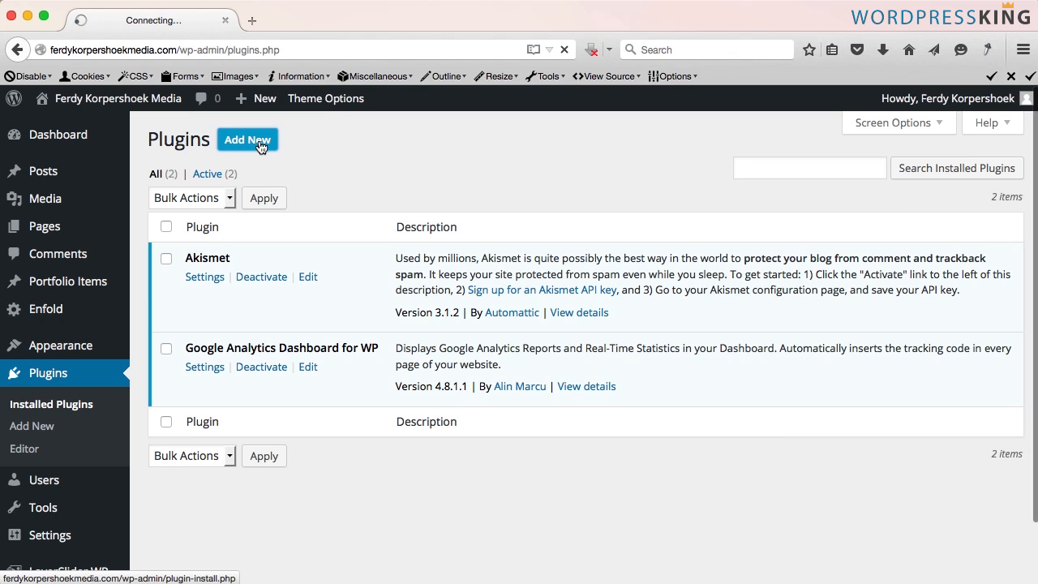
{"action": "left_click", "coordinate": [247, 140]}
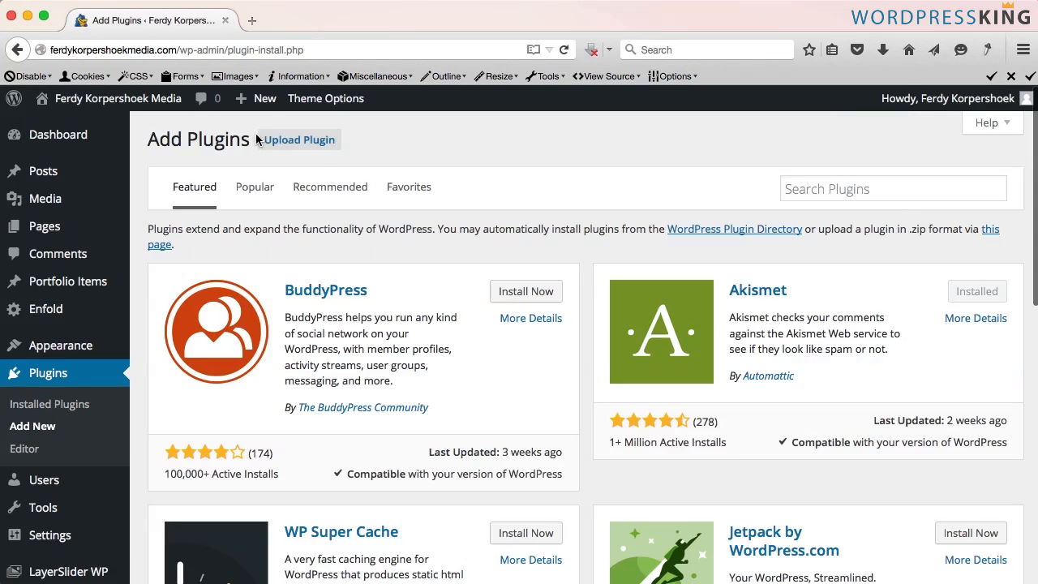
Step: Find Contact Form 7 in the plugin search, install it and activate it
{"action": "left_click", "coordinate": [892, 188]}
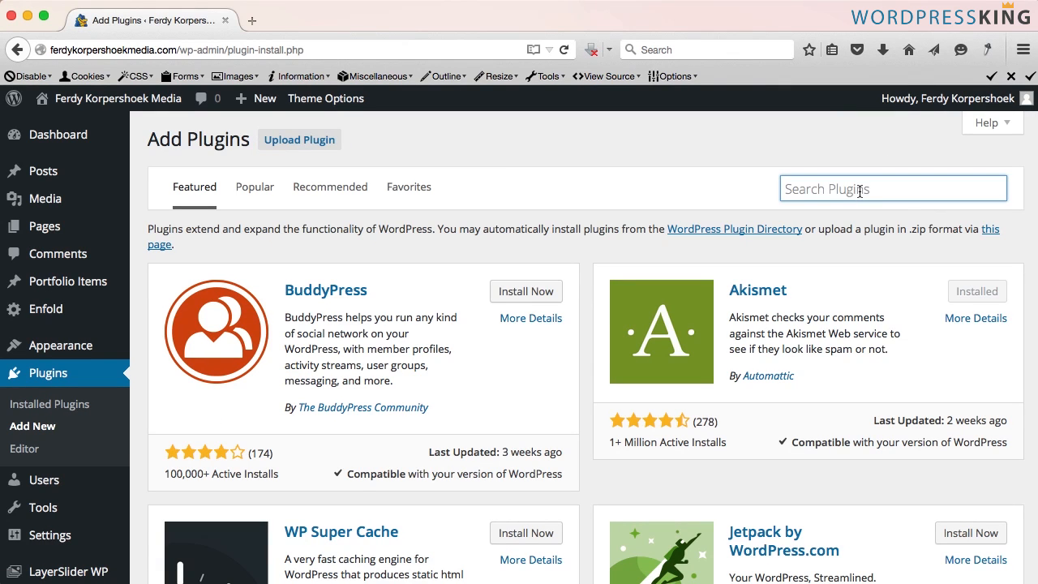
{"action": "type", "text": "Contac"}
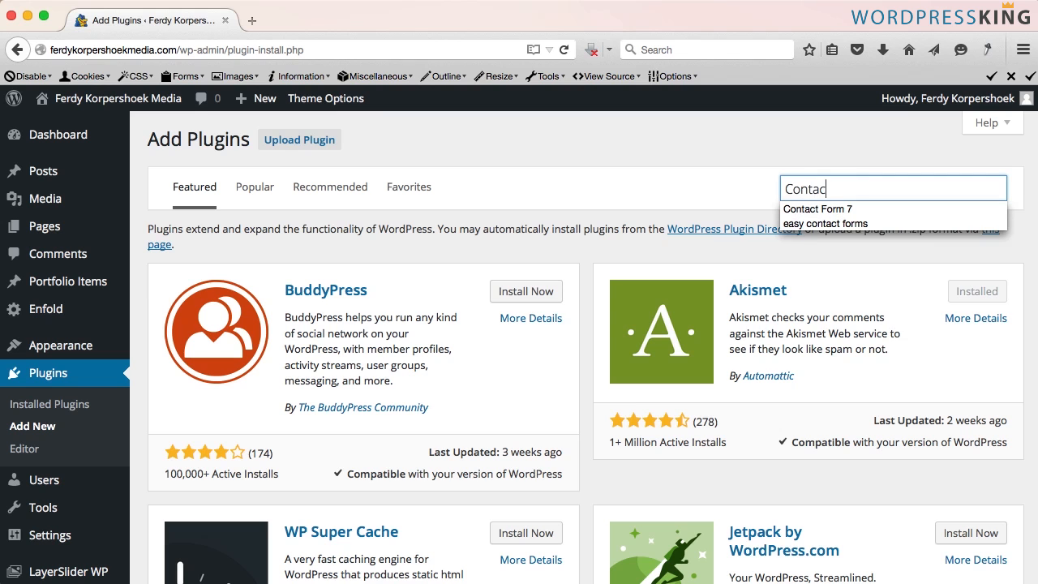
{"action": "left_click", "coordinate": [818, 208]}
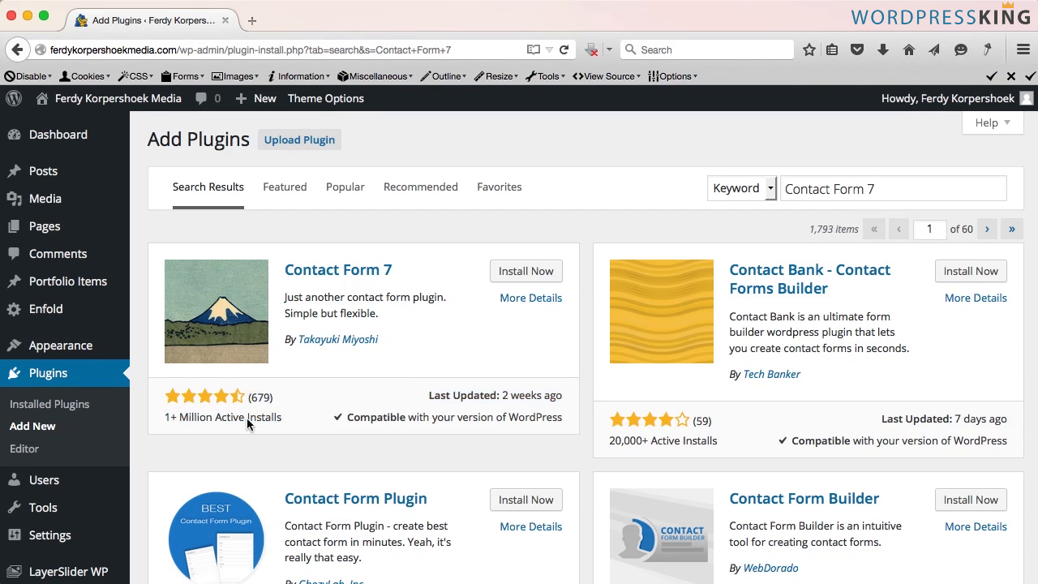
{"action": "left_click", "coordinate": [526, 271]}
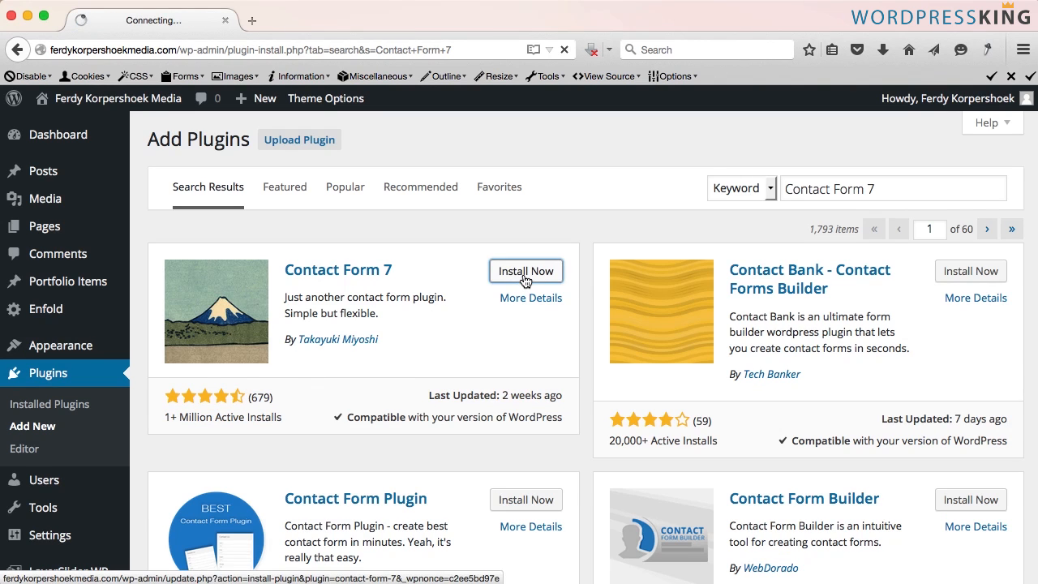
{"action": "left_click", "coordinate": [525, 270]}
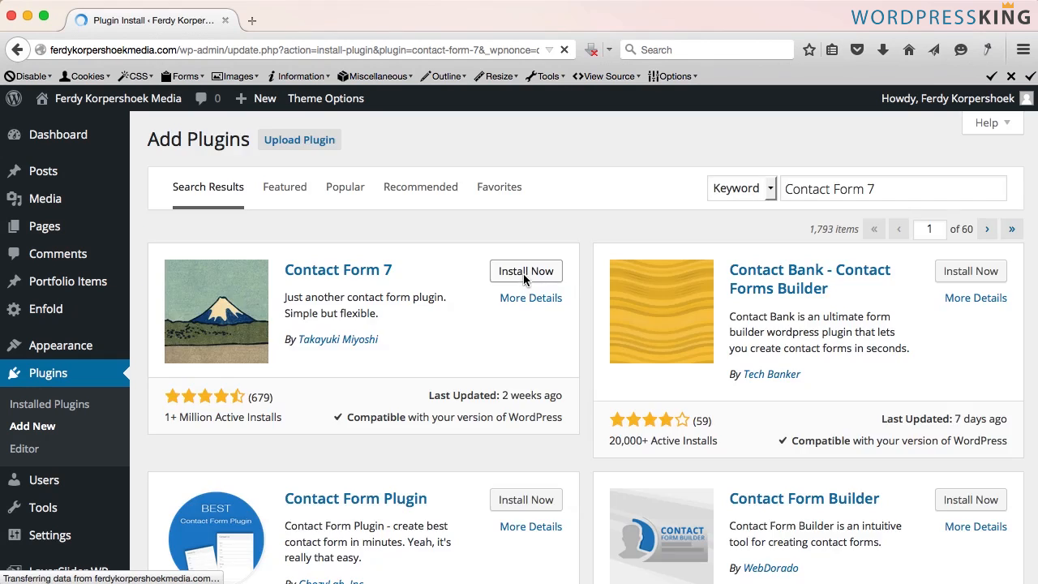
{"action": "left_click", "coordinate": [525, 271]}
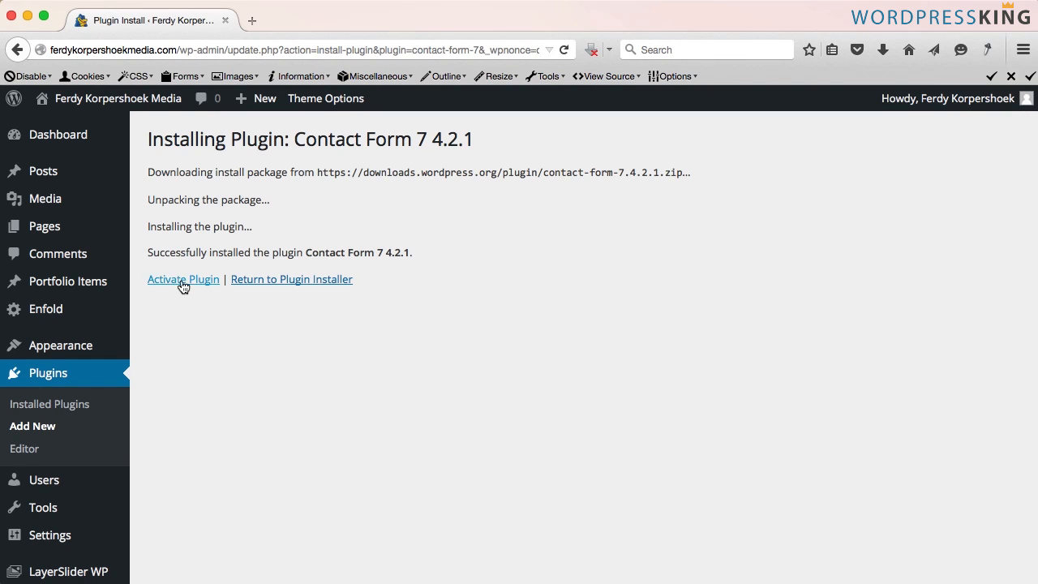
{"action": "left_click", "coordinate": [184, 280]}
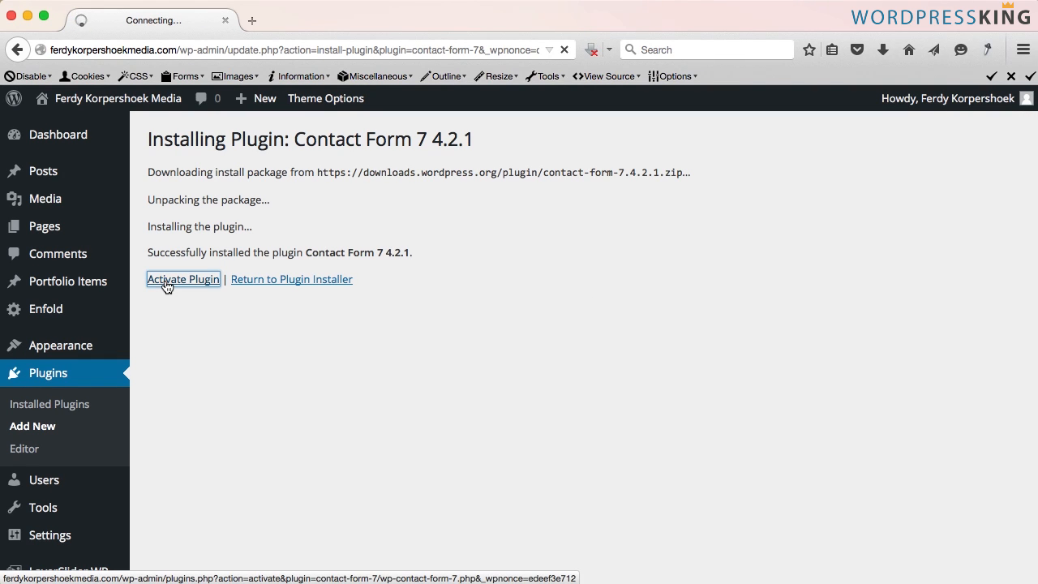
{"action": "left_click", "coordinate": [184, 279]}
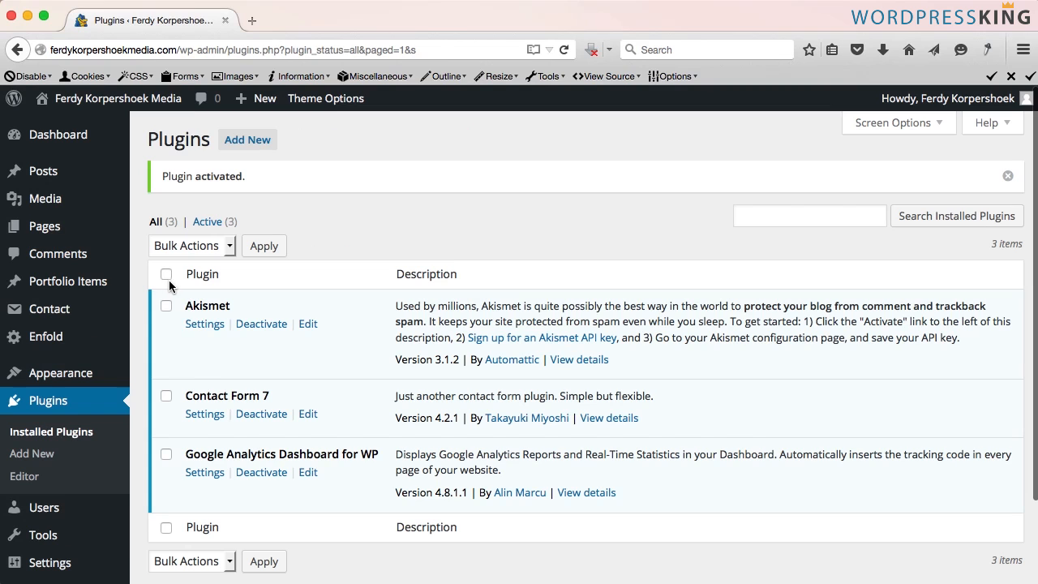
{"action": "mouse_move", "coordinate": [49, 309]}
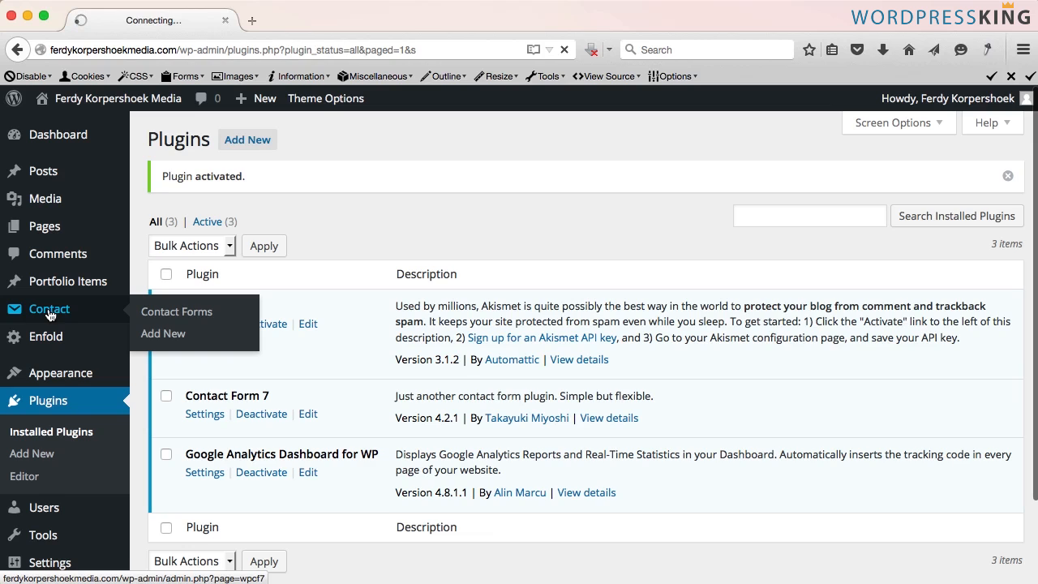
Step: Select the Contact form 1 shortcode in the Contact Forms list
{"action": "left_click", "coordinate": [175, 311]}
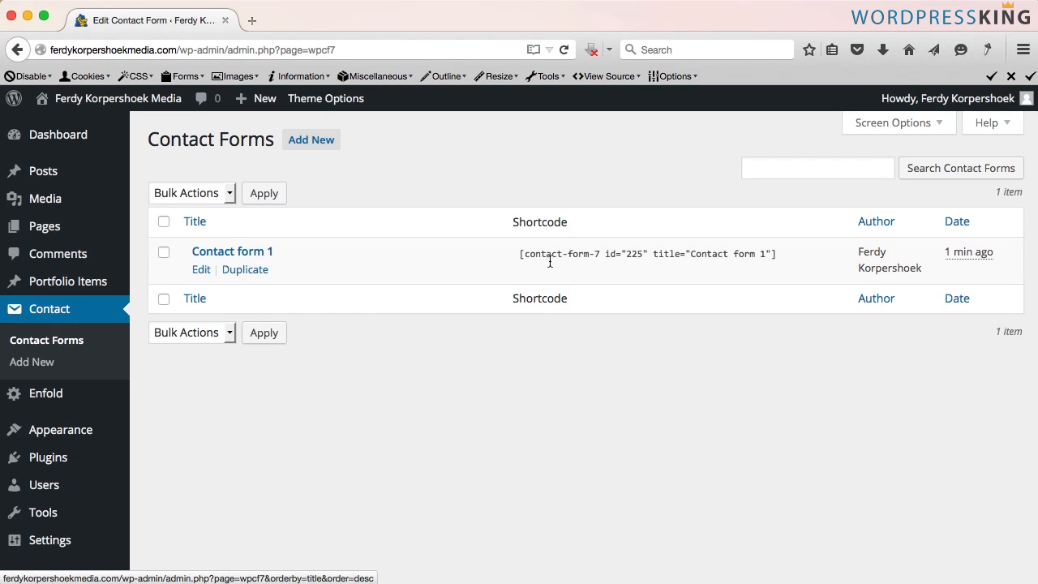
{"action": "double_click", "coordinate": [541, 253]}
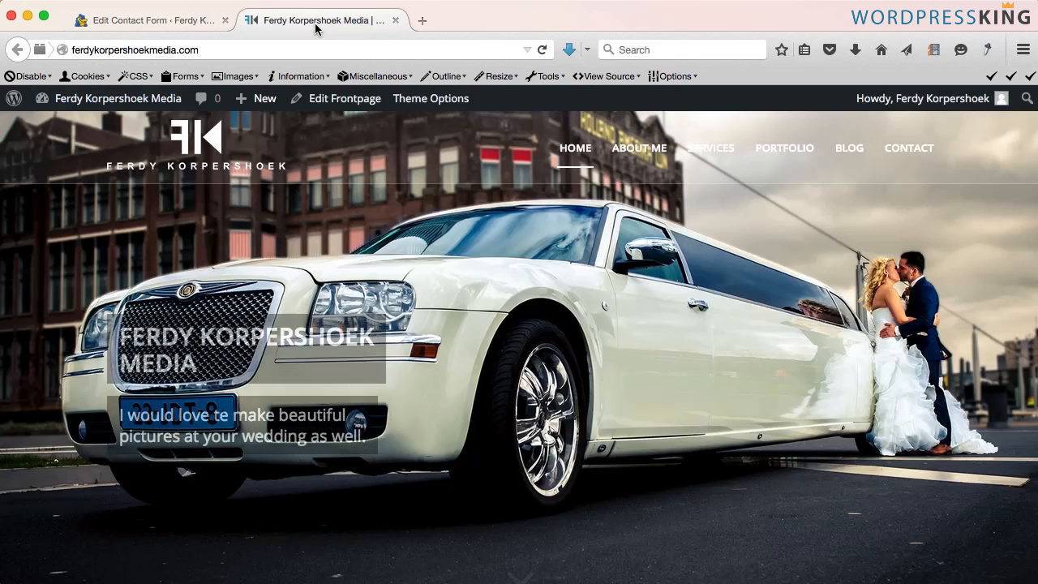
Step: Insert the [contact-form-7 id="225"] shortcode into the Contact page, update it and view it live
{"action": "left_click", "coordinate": [908, 148]}
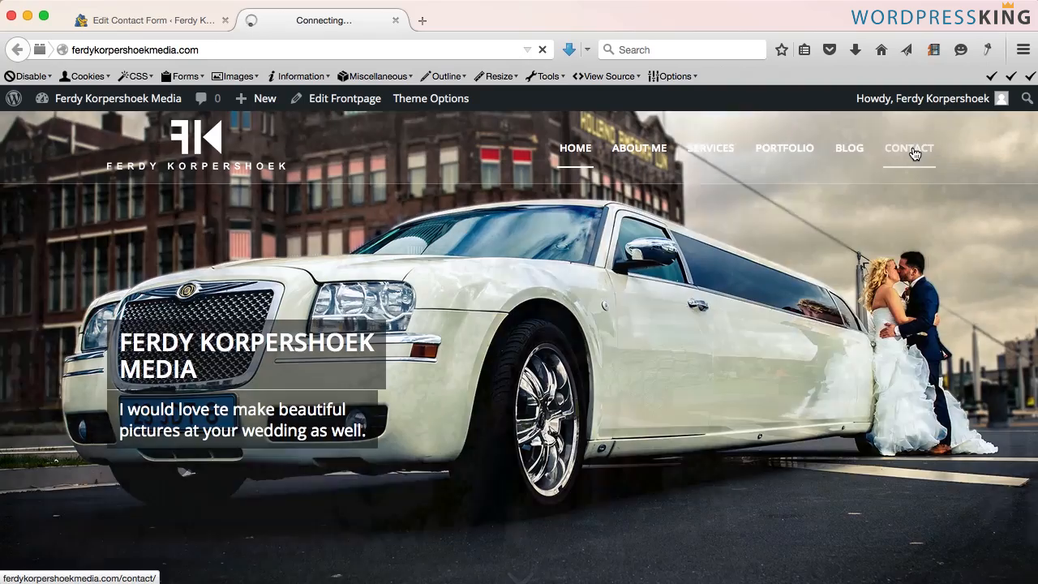
{"action": "left_click", "coordinate": [908, 148]}
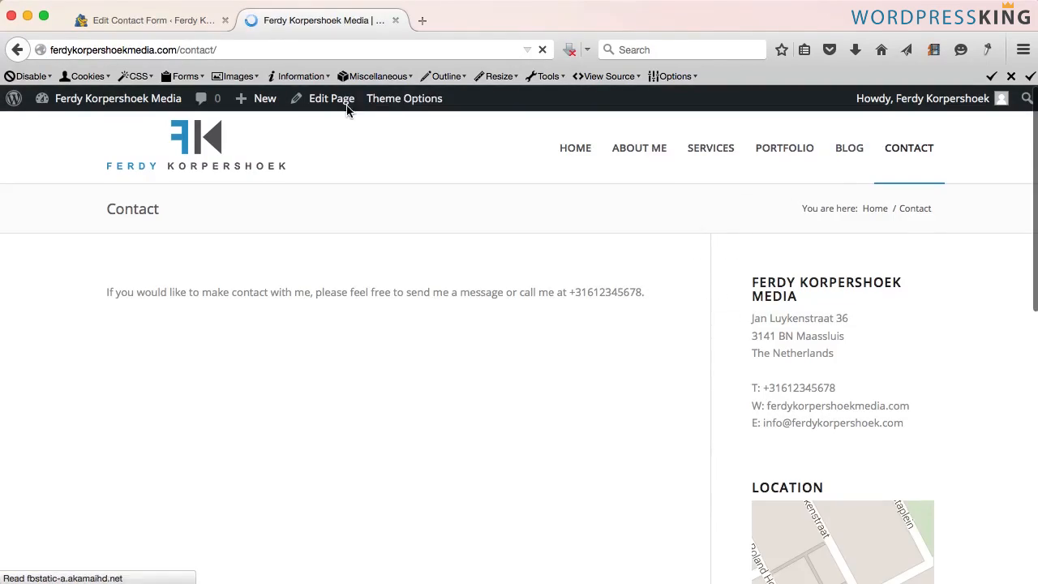
{"action": "left_click", "coordinate": [331, 99]}
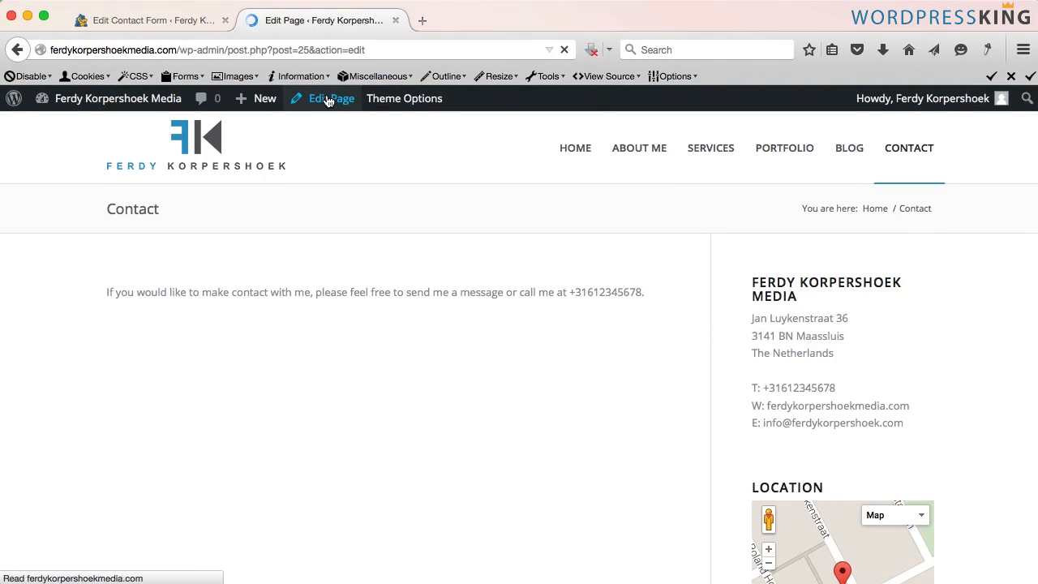
{"action": "left_click", "coordinate": [331, 99]}
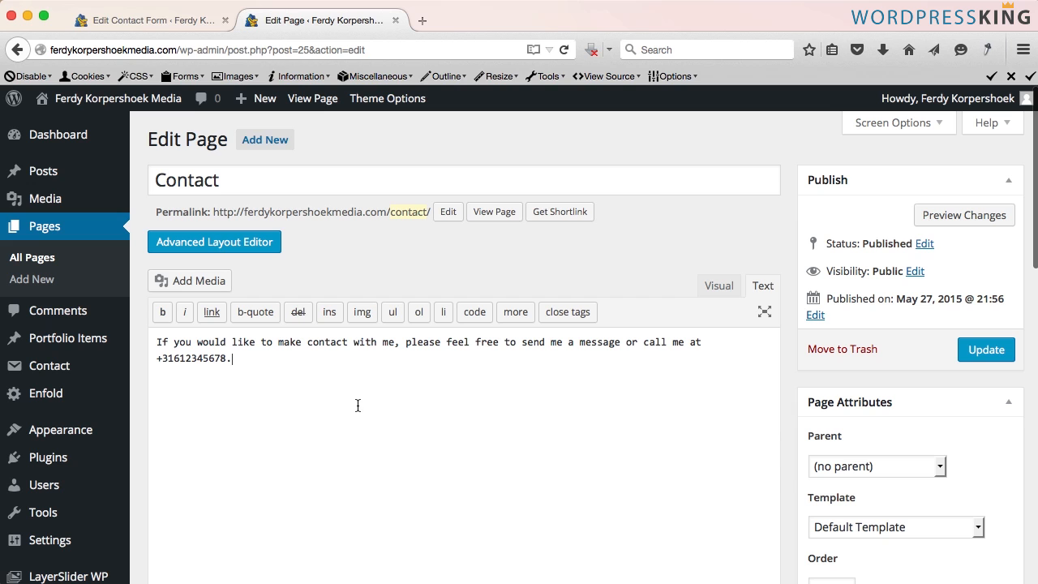
{"action": "type", "text": "[contact-form-7 id=\"225\" title=\"Contact form 1\"]"}
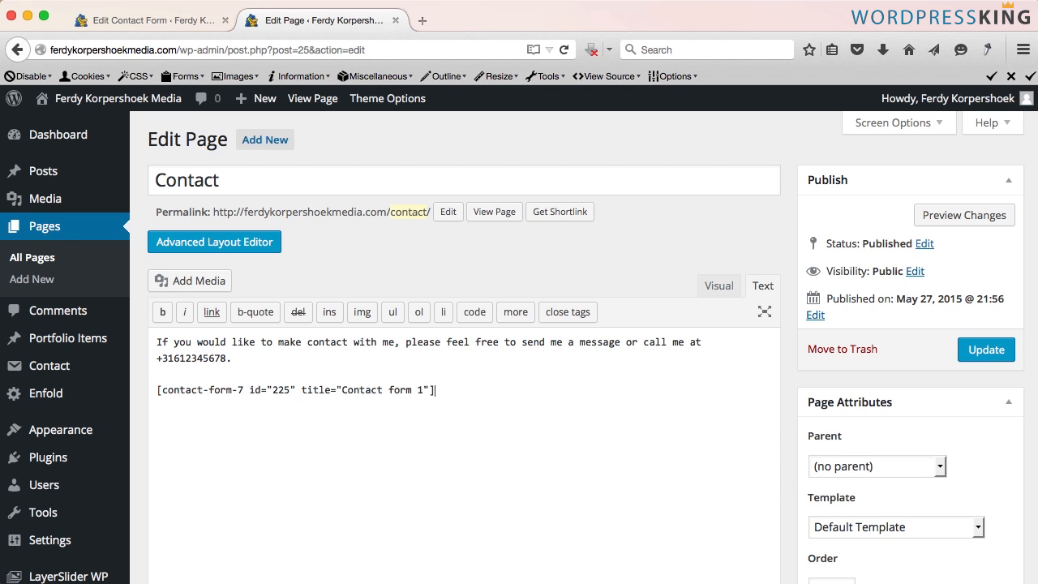
{"action": "left_click", "coordinate": [986, 350]}
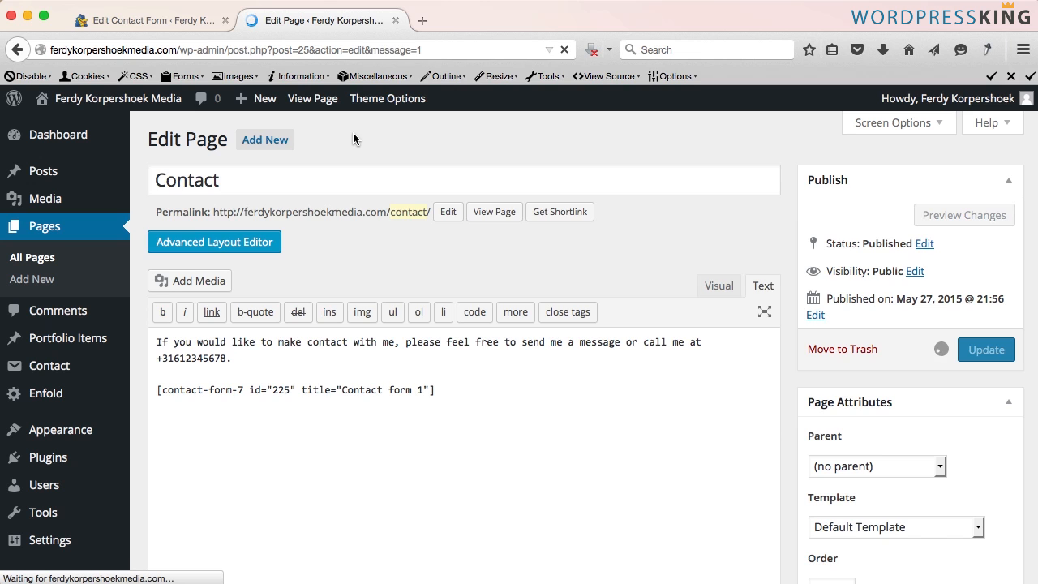
{"action": "left_click", "coordinate": [986, 349]}
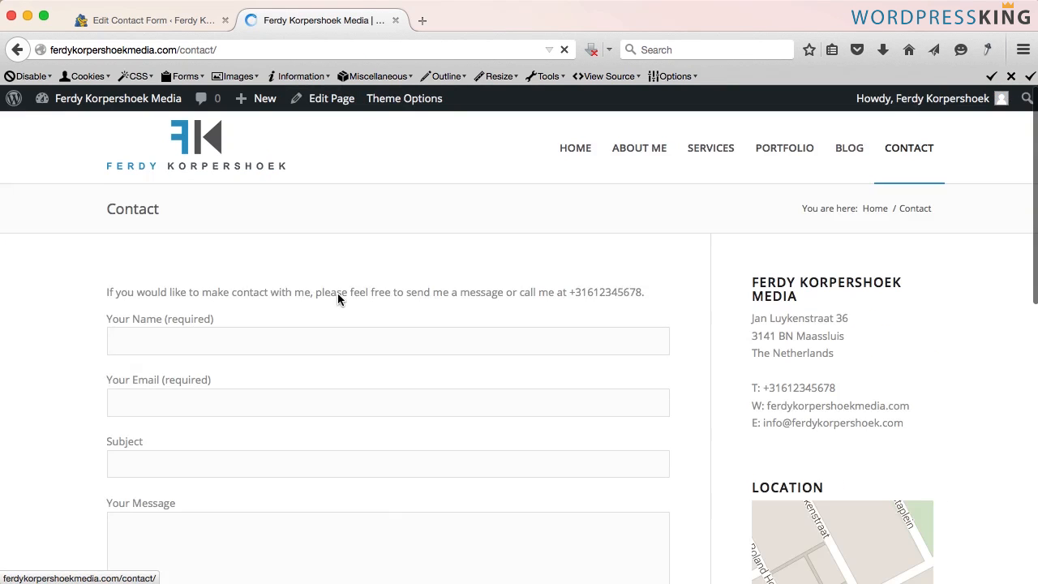
{"action": "scroll", "scroll_direction": "down", "scroll_amount": 3}
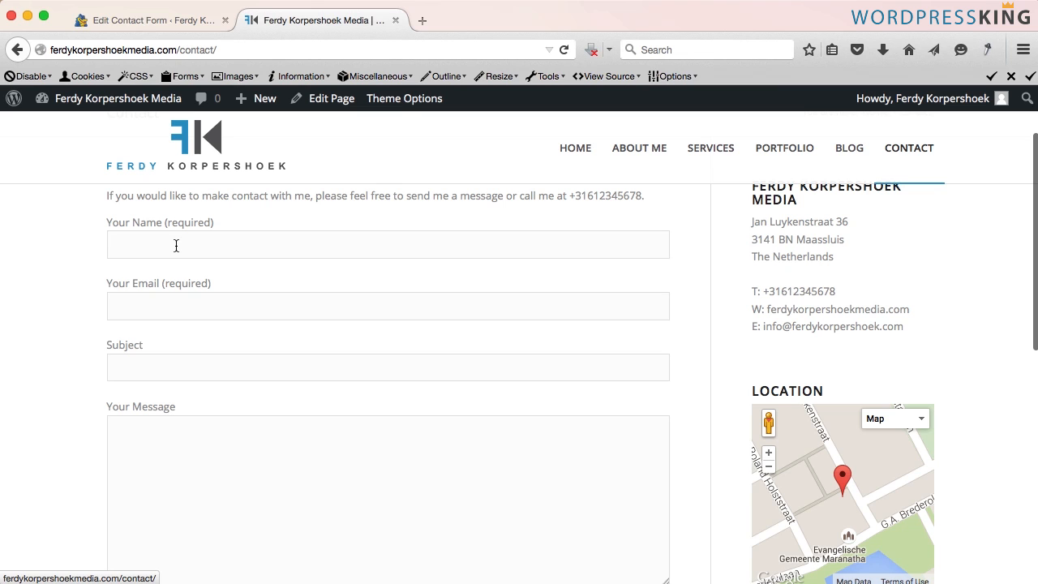
{"action": "type", "text": "Ferdy Korpershoek"}
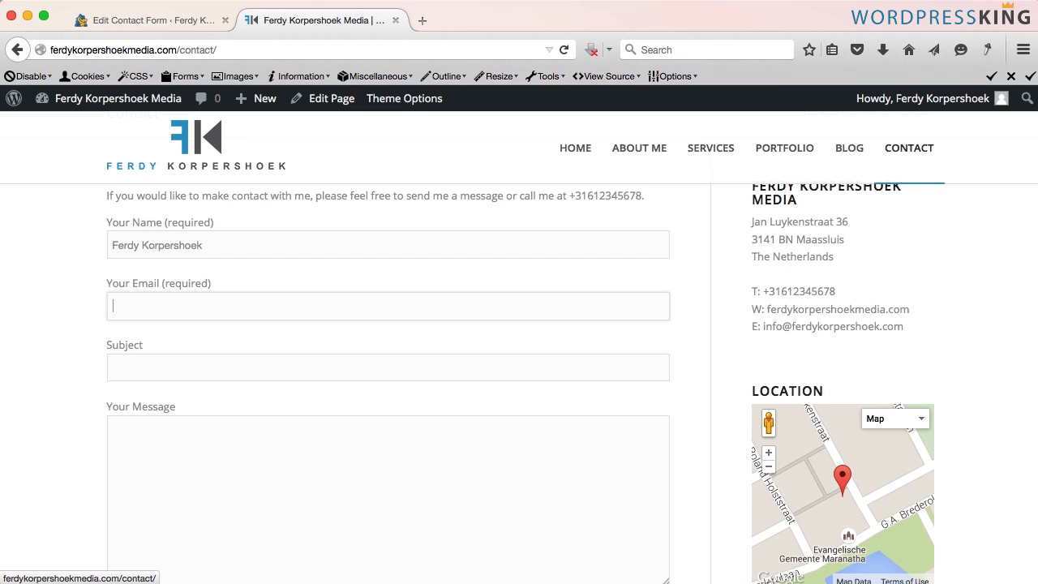
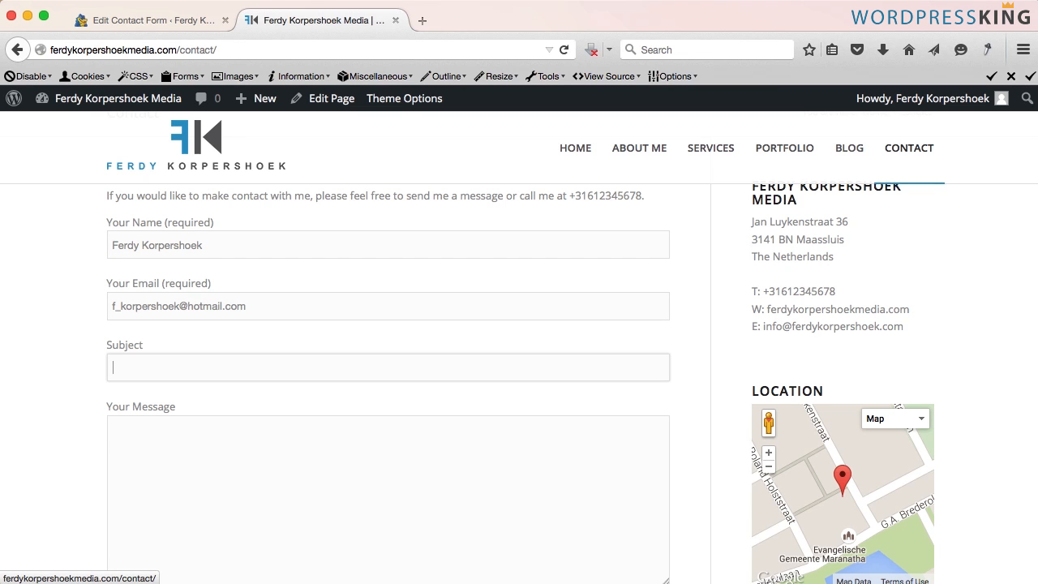
{"action": "type", "text": "Hello there"}
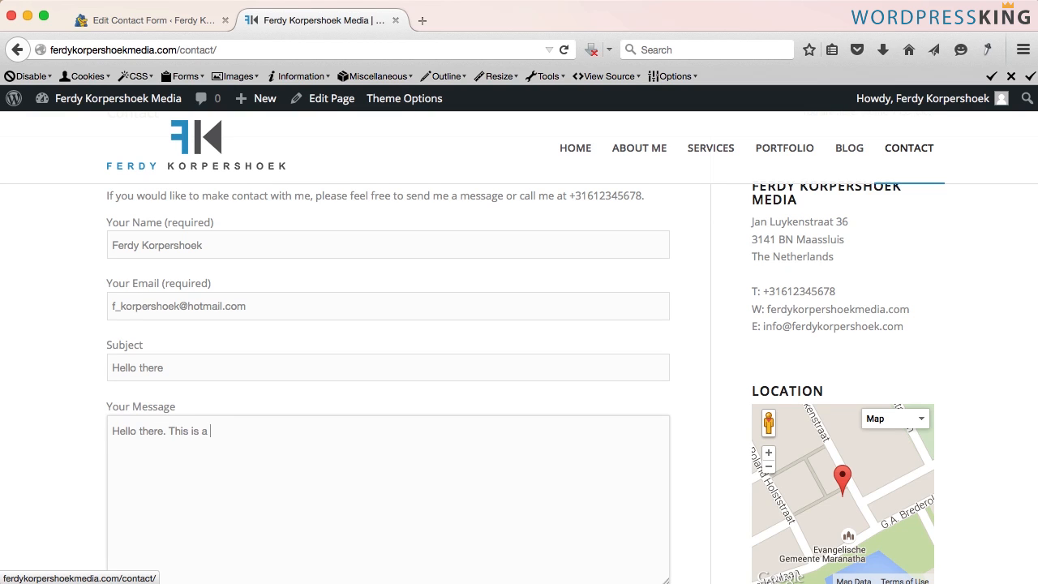
{"action": "type", "text": "message for"}
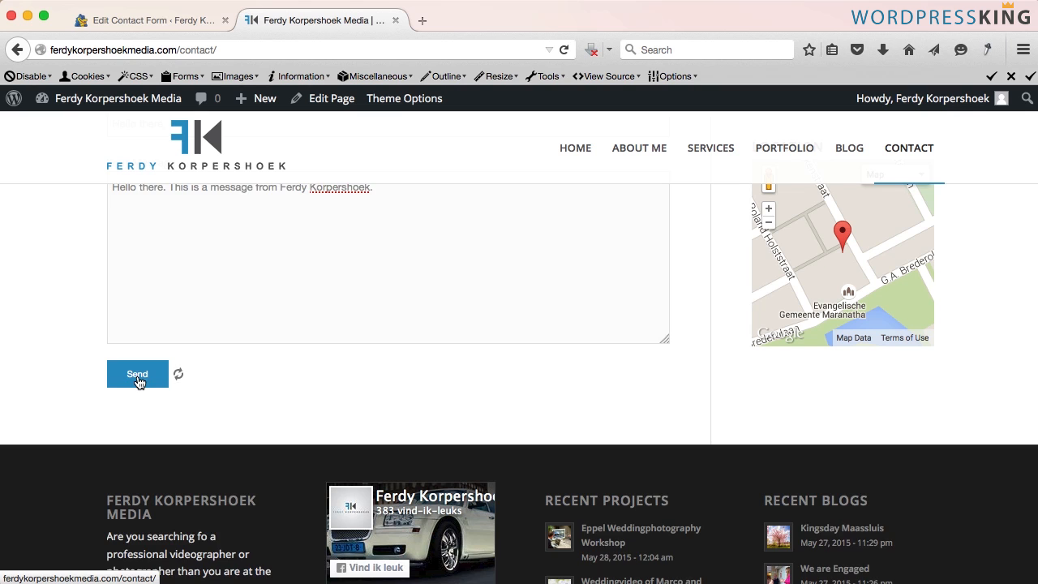
{"action": "left_click", "coordinate": [136, 373]}
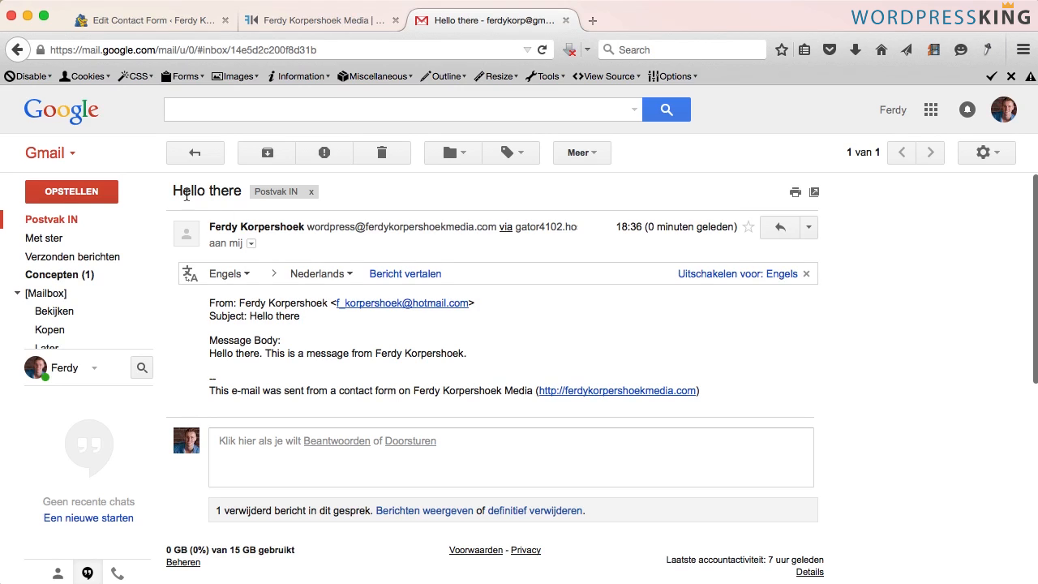
{"action": "mouse_move", "coordinate": [250, 347]}
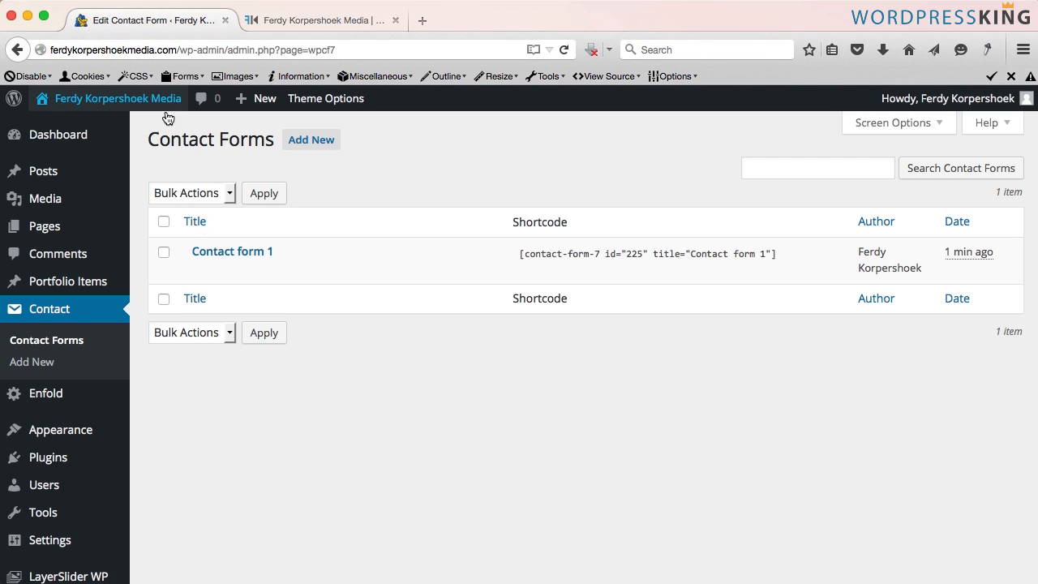
{"action": "mouse_move", "coordinate": [232, 250]}
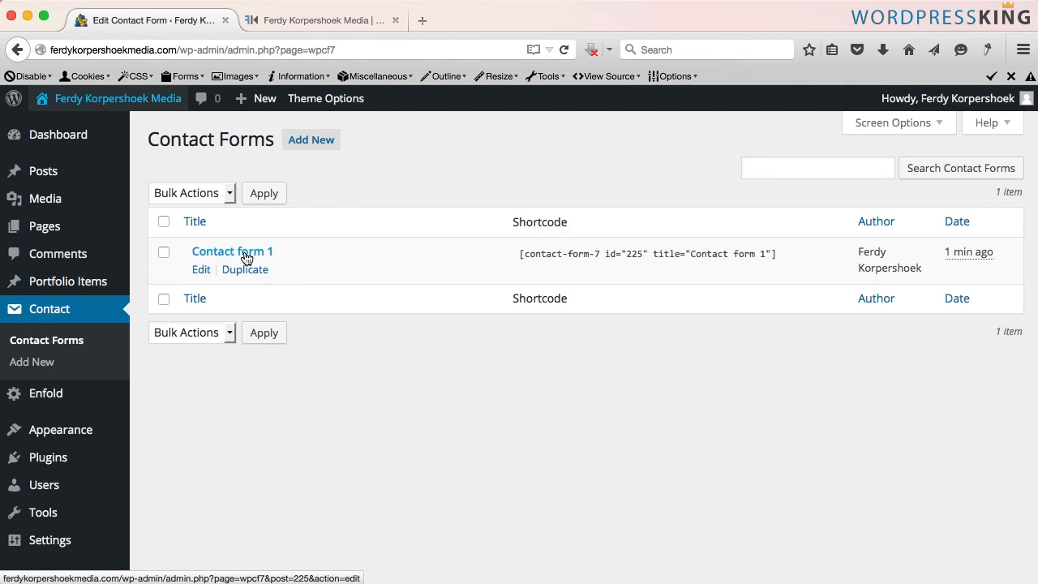
Step: Bring up Contact form 1 in the form editor, comparing it with the live Contact page
{"action": "left_click", "coordinate": [232, 250]}
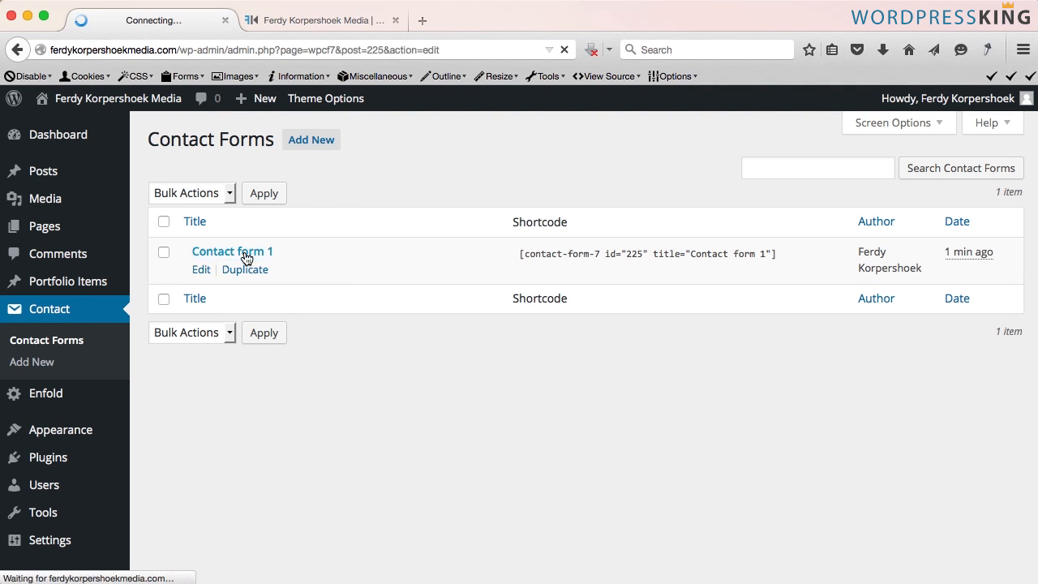
{"action": "left_click", "coordinate": [232, 250]}
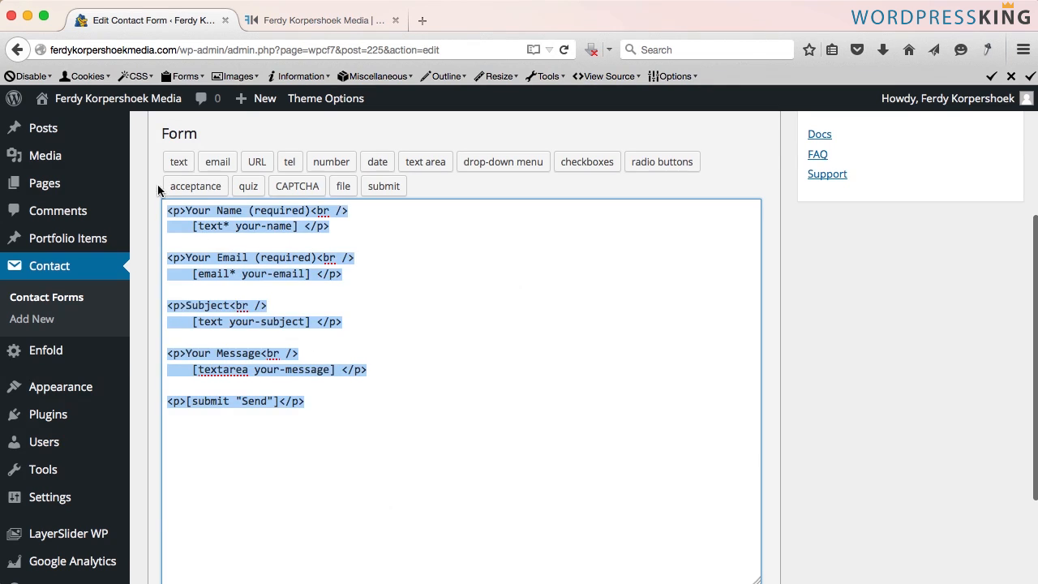
{"action": "left_click", "coordinate": [321, 20]}
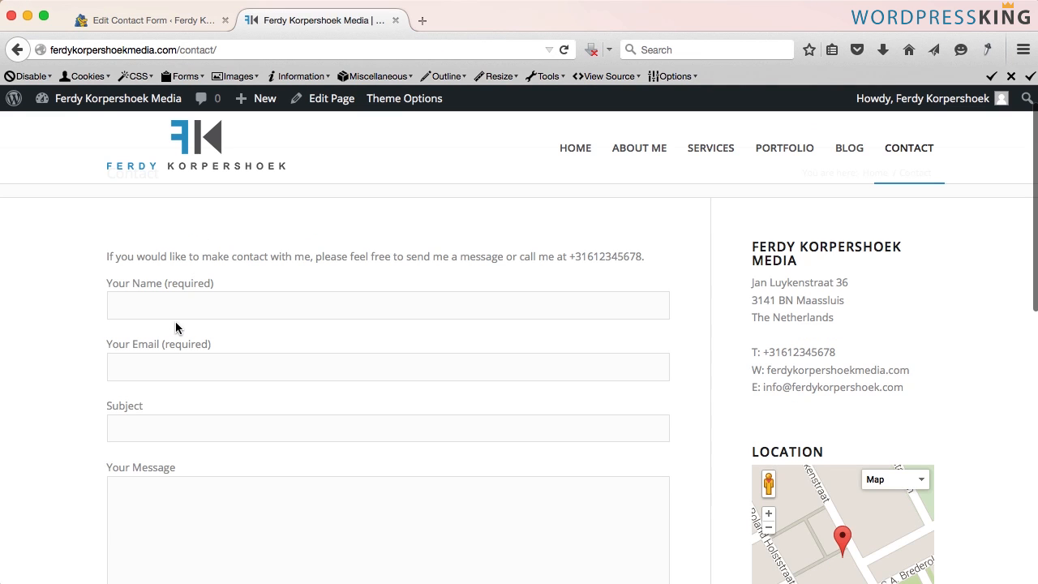
{"action": "left_click", "coordinate": [149, 20]}
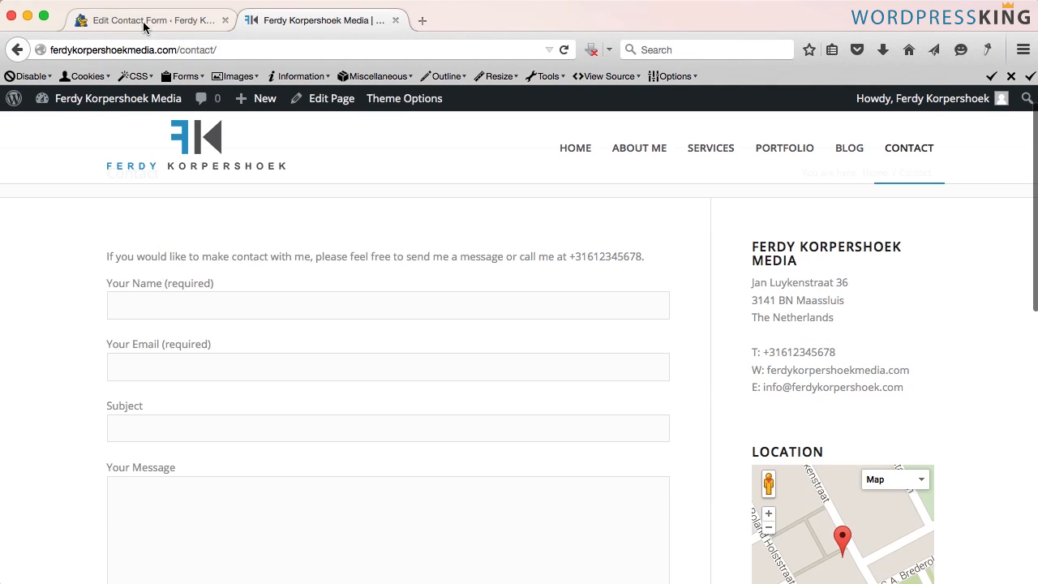
{"action": "left_click", "coordinate": [149, 20]}
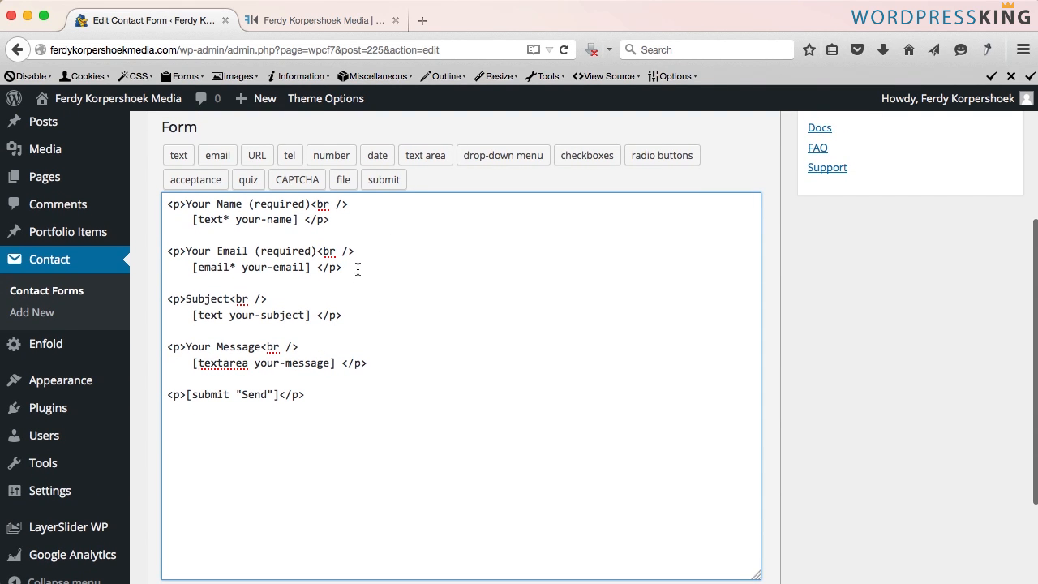
Step: Duplicate the email block as a 'Your Phonenumber' label and clear its [email*] tag
{"action": "left_click_drag", "start_coordinate": [169, 250], "coordinate": [342, 268]}
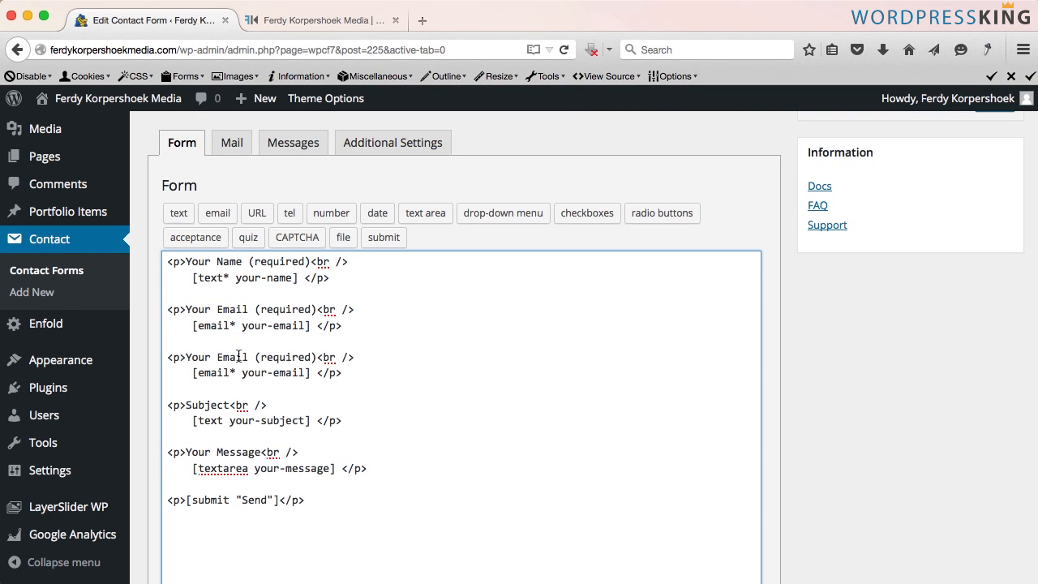
{"action": "double_click", "coordinate": [219, 357]}
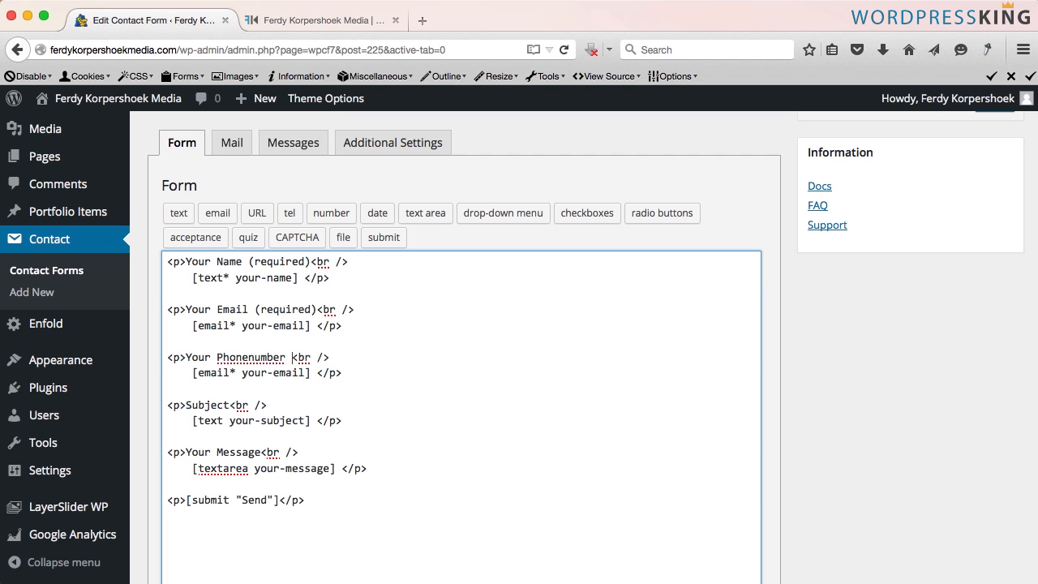
{"action": "left_click", "coordinate": [232, 324]}
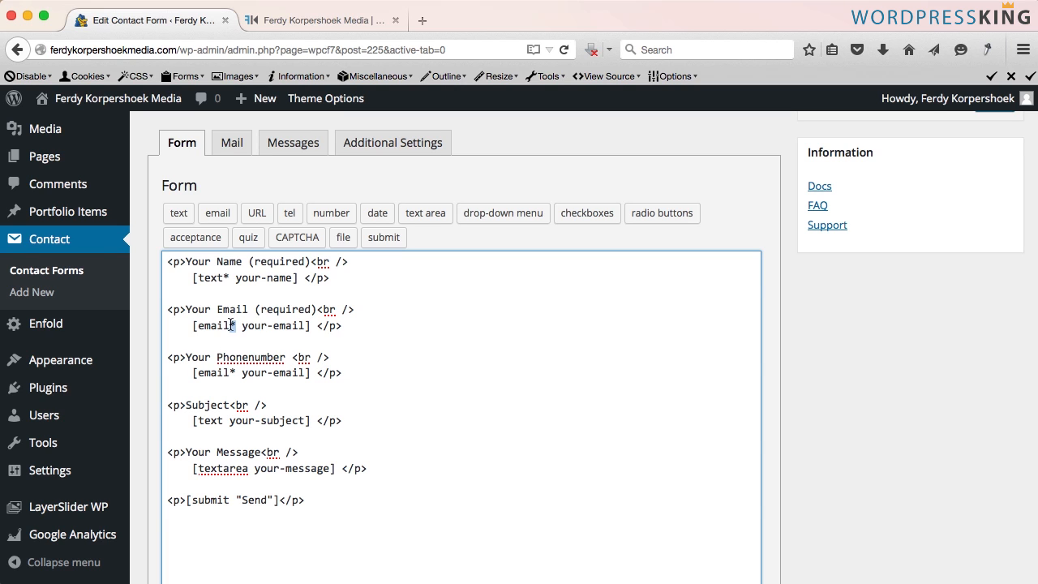
{"action": "double_click", "coordinate": [211, 324]}
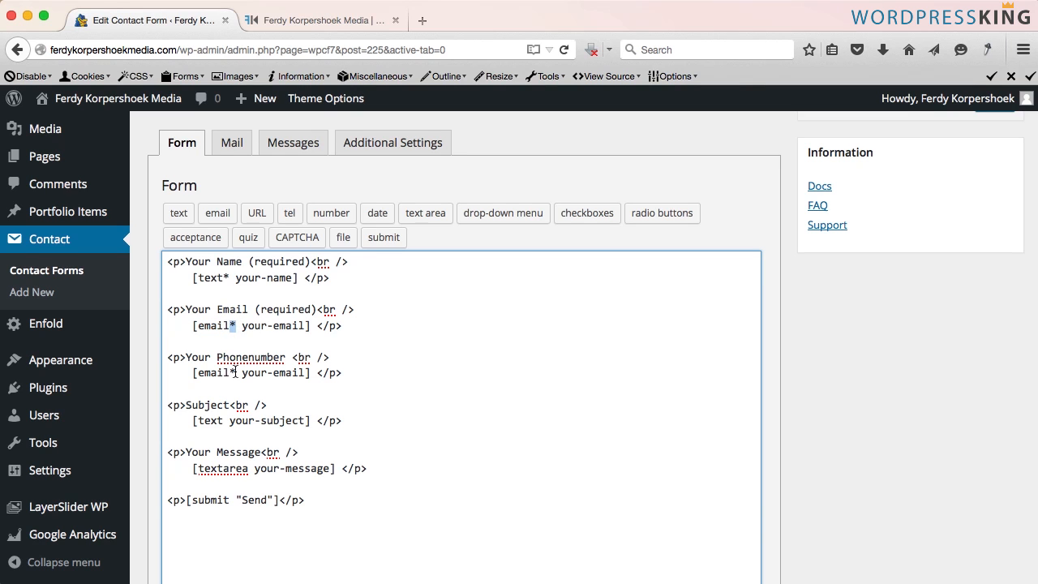
{"action": "double_click", "coordinate": [213, 372]}
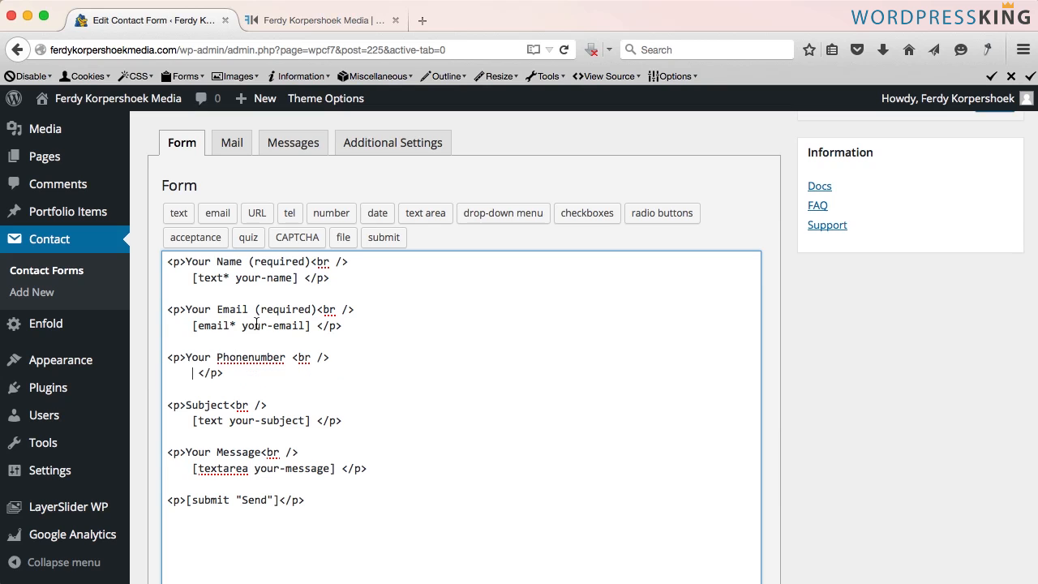
Step: Insert a tel field tag named phonenumber into the Phonenumber line
{"action": "left_click", "coordinate": [289, 213]}
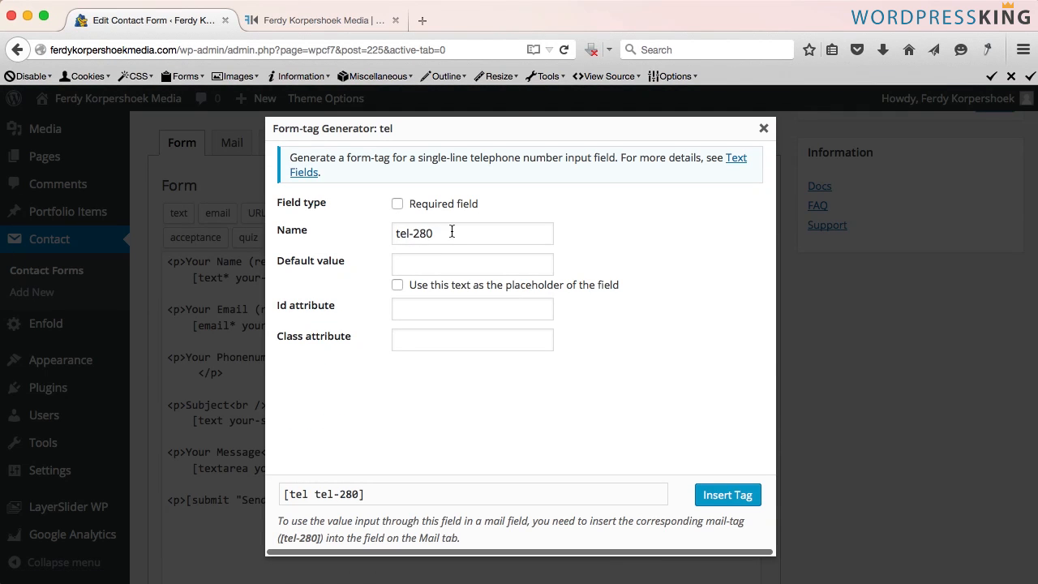
{"action": "type", "text": "phonenumber"}
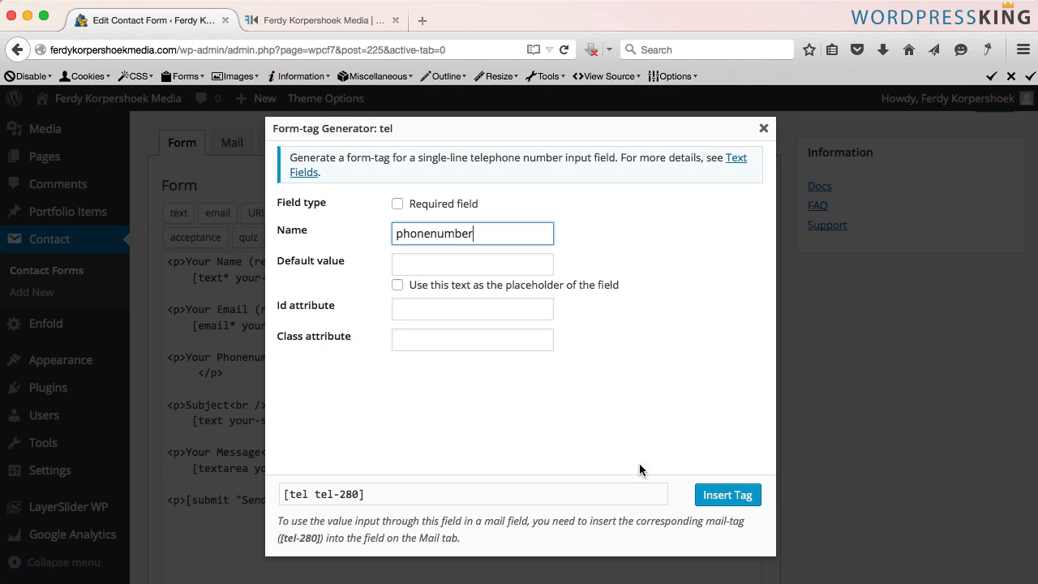
{"action": "left_click", "coordinate": [472, 263]}
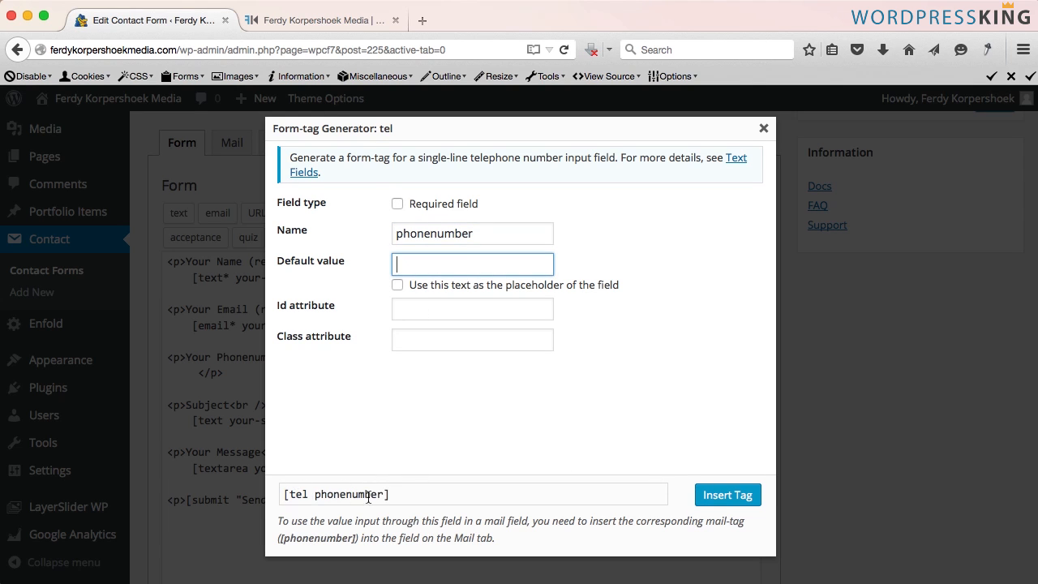
{"action": "left_click", "coordinate": [726, 493]}
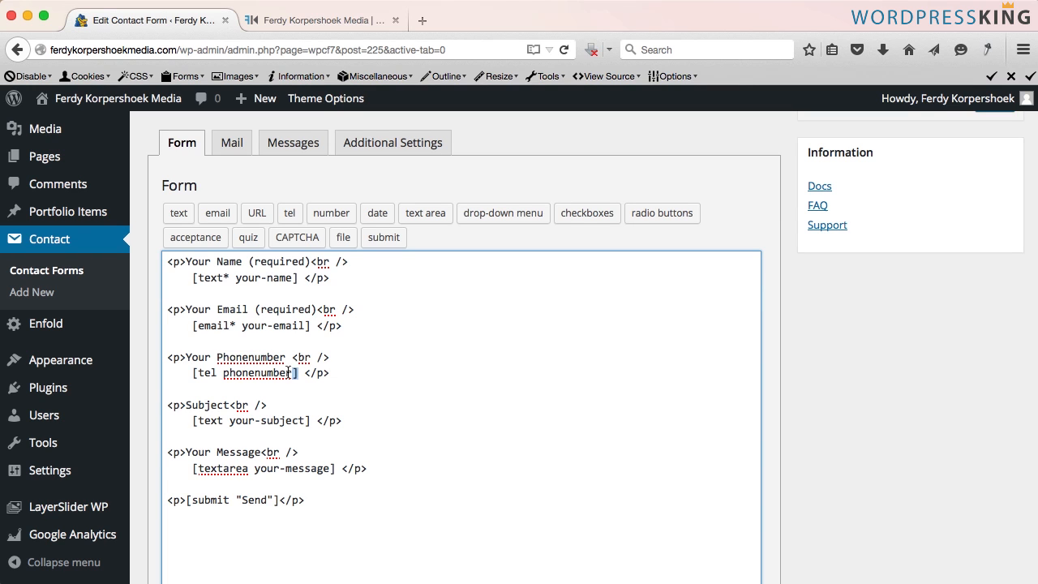
{"action": "double_click", "coordinate": [258, 372]}
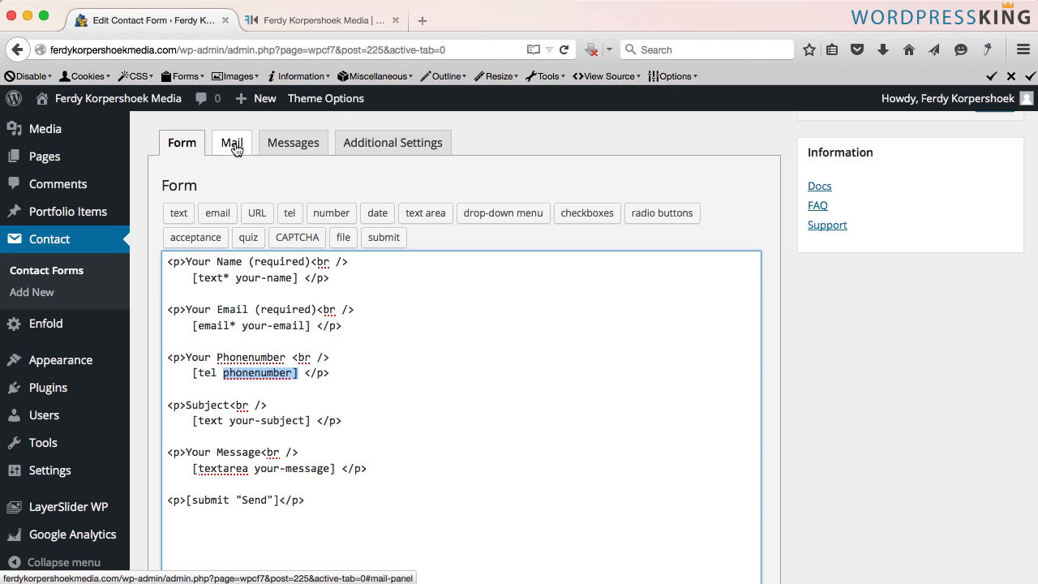
Step: Add 'Phonenumber: [phonenumber]' below the Subject line in the Mail message body
{"action": "left_click", "coordinate": [230, 143]}
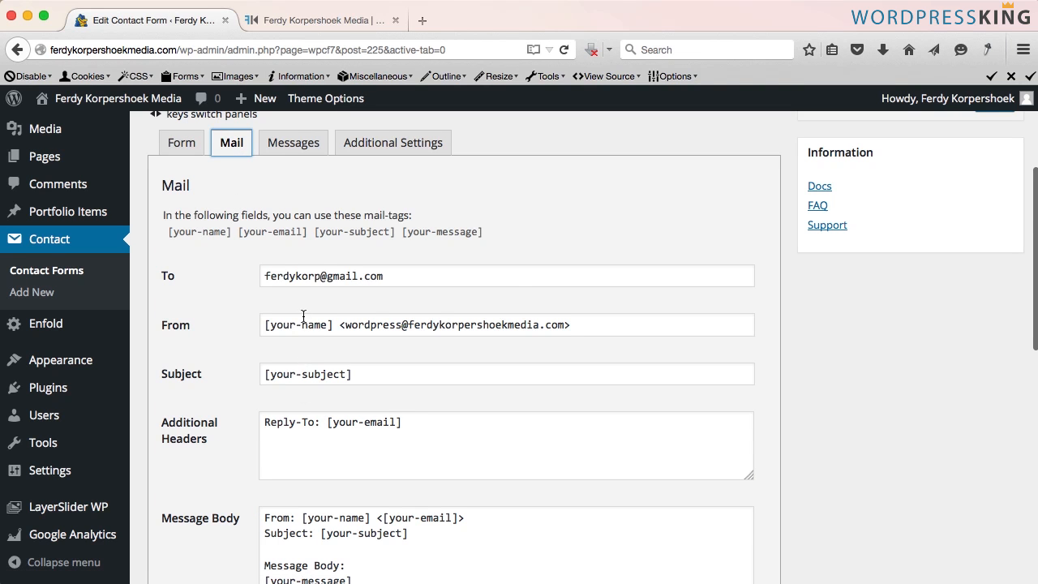
{"action": "scroll", "scroll_direction": "down", "scroll_amount": 3}
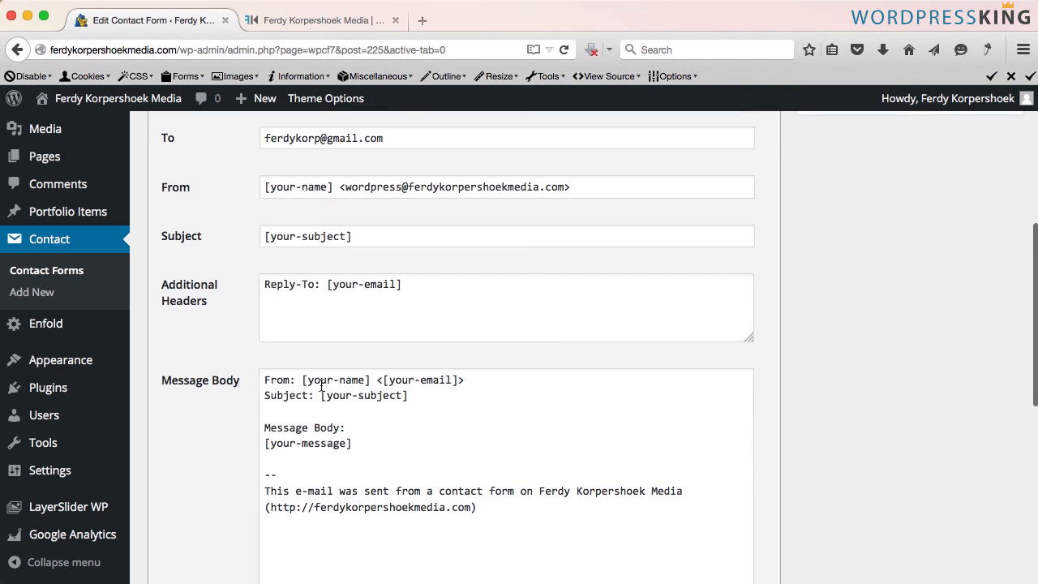
{"action": "scroll", "scroll_direction": "down", "scroll_amount": 3}
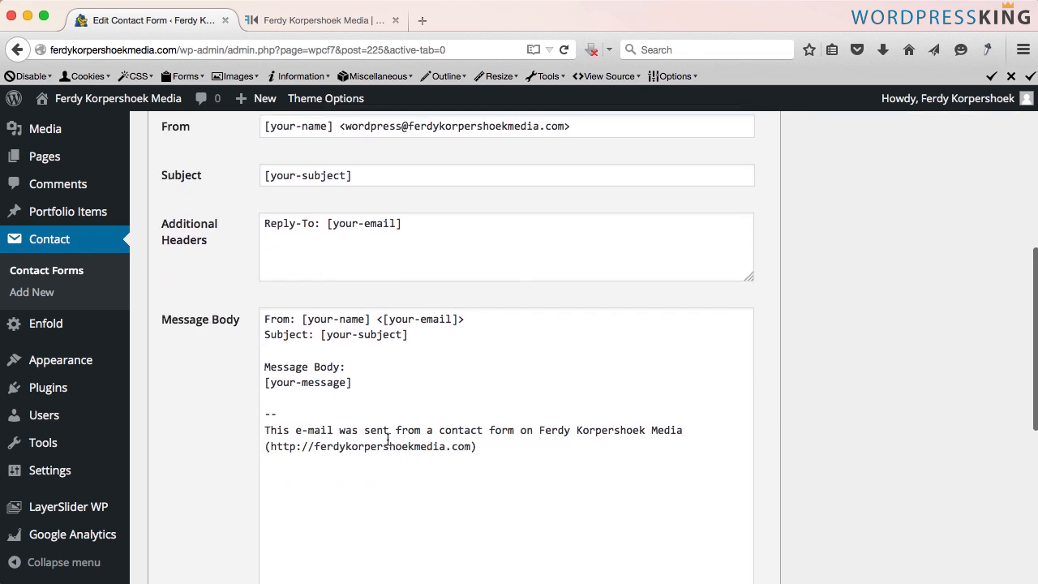
{"action": "scroll", "scroll_direction": "down", "scroll_amount": 3}
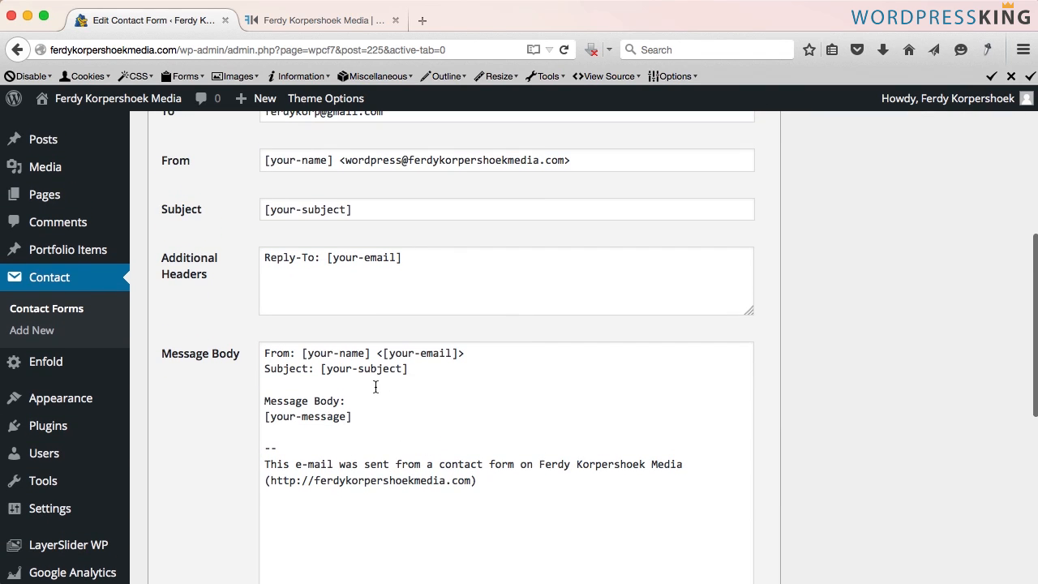
{"action": "left_click", "coordinate": [425, 368]}
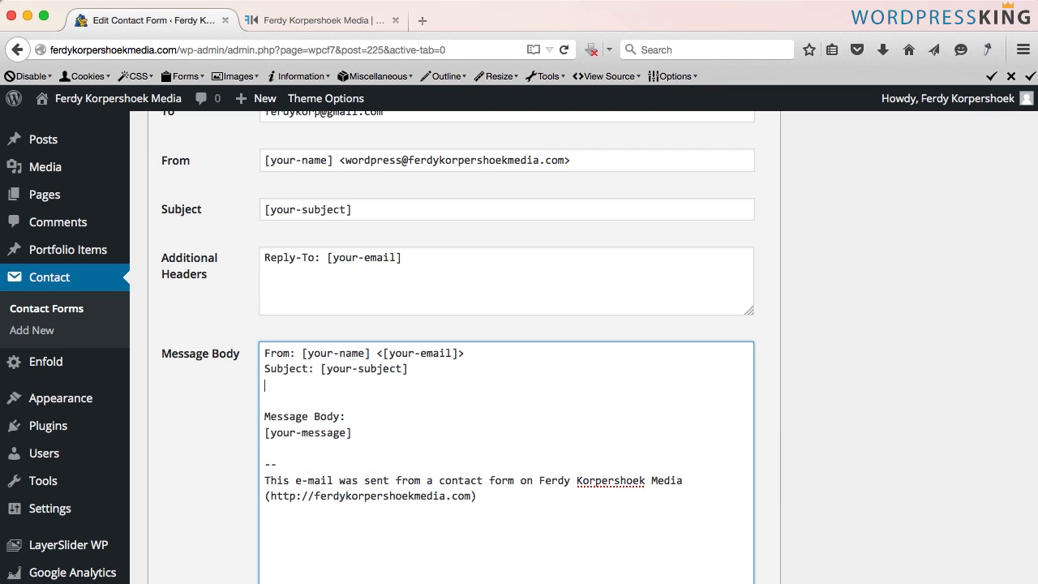
{"action": "type", "text": "Phonenumber"}
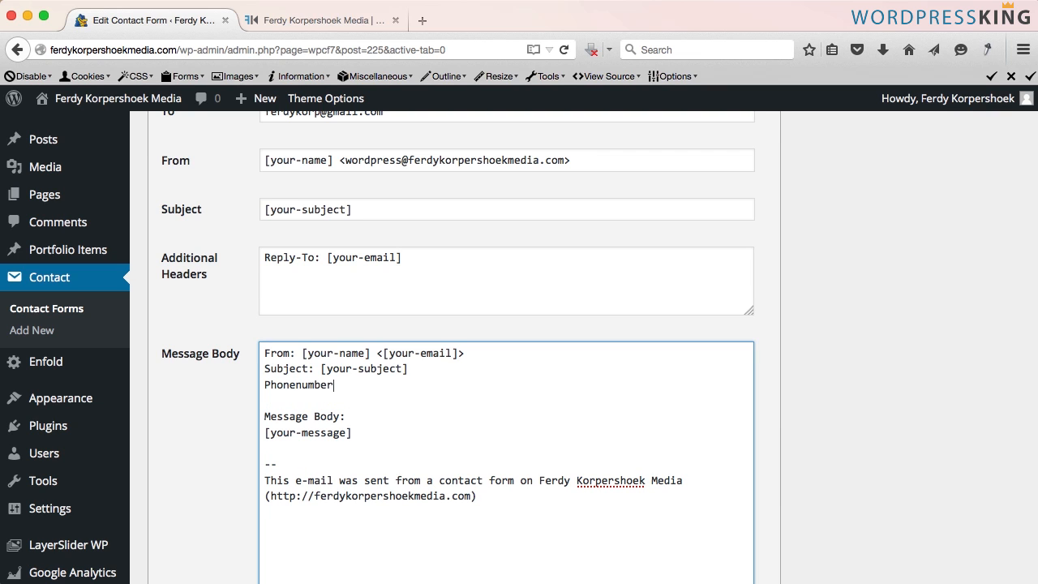
{"action": "type", "text": ": phonenumber]"}
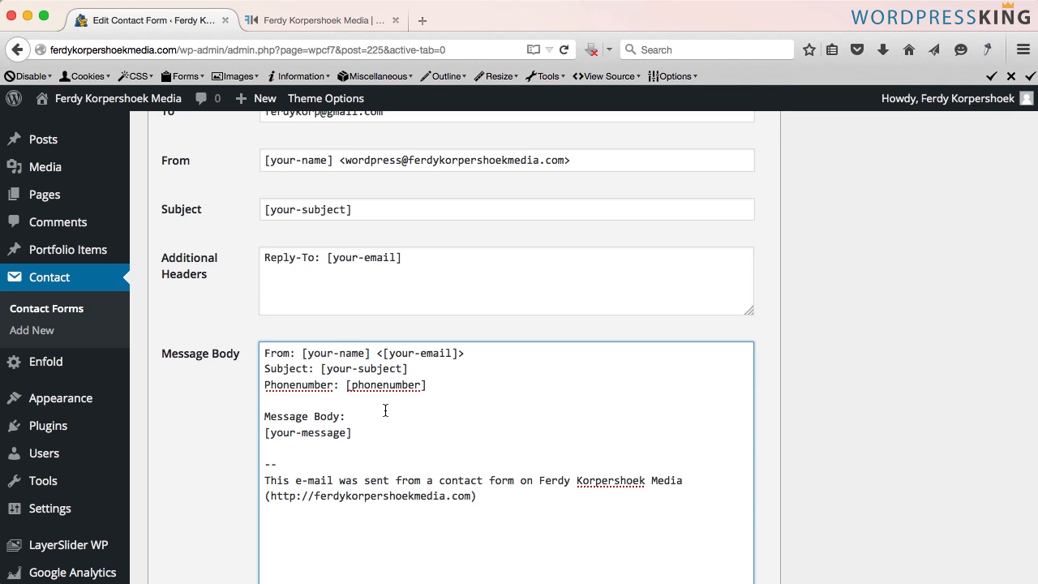
{"action": "mouse_move", "coordinate": [749, 402]}
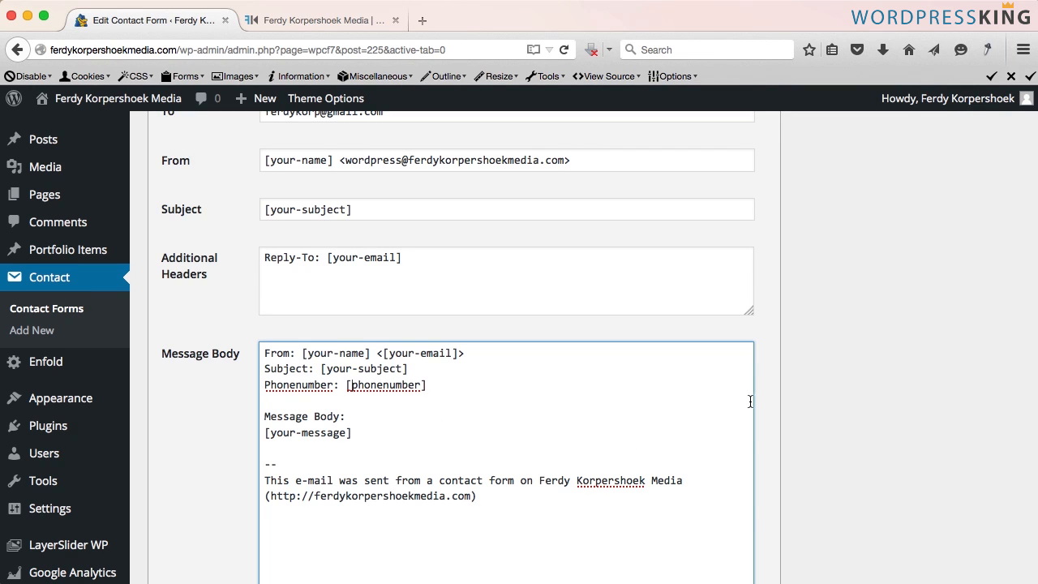
Step: Save the form, resend a test from the Contact page and read the email in Gmail
{"action": "left_click", "coordinate": [994, 300]}
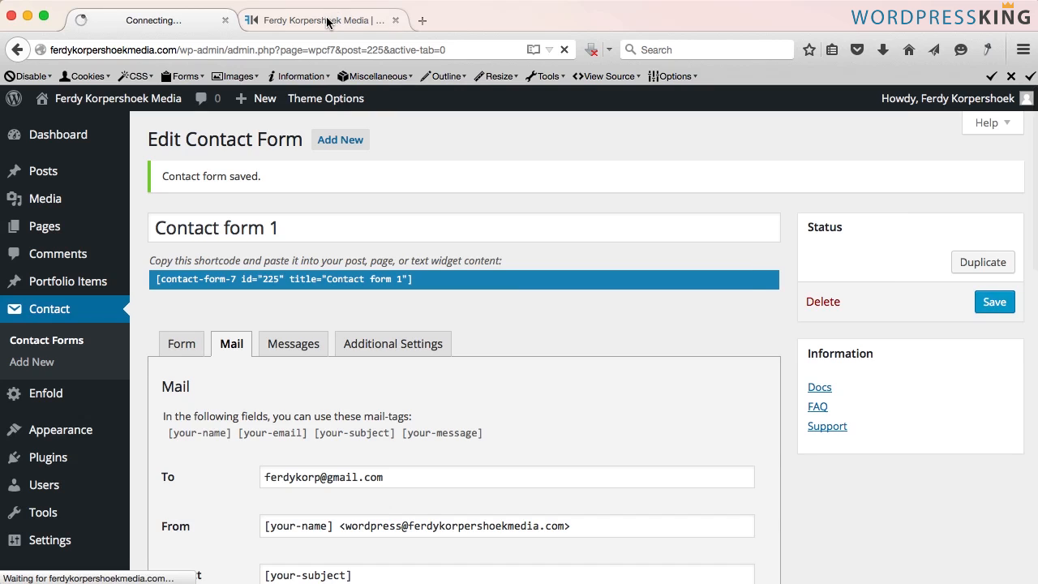
{"action": "left_click", "coordinate": [321, 20]}
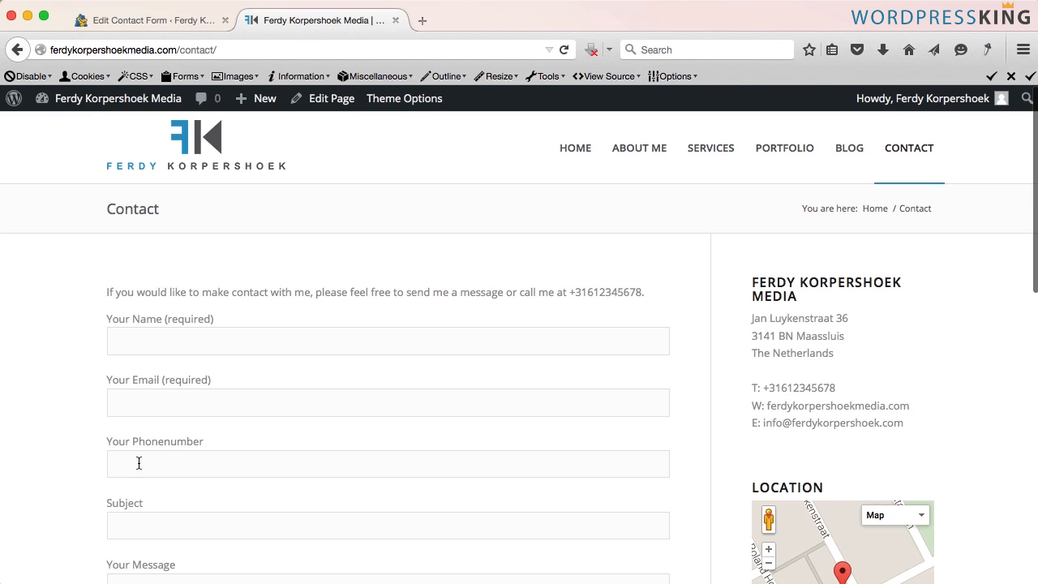
{"action": "type", "text": "Ferdy Korpershoek"}
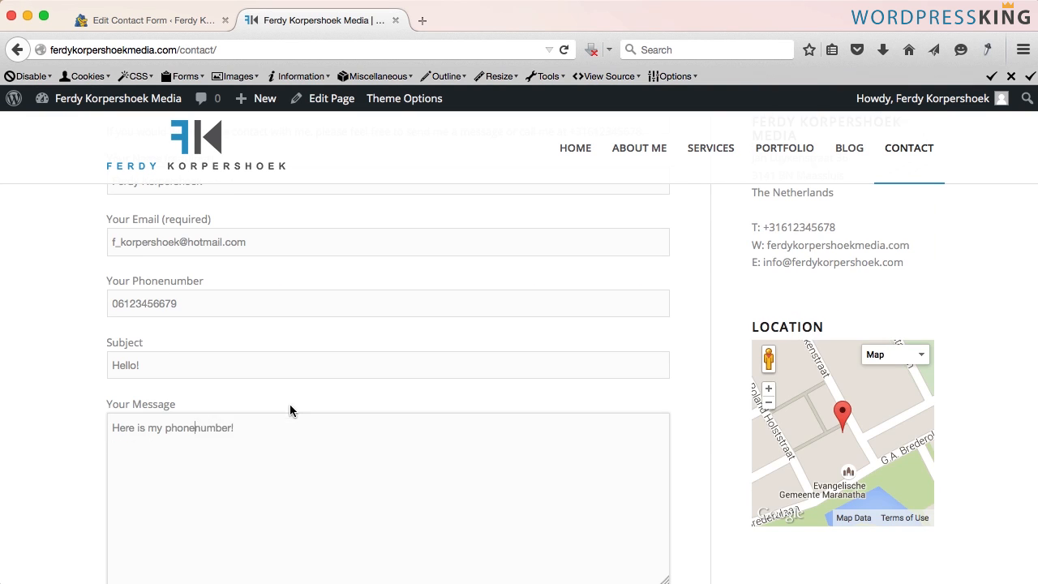
{"action": "left_click", "coordinate": [422, 19]}
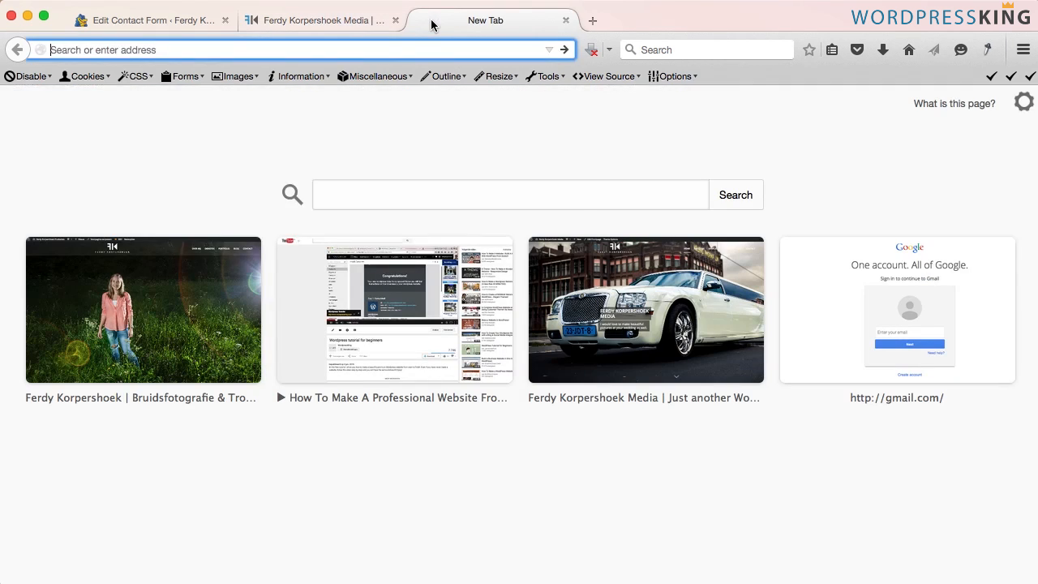
{"action": "left_click", "coordinate": [897, 397]}
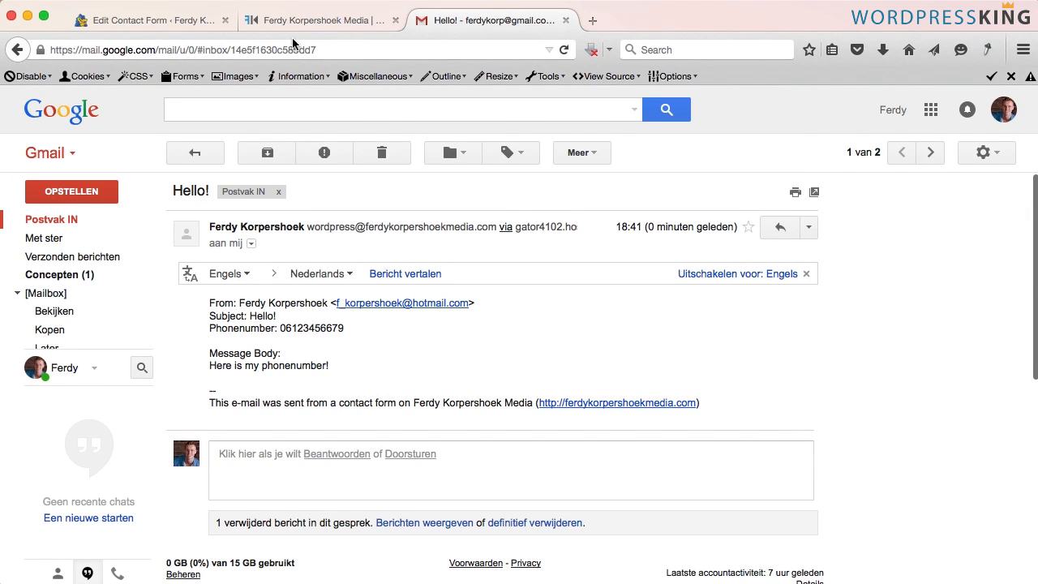
Step: Return to the form editor, review the Form markup and reopen the Mail settings
{"action": "left_click", "coordinate": [149, 20]}
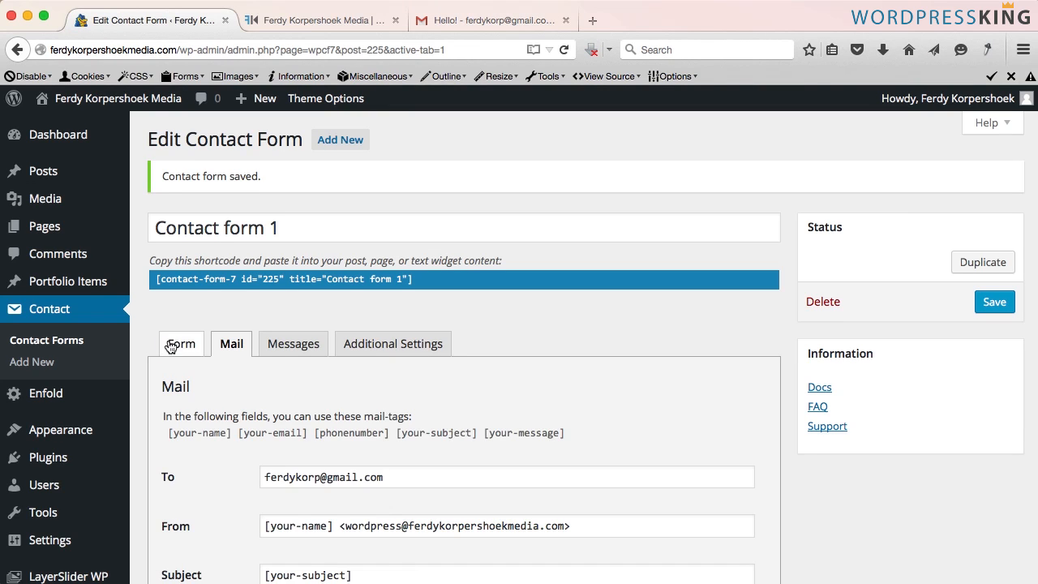
{"action": "left_click", "coordinate": [182, 344]}
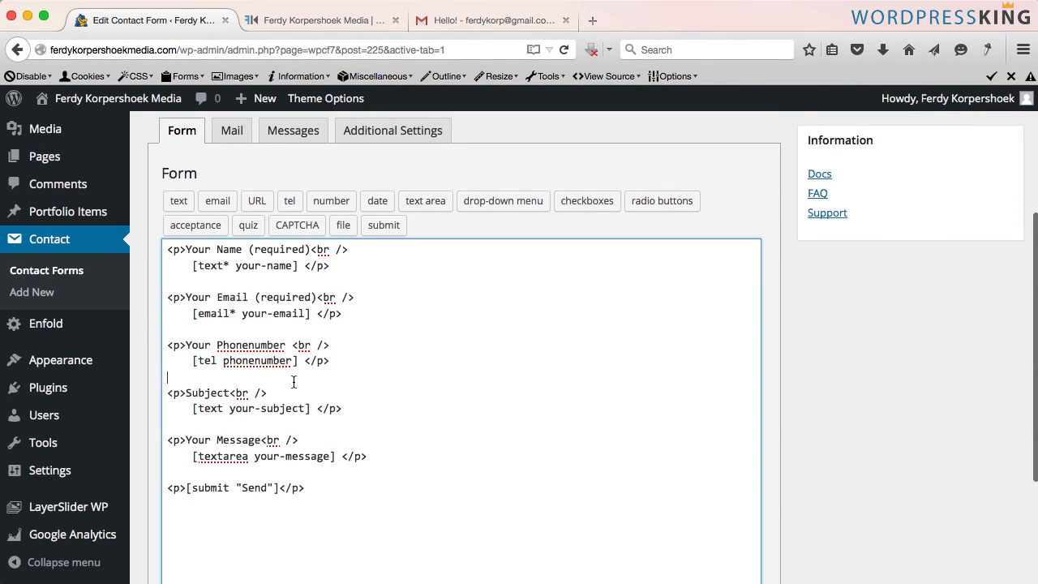
{"action": "left_click", "coordinate": [230, 129]}
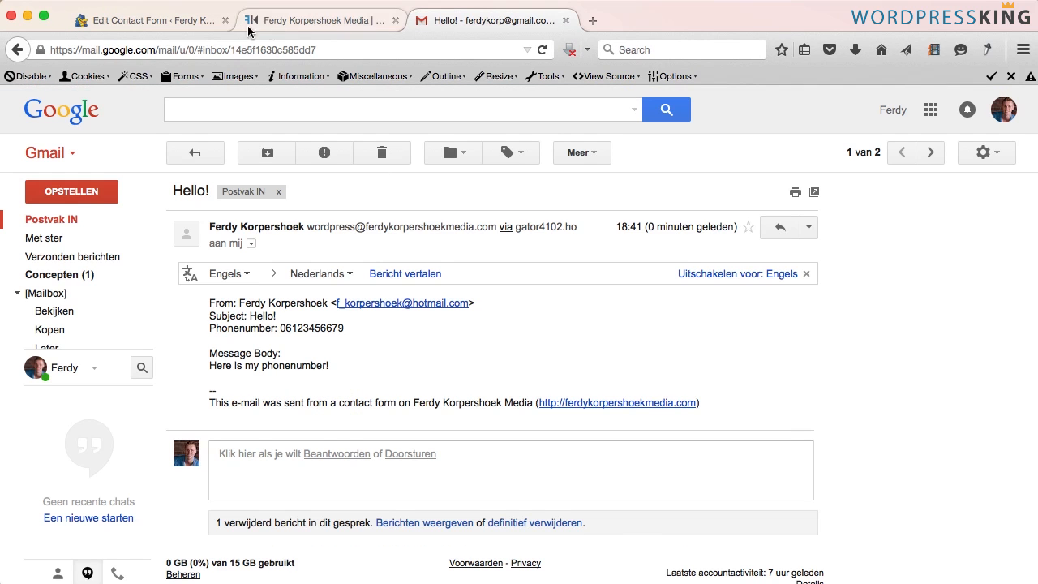
{"action": "left_click", "coordinate": [149, 20]}
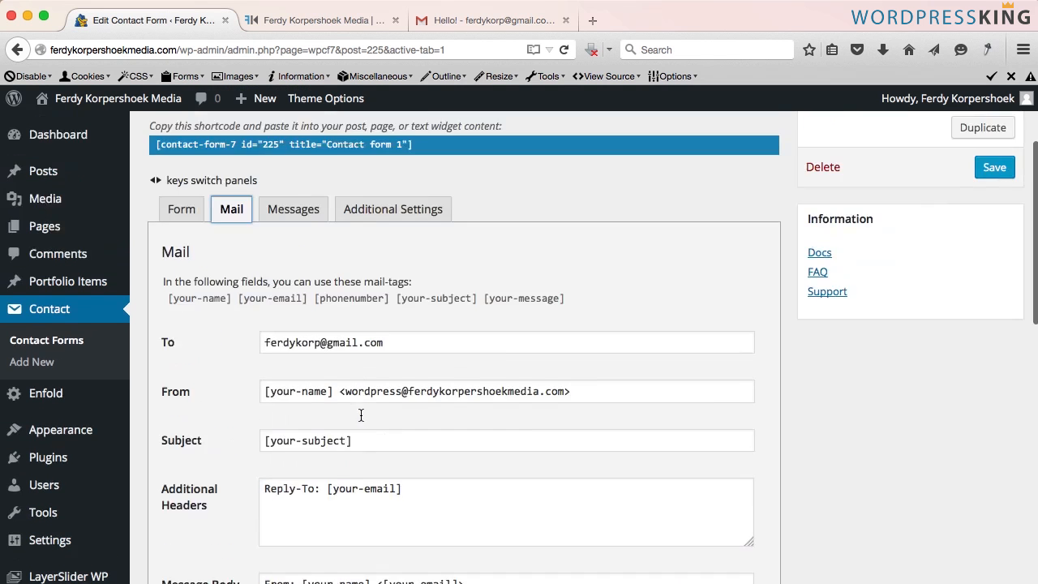
Step: Replace the form markup with a single Name text field using 'Name' as placeholder
{"action": "left_click", "coordinate": [182, 208]}
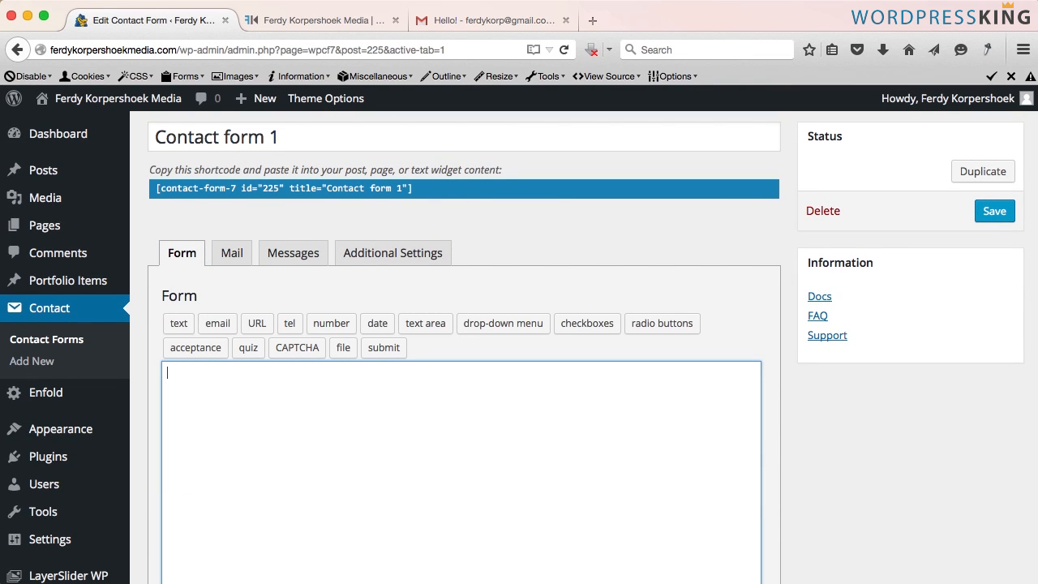
{"action": "scroll", "scroll_direction": "down", "scroll_amount": 3}
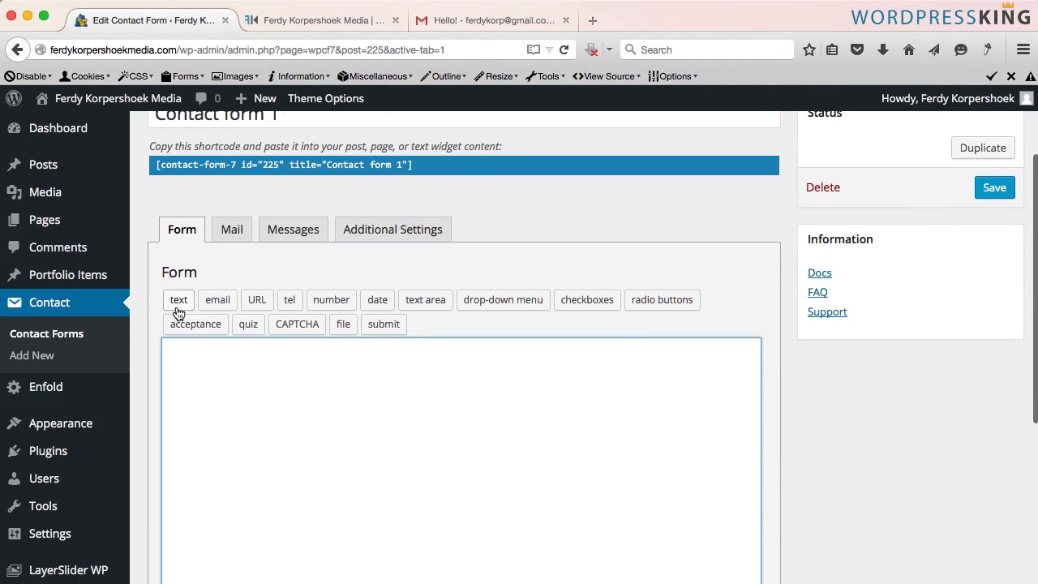
{"action": "left_click", "coordinate": [178, 298]}
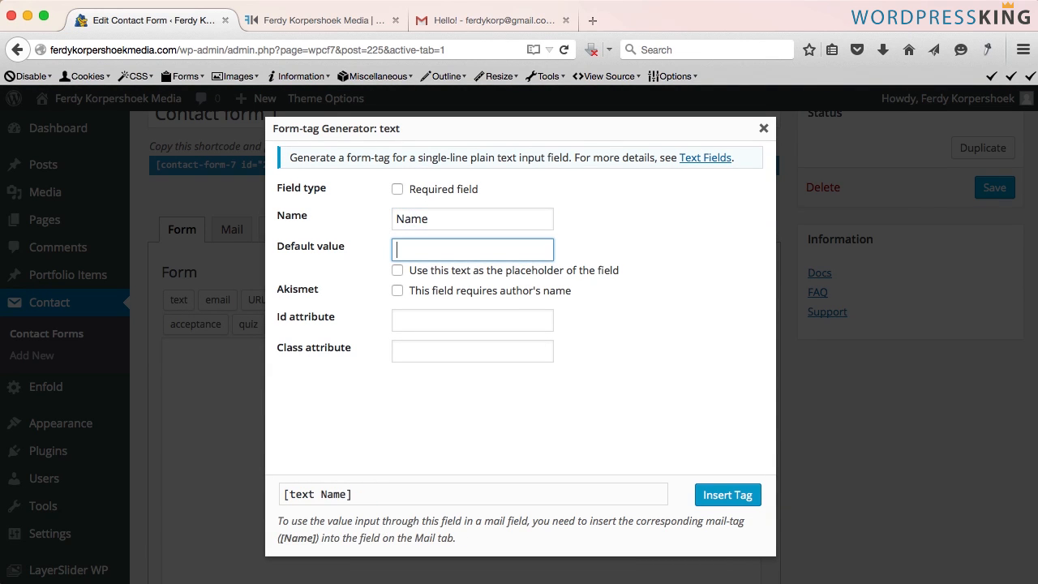
{"action": "type", "text": "Name"}
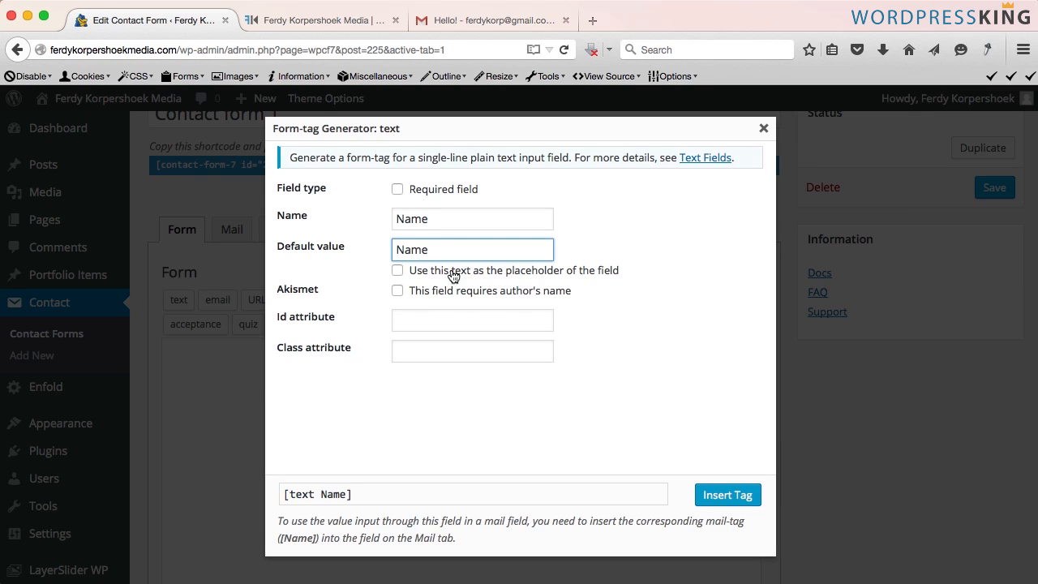
{"action": "left_click", "coordinate": [397, 269]}
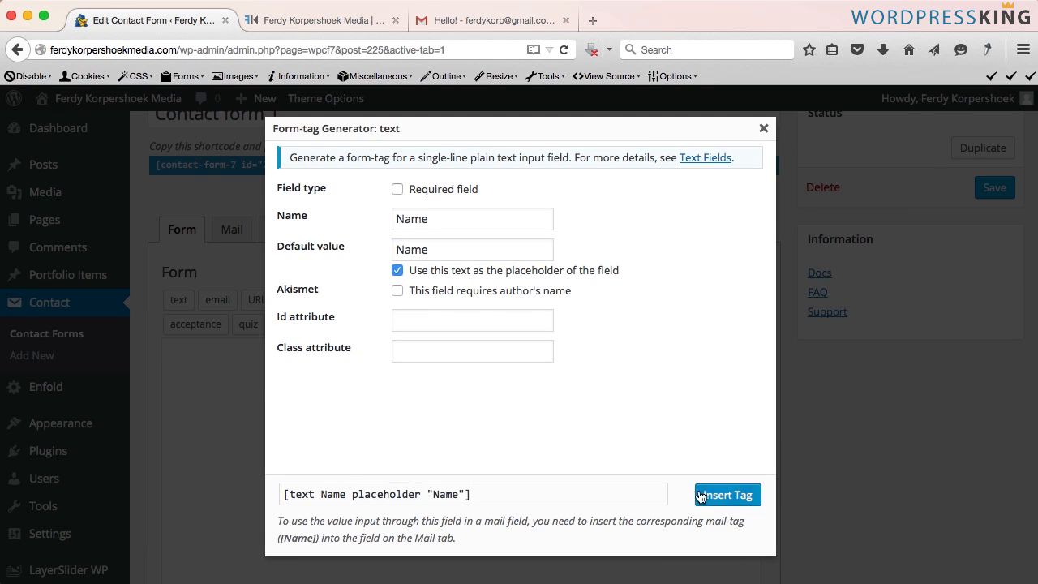
{"action": "left_click", "coordinate": [726, 495]}
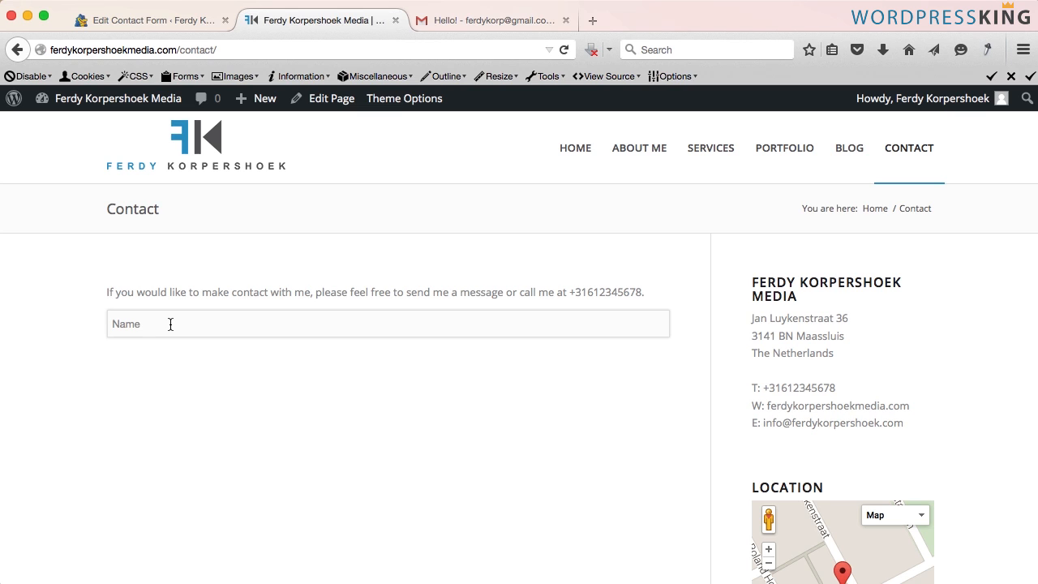
Step: Test the Name field live with 'Ferdy Korpershoek' and return to the editor
{"action": "type", "text": "Ferdy Korpershoek"}
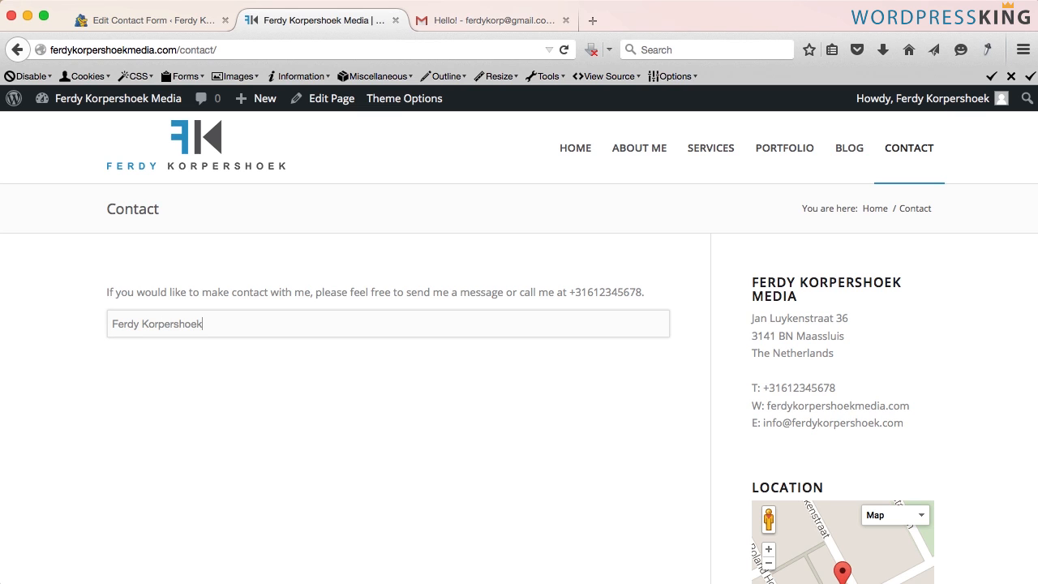
{"action": "double_click", "coordinate": [156, 324]}
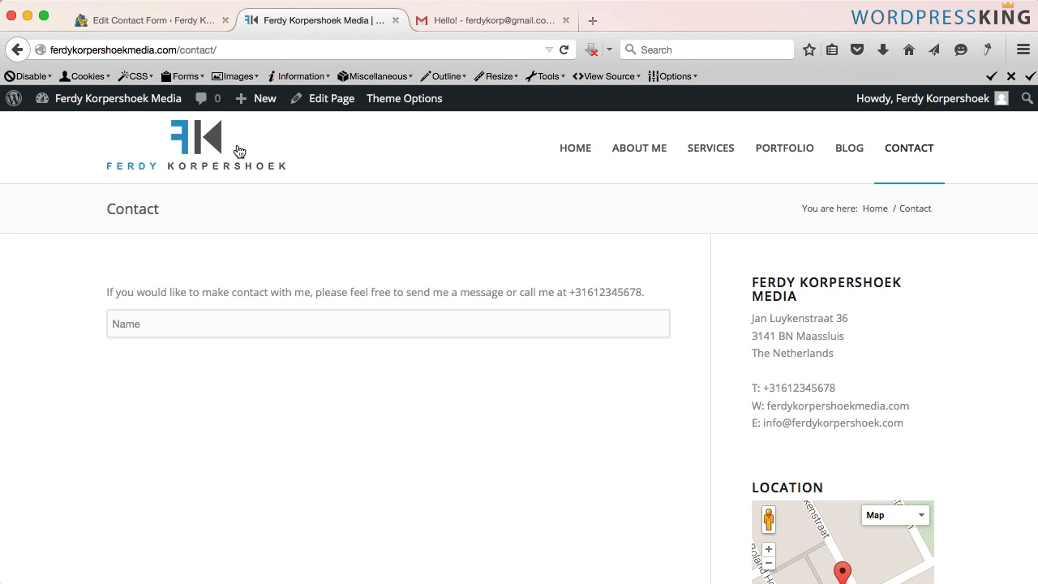
{"action": "left_click", "coordinate": [149, 19]}
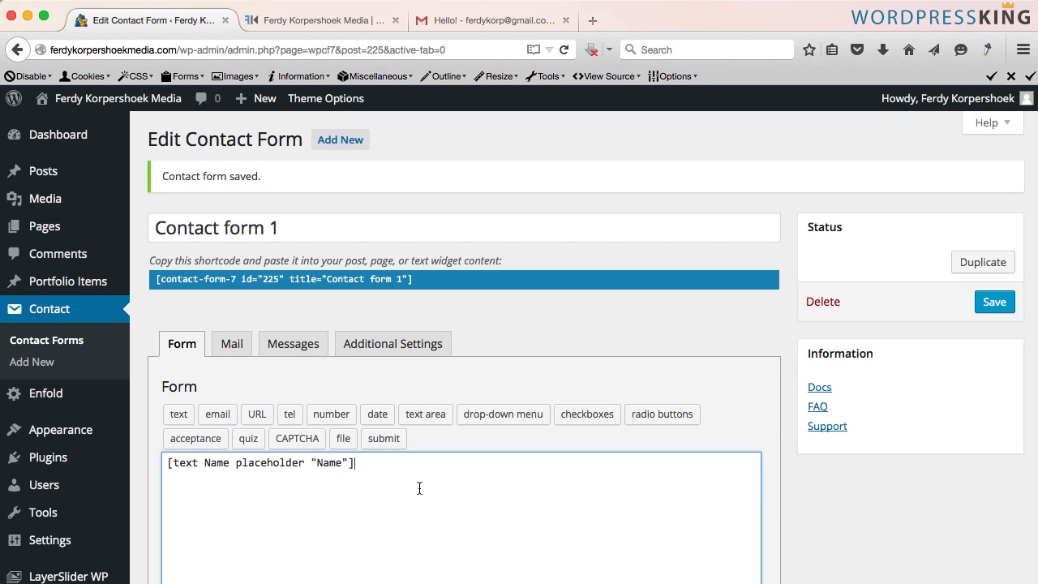
Step: Insert a required Email field with 'Email' placeholder and mark the Name tag required with *
{"action": "left_click", "coordinate": [218, 414]}
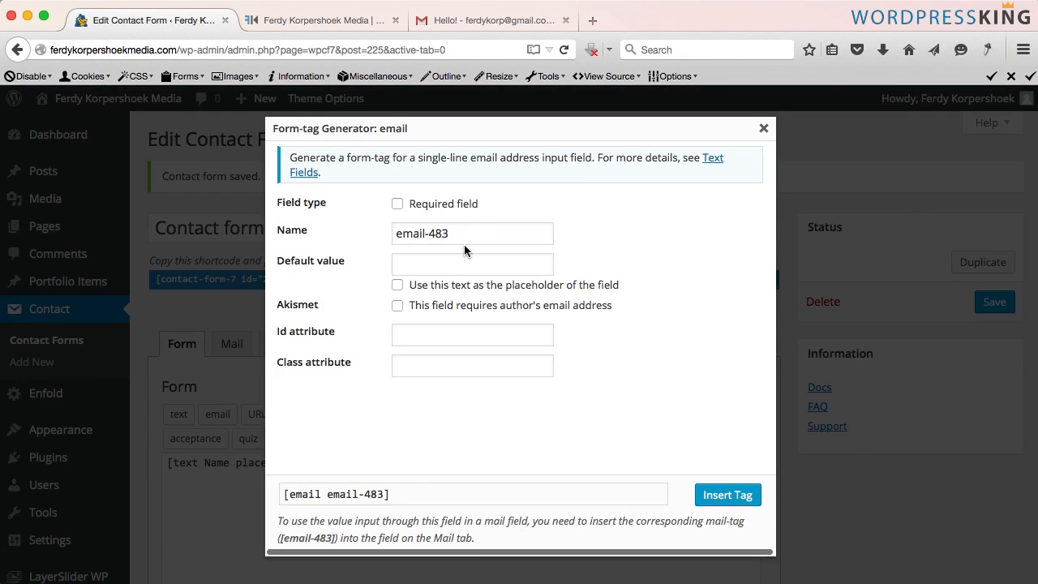
{"action": "type", "text": "email"}
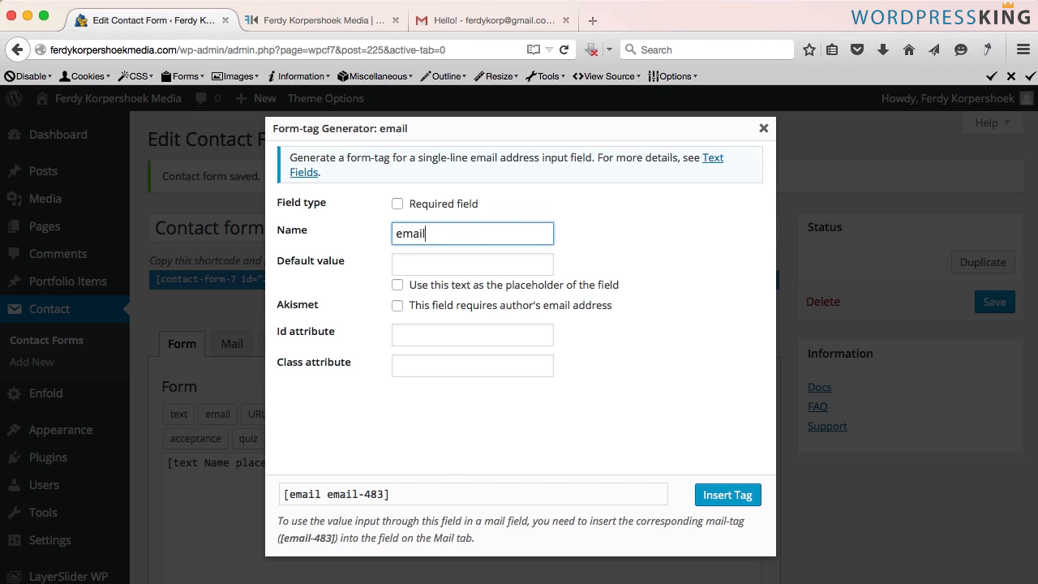
{"action": "left_click", "coordinate": [472, 262]}
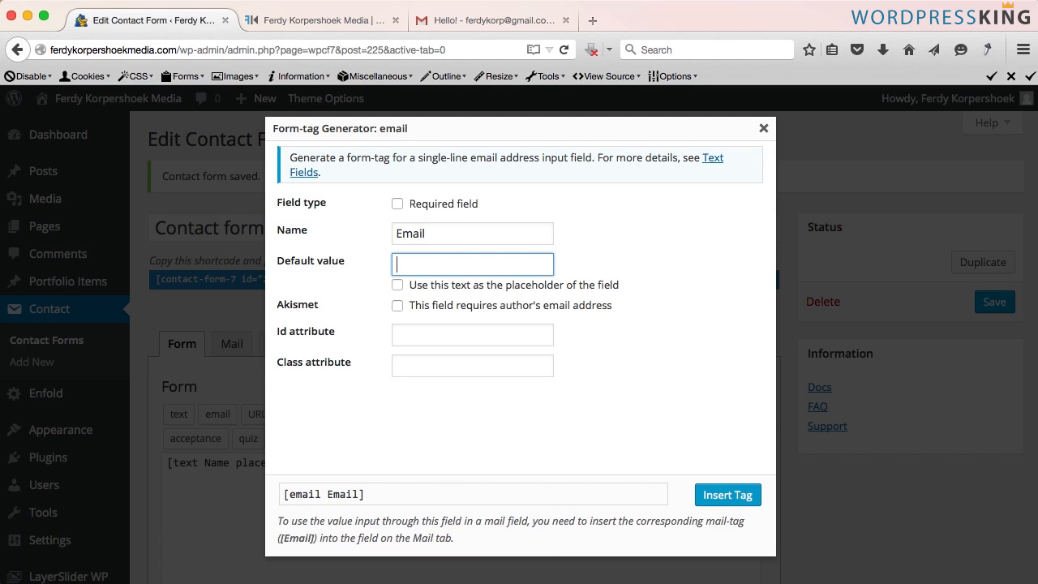
{"action": "type", "text": "Email"}
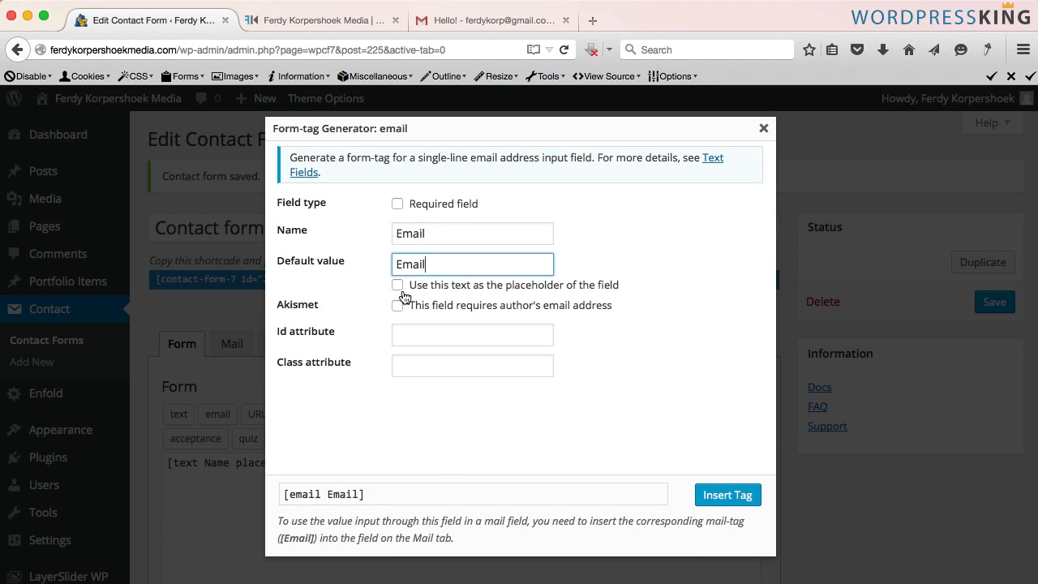
{"action": "left_click", "coordinate": [397, 205]}
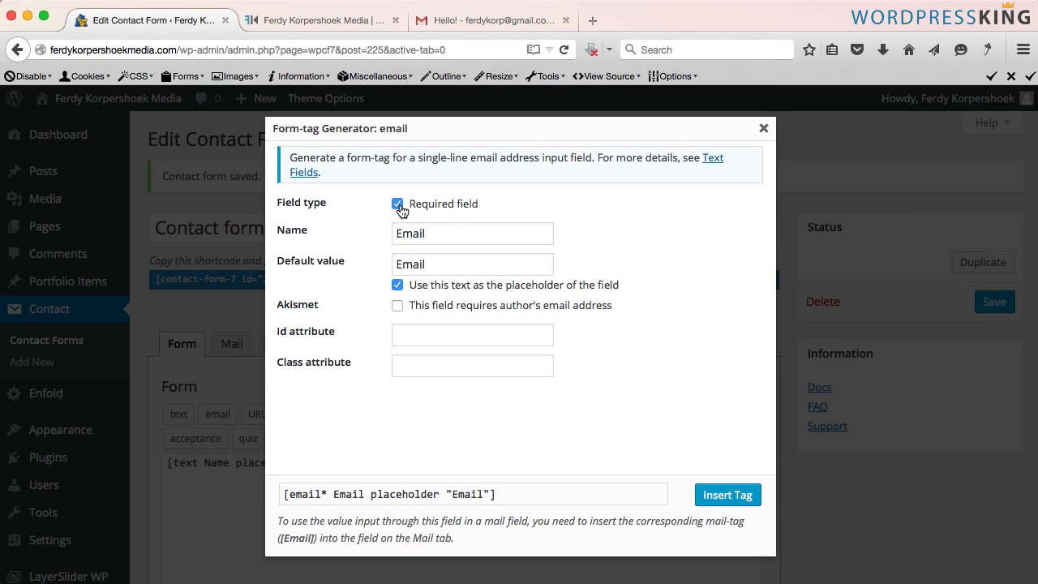
{"action": "left_click", "coordinate": [727, 495]}
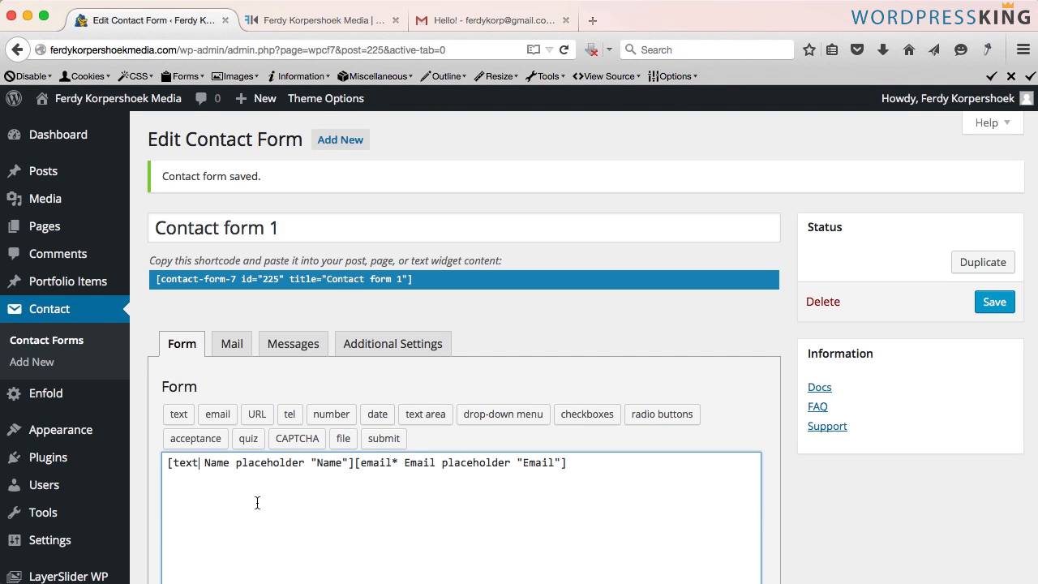
{"action": "type", "text": "*"}
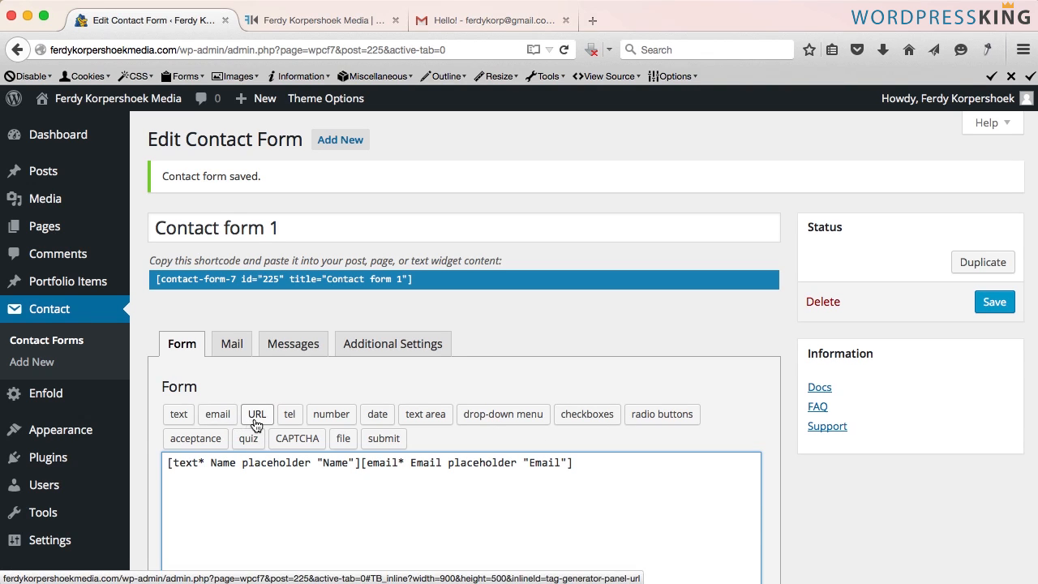
Step: Insert a Website text field using 'Website' as its placeholder
{"action": "left_click", "coordinate": [178, 414]}
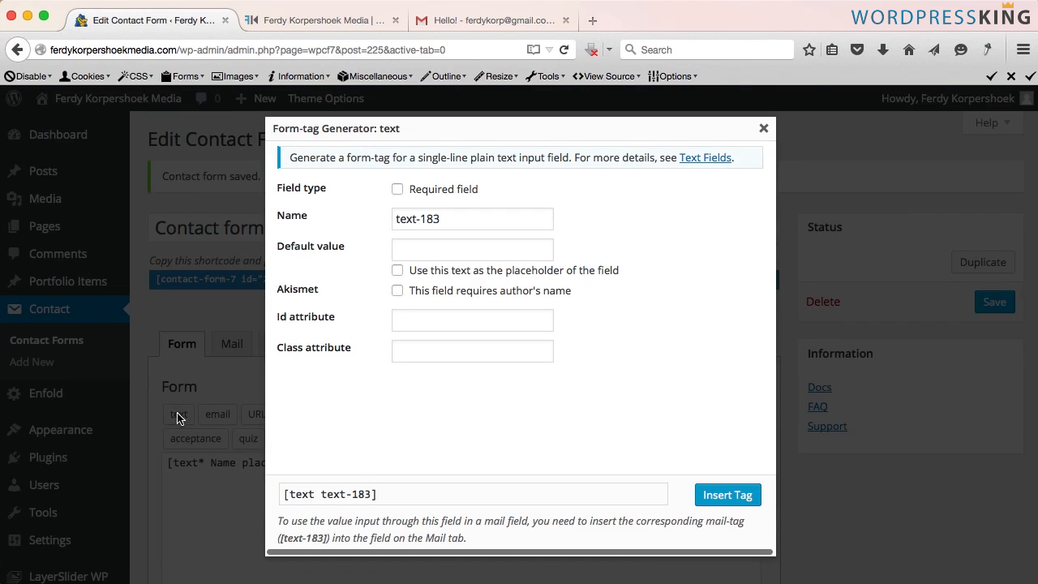
{"action": "type", "text": "Websit"}
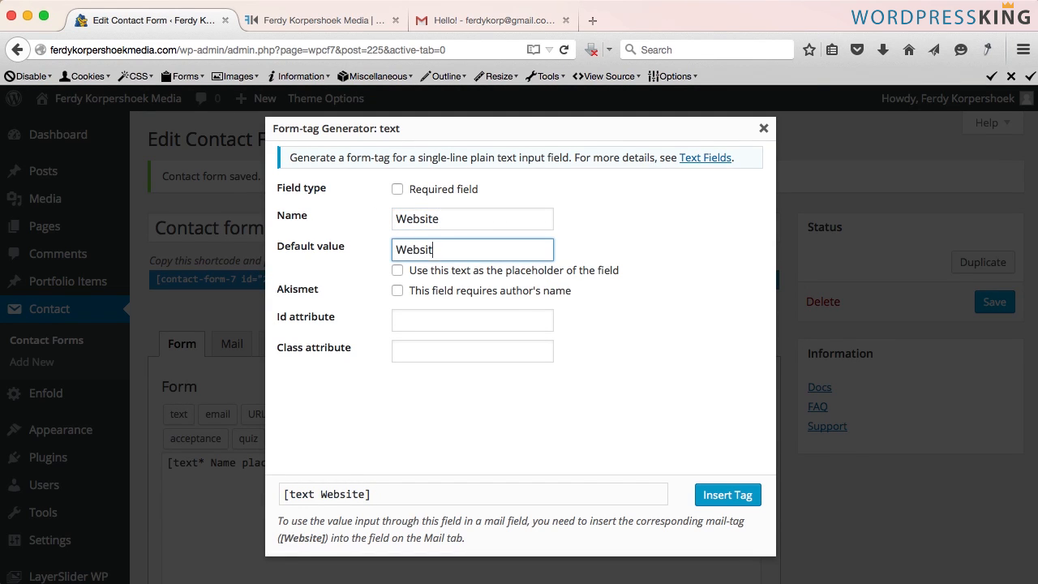
{"action": "left_click", "coordinate": [397, 269]}
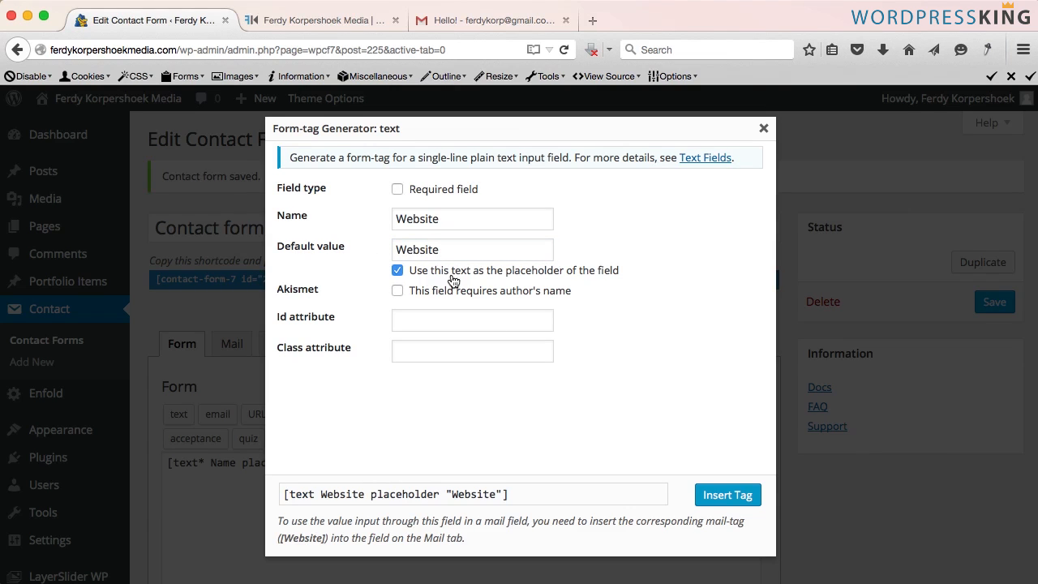
{"action": "left_click", "coordinate": [727, 495]}
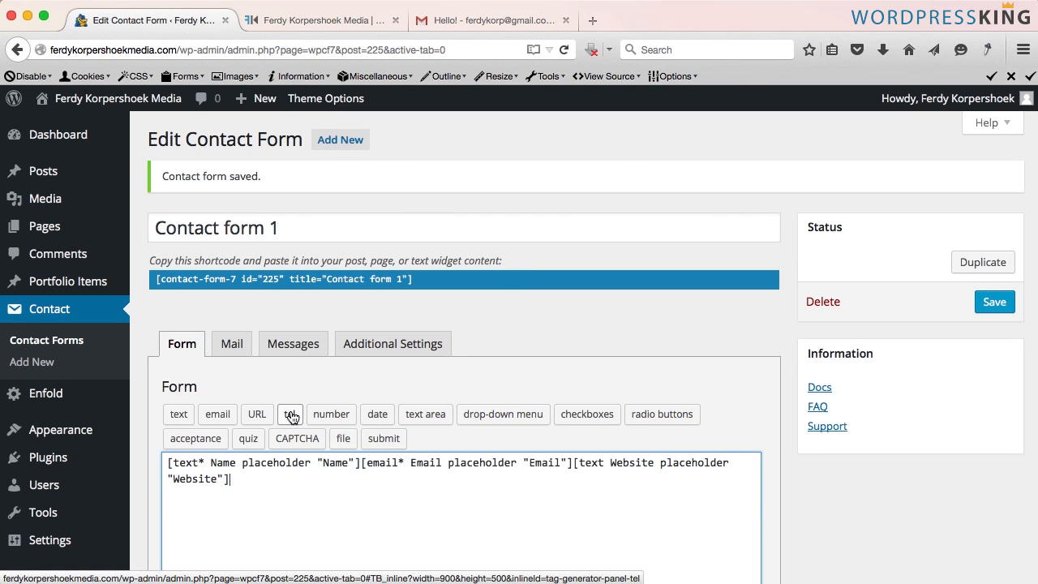
Step: Insert a Phonenumber telephone field using 'Phonenumber' as its placeholder
{"action": "left_click", "coordinate": [289, 414]}
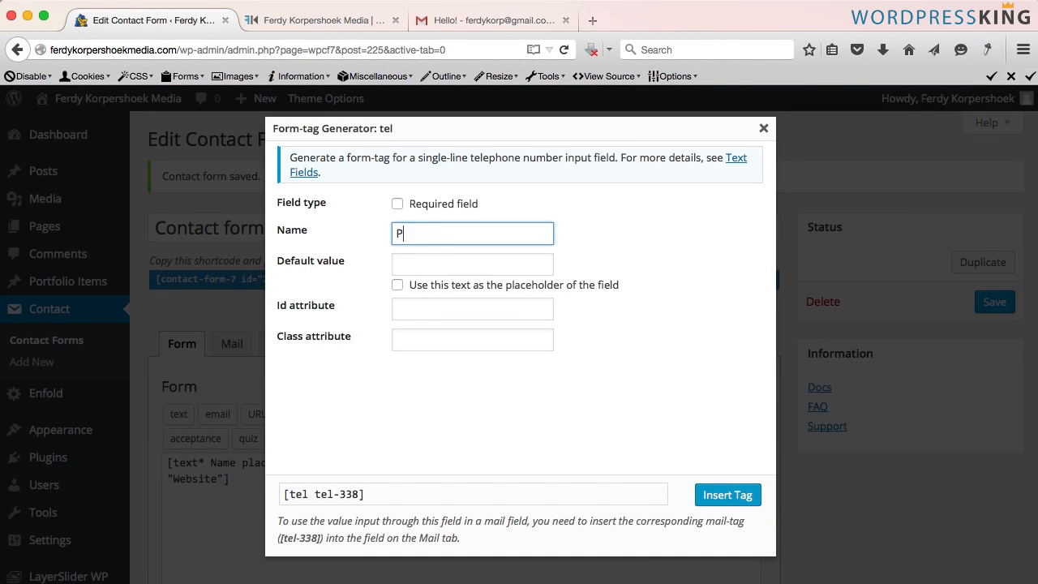
{"action": "type", "text": "honenumber"}
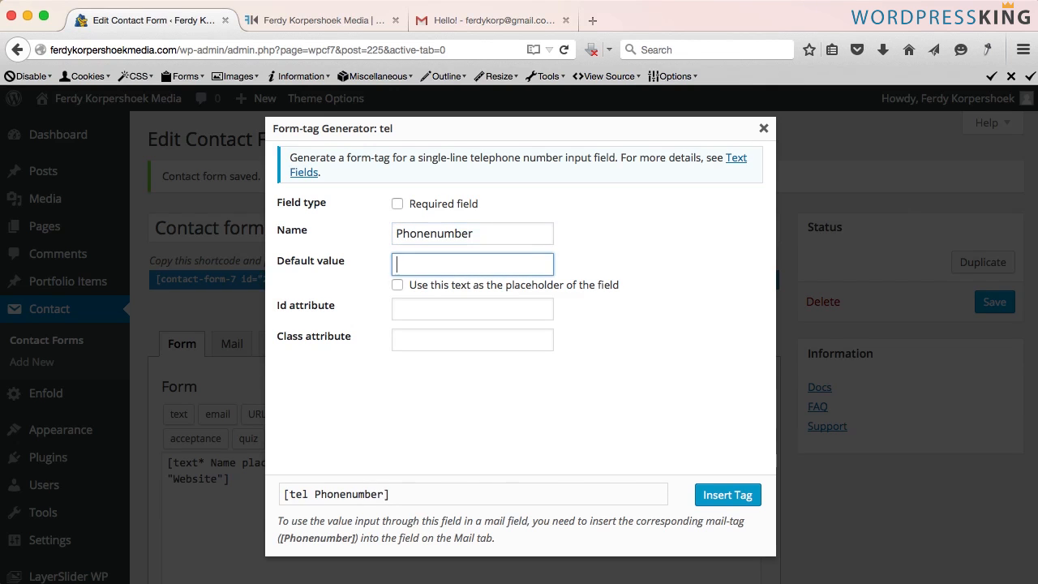
{"action": "type", "text": "Phonenumber"}
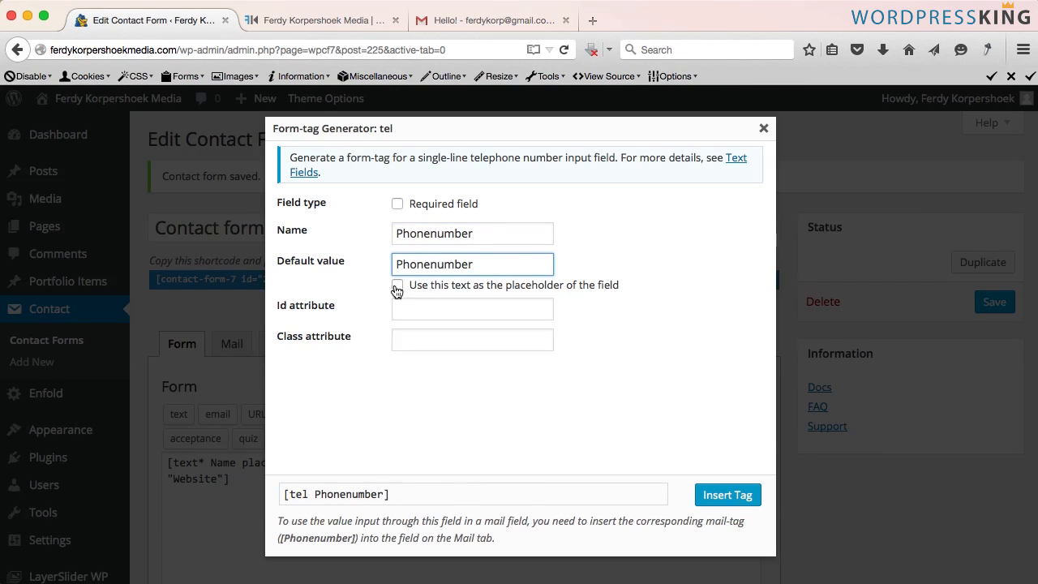
{"action": "left_click", "coordinate": [727, 495]}
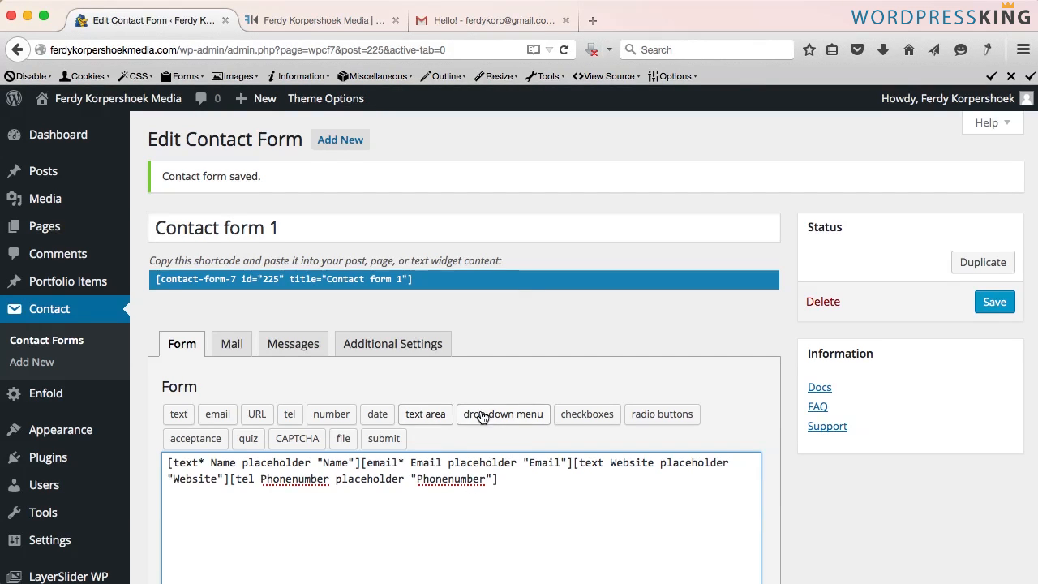
Step: Insert an Iwantto drop-down with options Ask a question, Meet you in person and Get an offer
{"action": "left_click", "coordinate": [503, 414]}
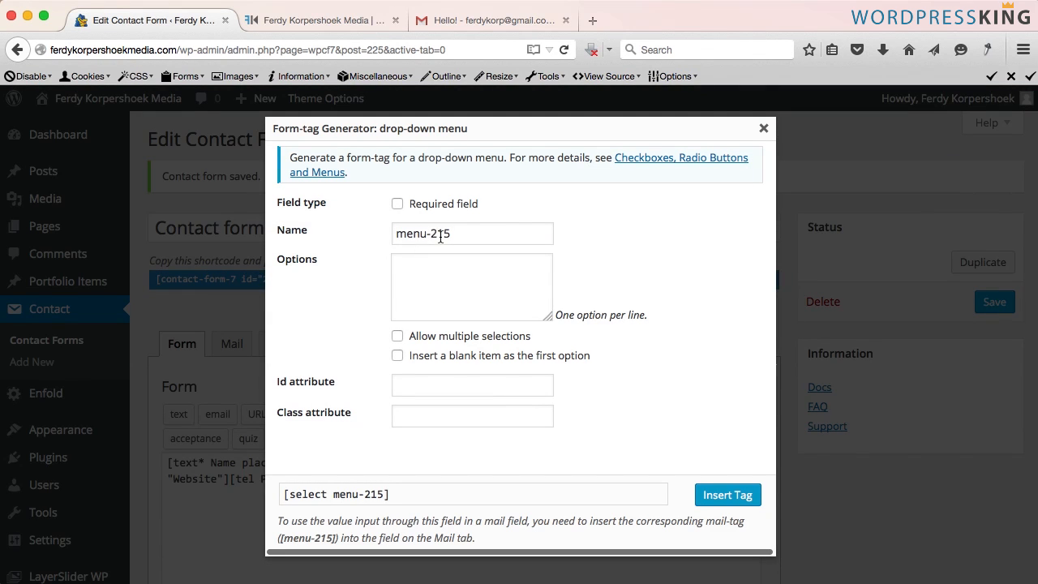
{"action": "double_click", "coordinate": [421, 233]}
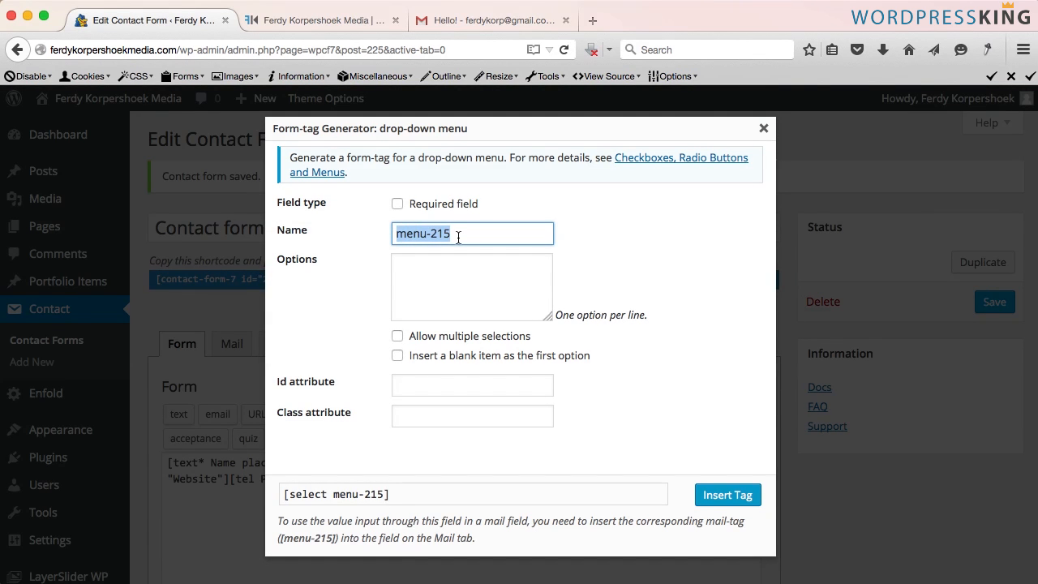
{"action": "type", "text": "I want to"}
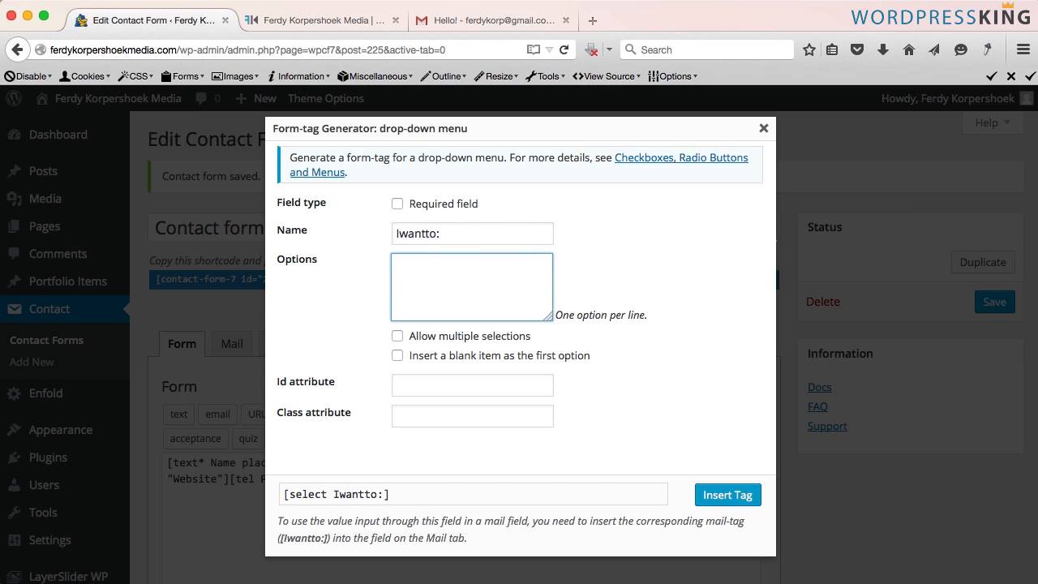
{"action": "type", "text": "Ask a"}
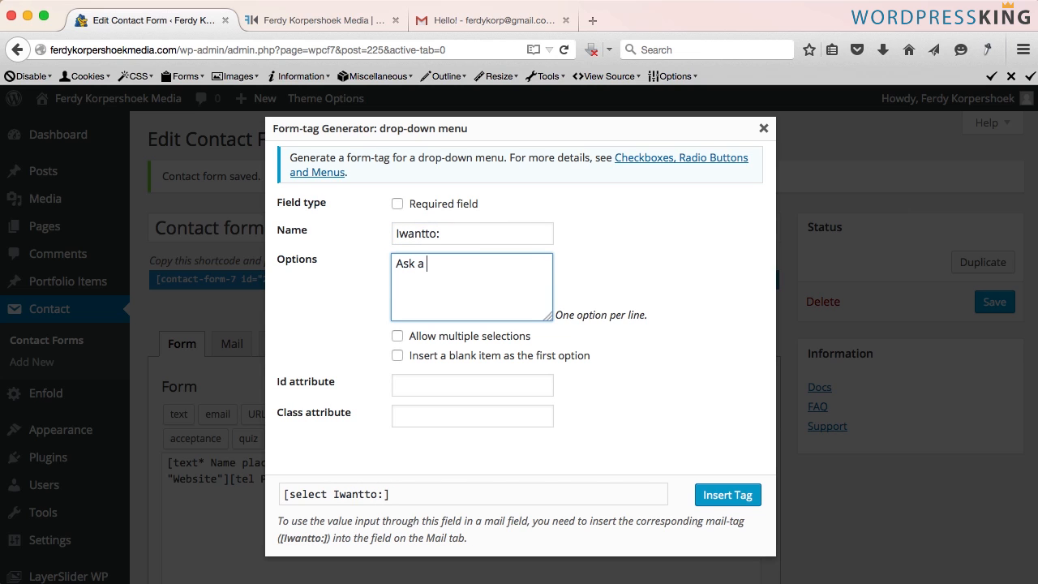
{"action": "type", "text": "question"}
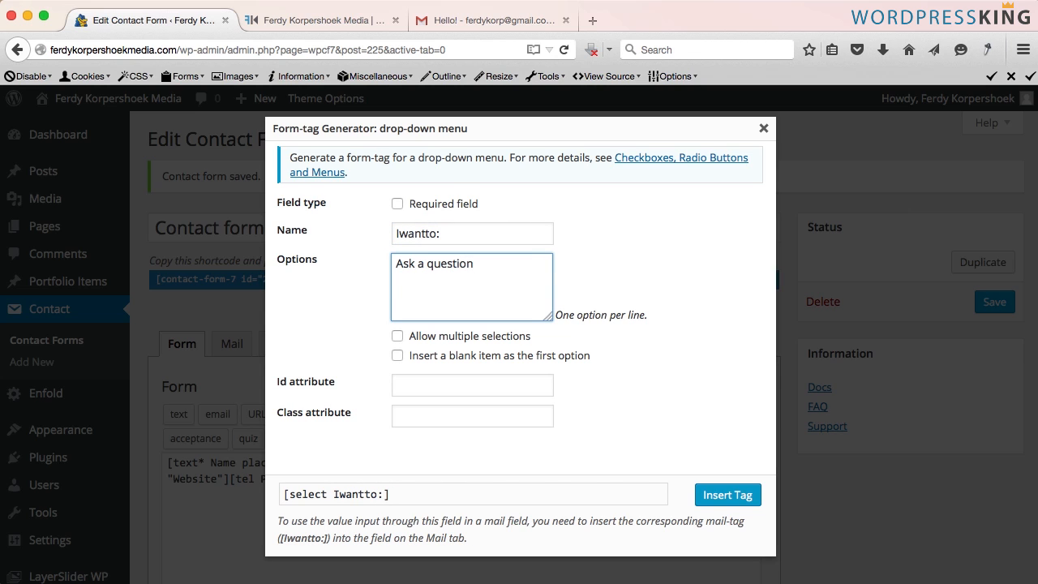
{"action": "type", "text": "M"}
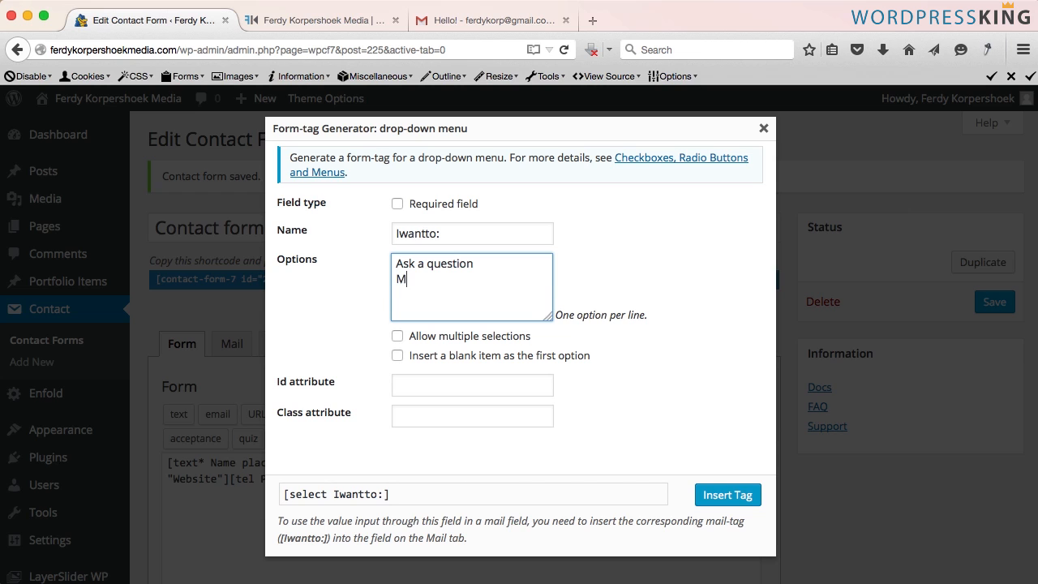
{"action": "type", "text": "eet you in person"}
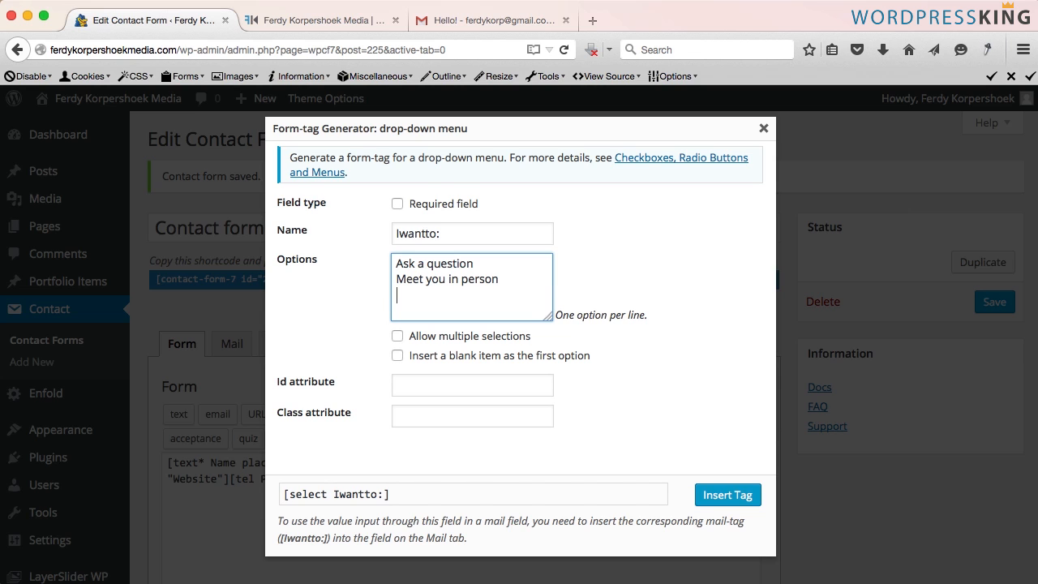
{"action": "type", "text": "Get an"}
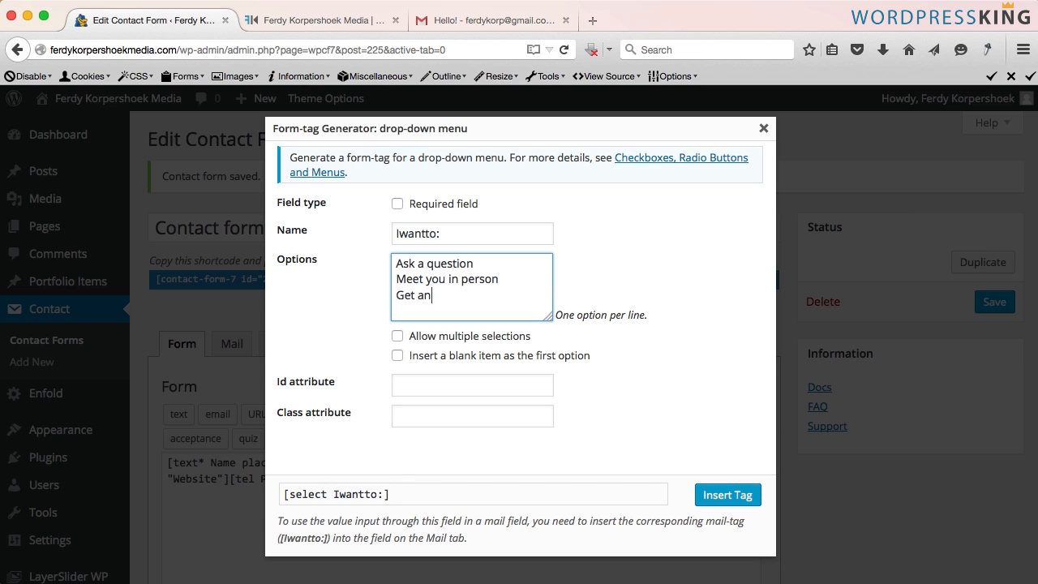
{"action": "type", "text": "offer"}
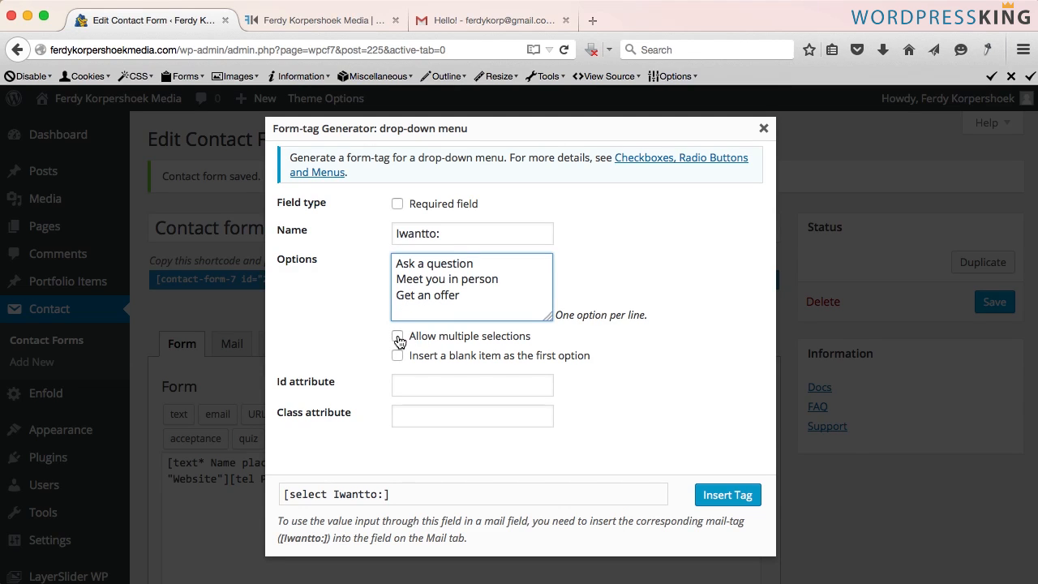
{"action": "left_click", "coordinate": [398, 336]}
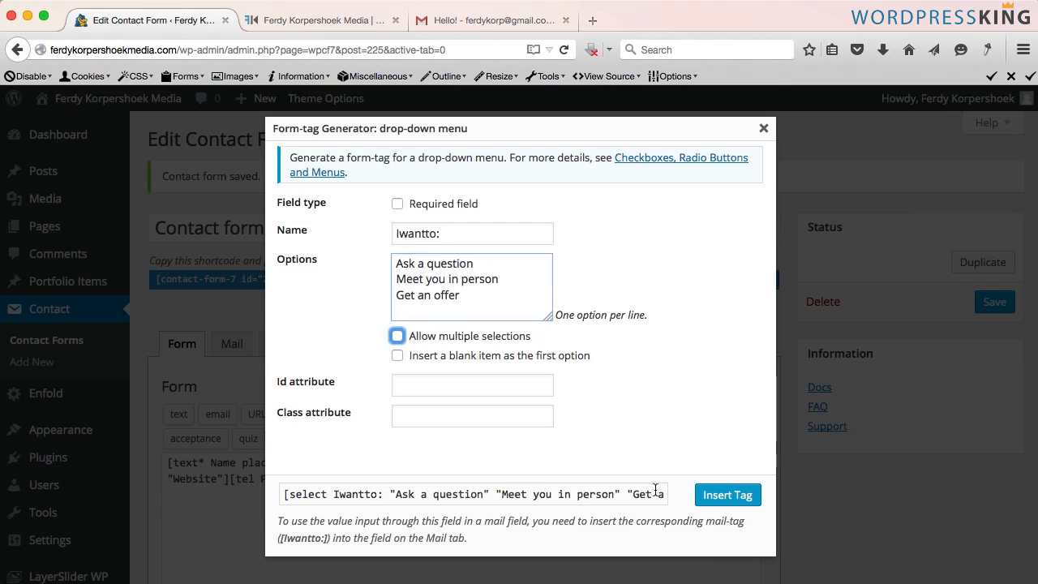
{"action": "left_click", "coordinate": [727, 493]}
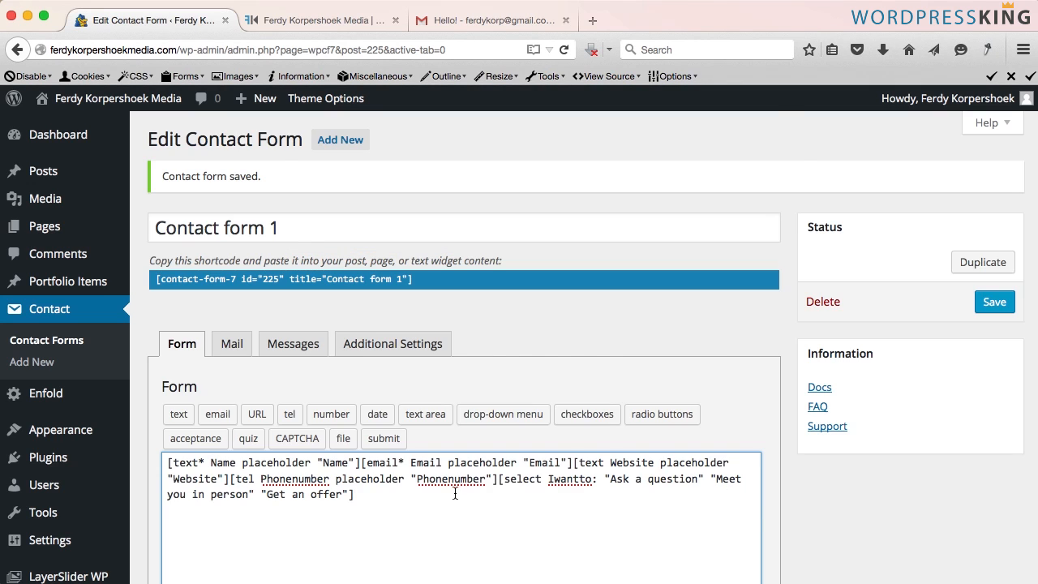
Step: Insert a Textarea field with the placeholder 'Typ your message here'
{"action": "scroll", "scroll_direction": "down", "scroll_amount": 3}
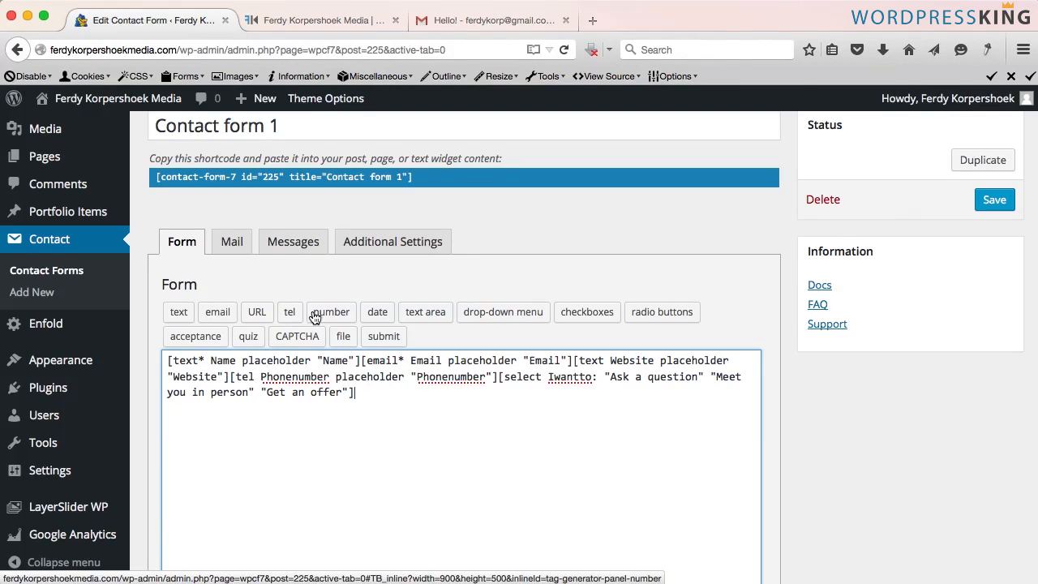
{"action": "left_click", "coordinate": [426, 312]}
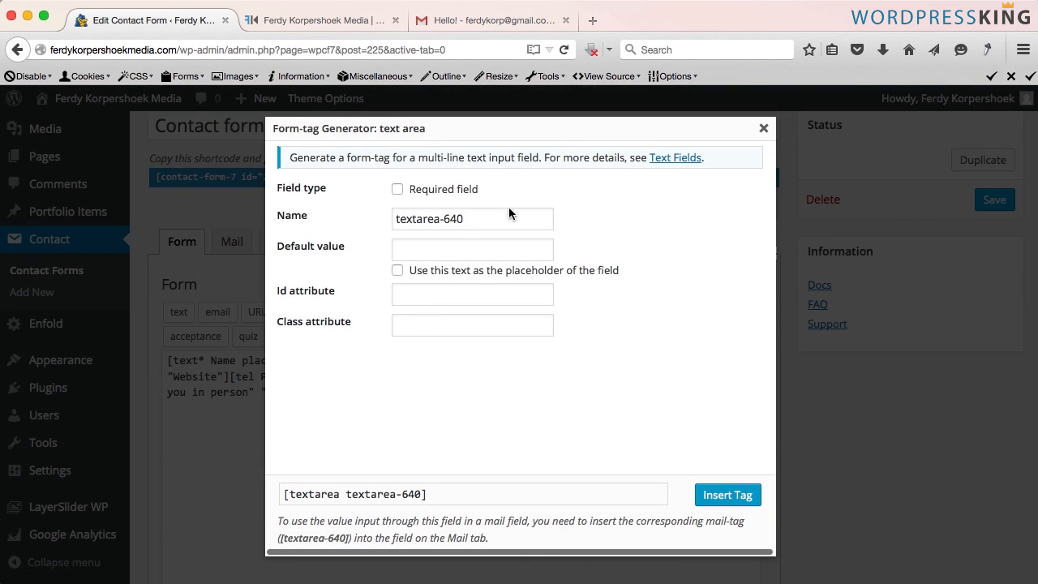
{"action": "type", "text": "Text"}
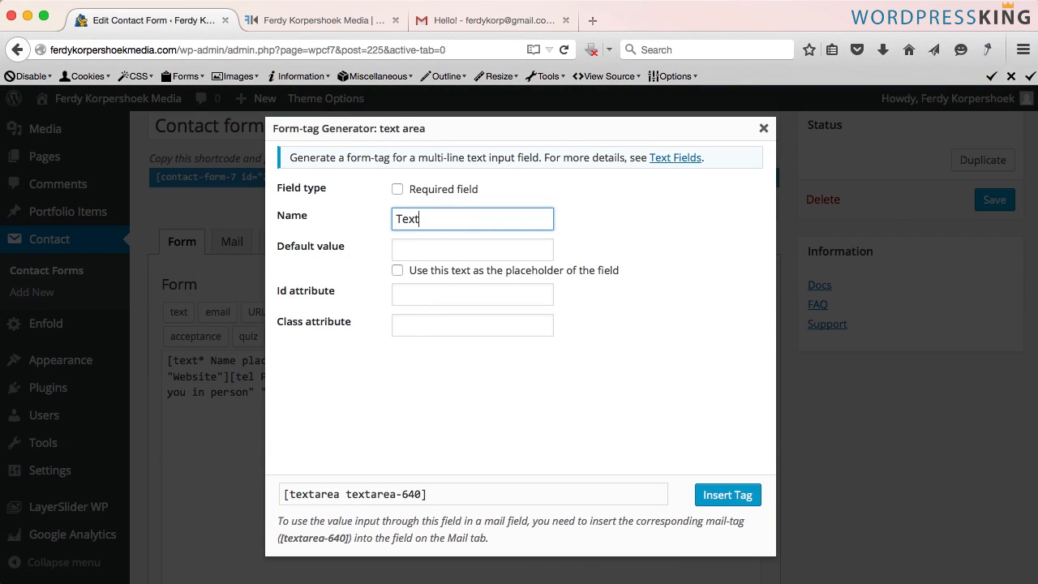
{"action": "type", "text": "Textarea"}
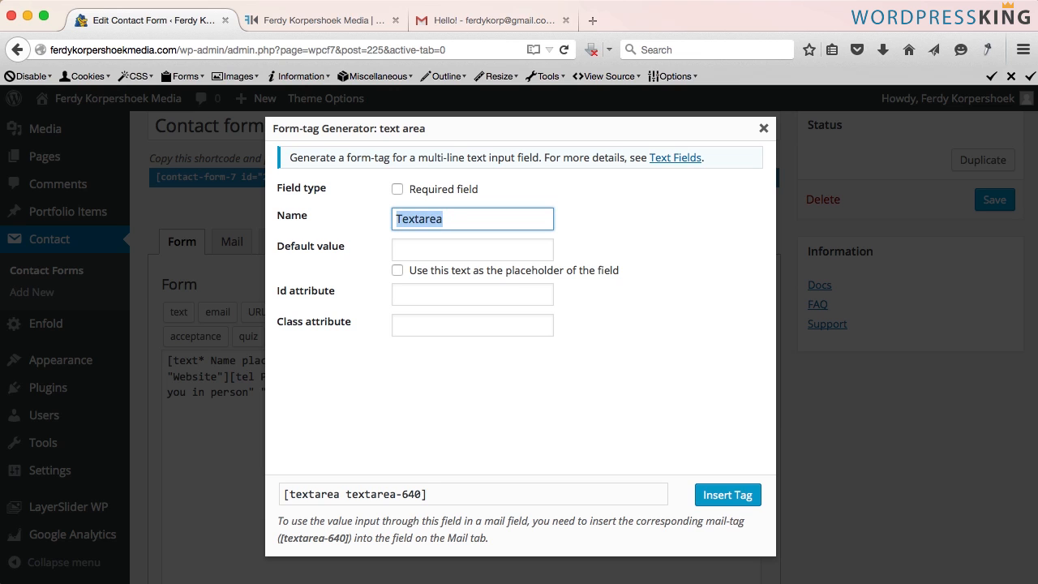
{"action": "type", "text": "Textarea"}
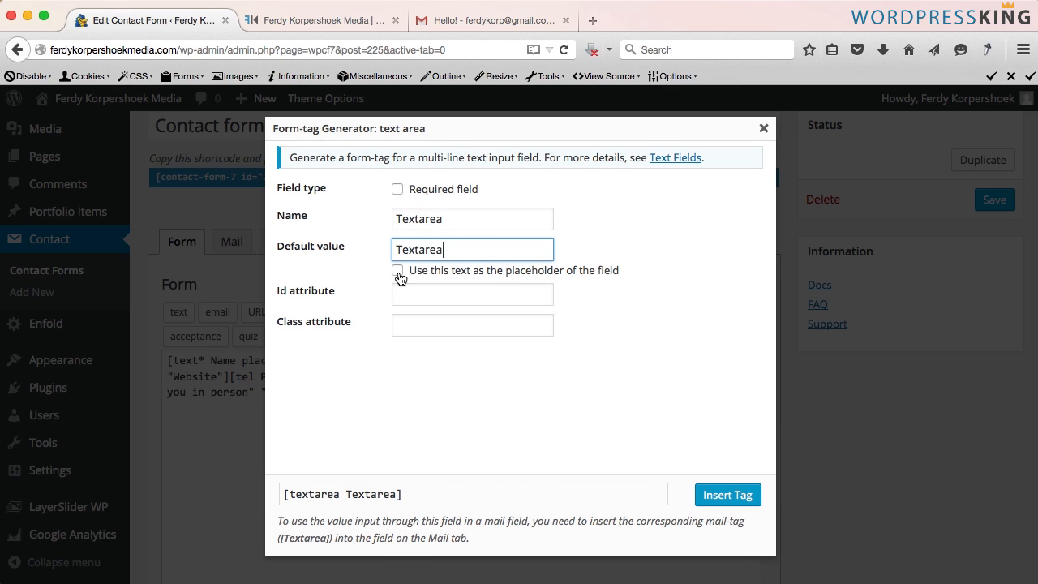
{"action": "left_click", "coordinate": [398, 269]}
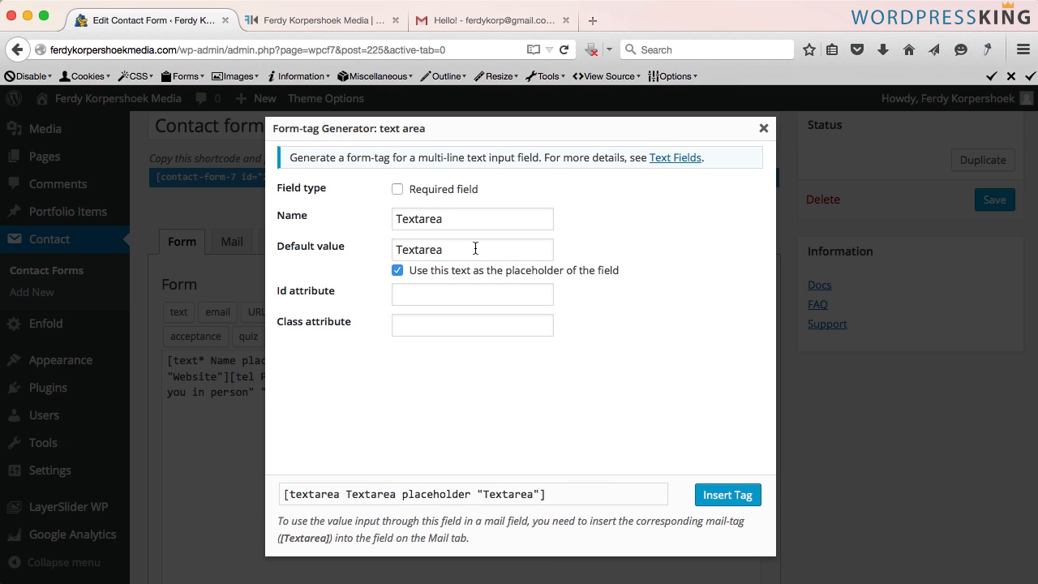
{"action": "type", "text": "Typ u"}
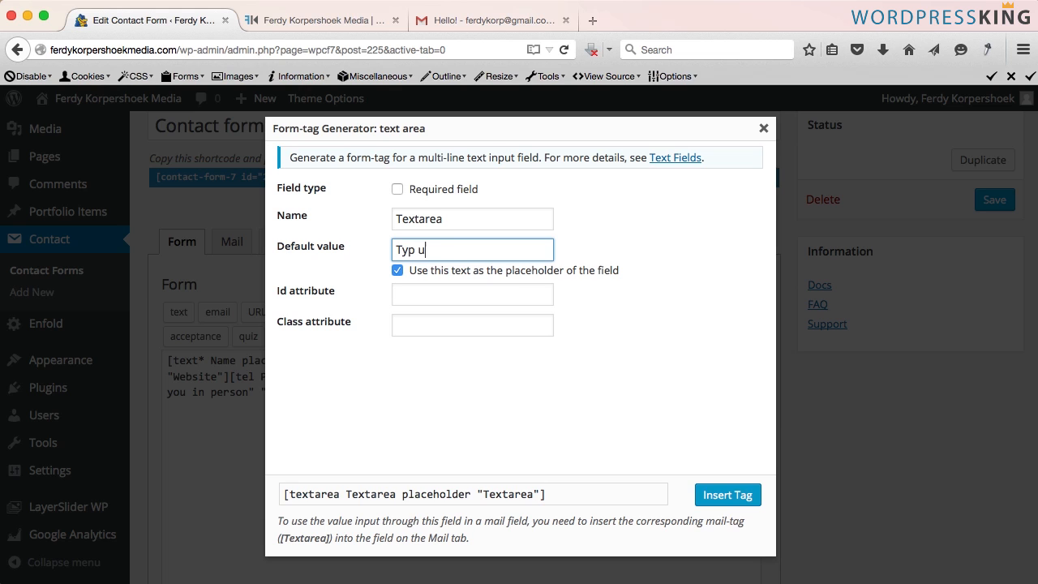
{"action": "type", "text": "our"}
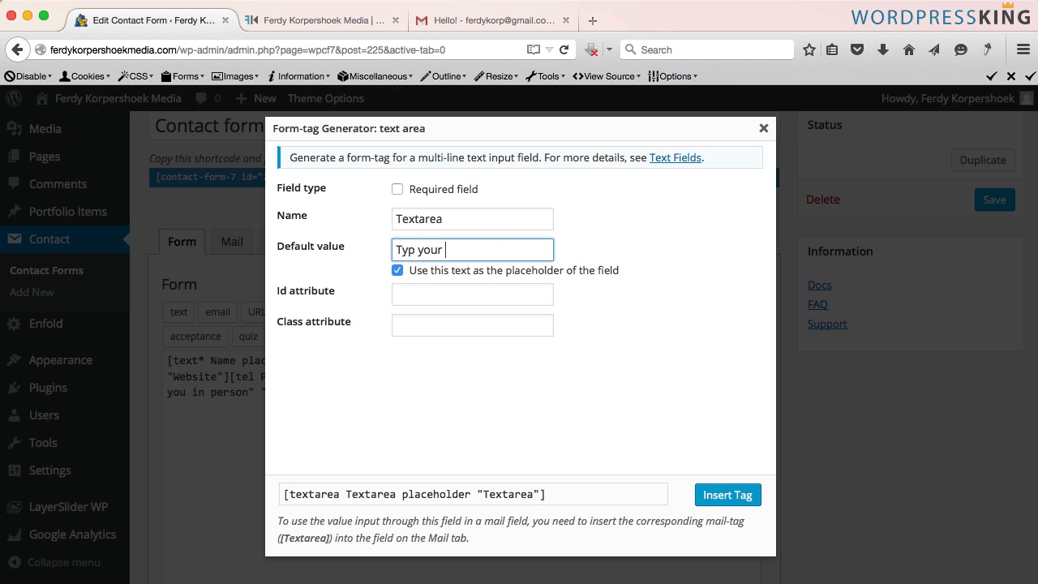
{"action": "type", "text": "message here"}
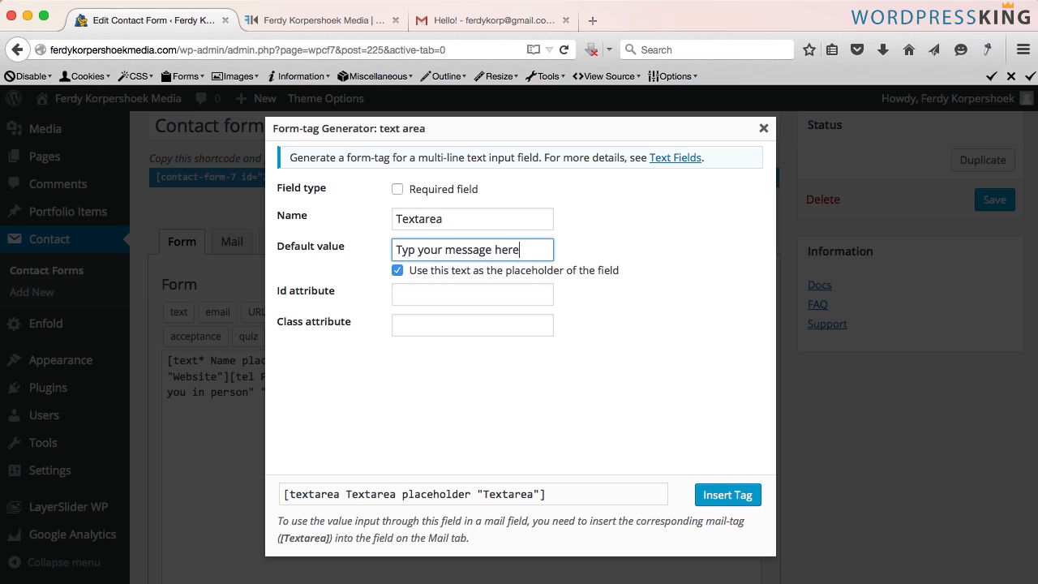
{"action": "left_click", "coordinate": [727, 493]}
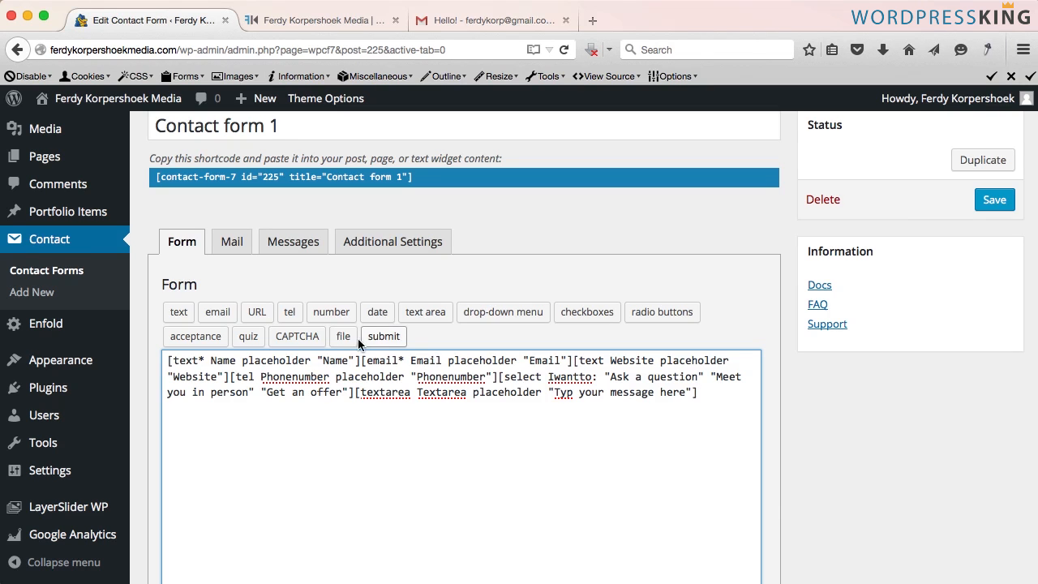
Step: Insert an upload file field limited to 10000 accepting png and jpg
{"action": "left_click", "coordinate": [344, 336]}
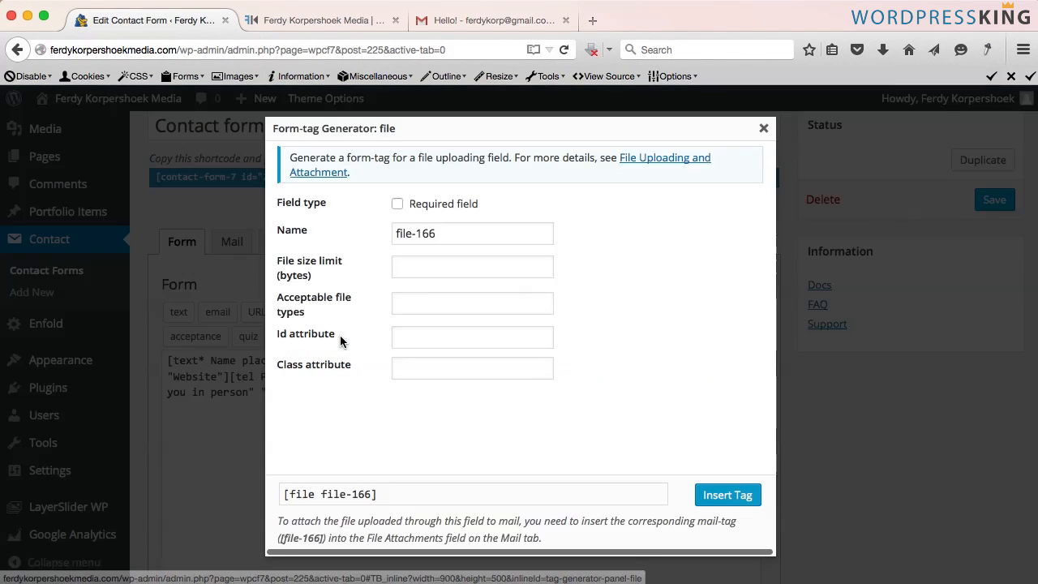
{"action": "type", "text": "upload"}
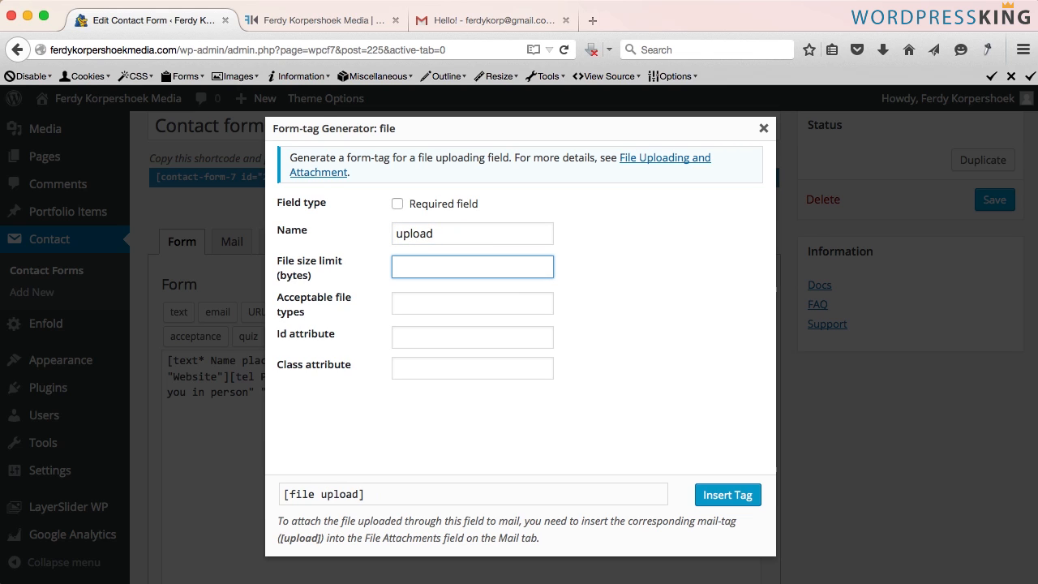
{"action": "type", "text": "10000"}
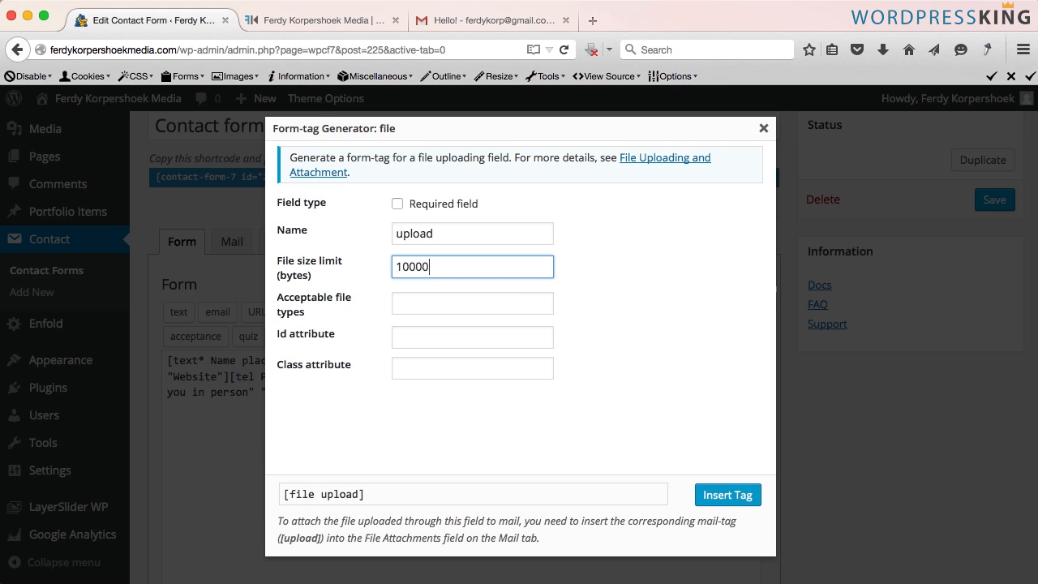
{"action": "left_click", "coordinate": [472, 303]}
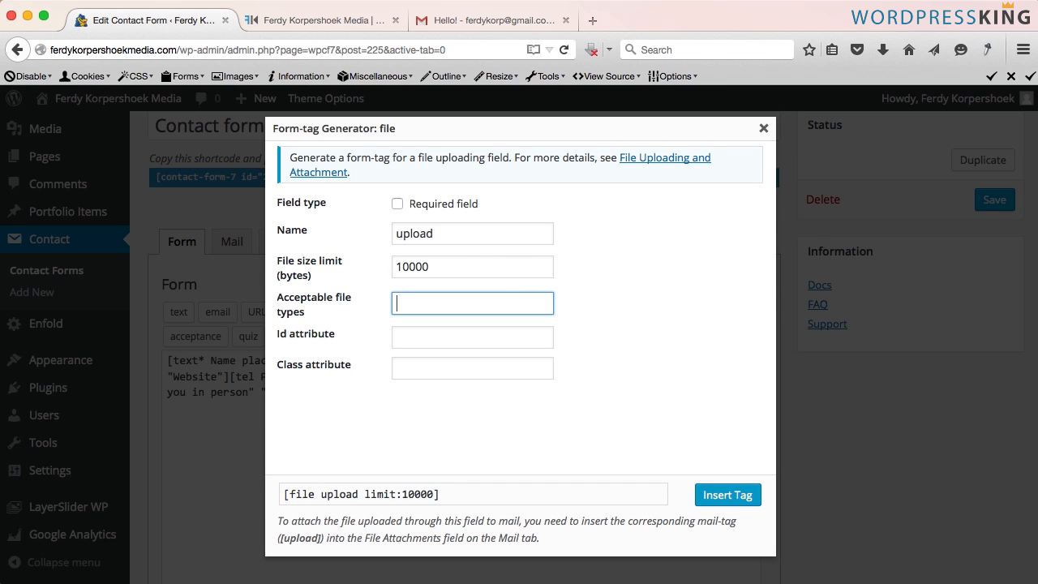
{"action": "type", "text": "png,"}
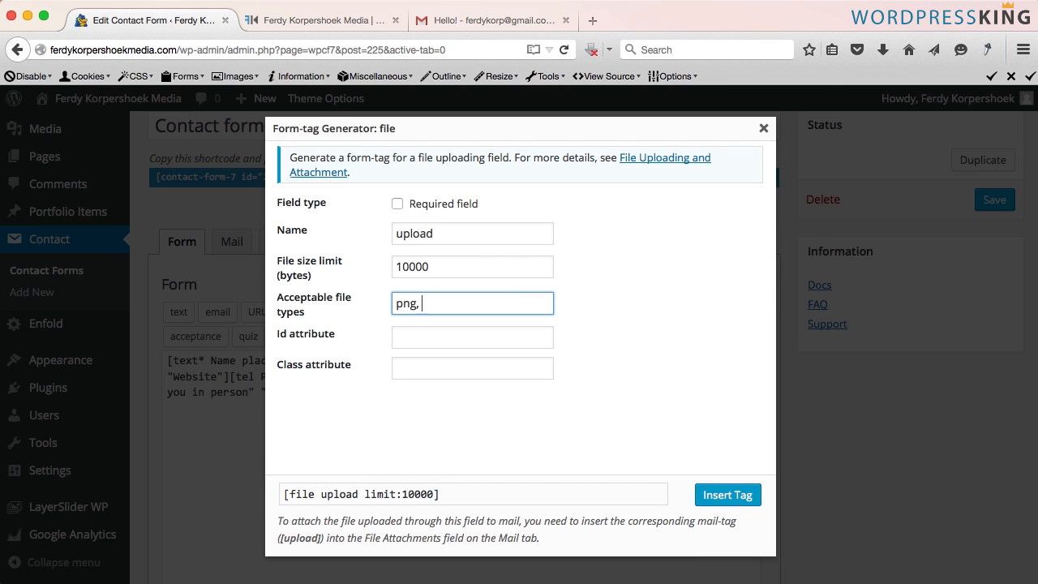
{"action": "type", "text": "jpg"}
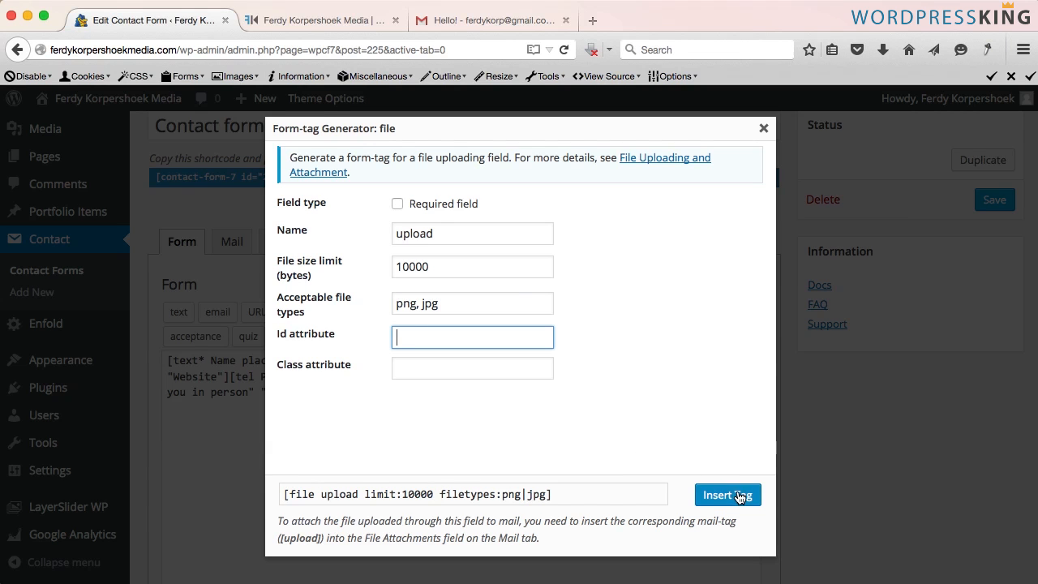
{"action": "left_click", "coordinate": [727, 495]}
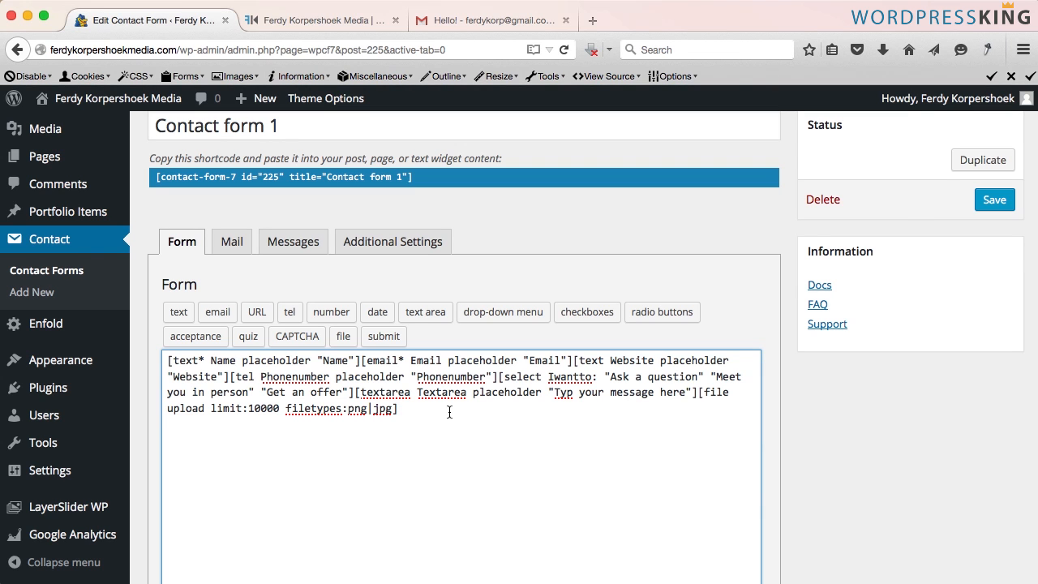
Step: Add a Submit button, save the form and switch to the live Contact page
{"action": "left_click", "coordinate": [383, 335]}
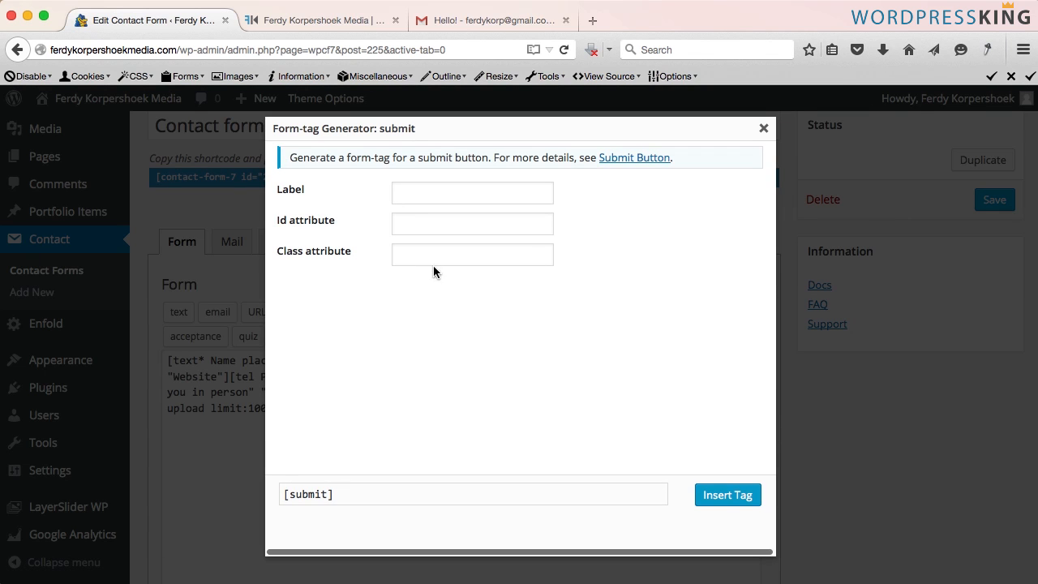
{"action": "type", "text": "Submit"}
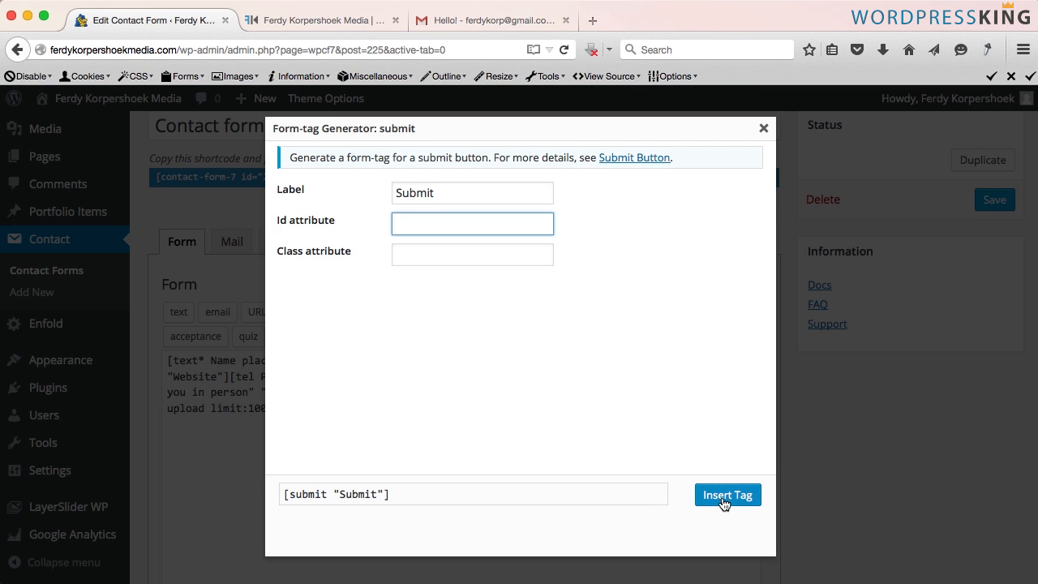
{"action": "left_click", "coordinate": [727, 495]}
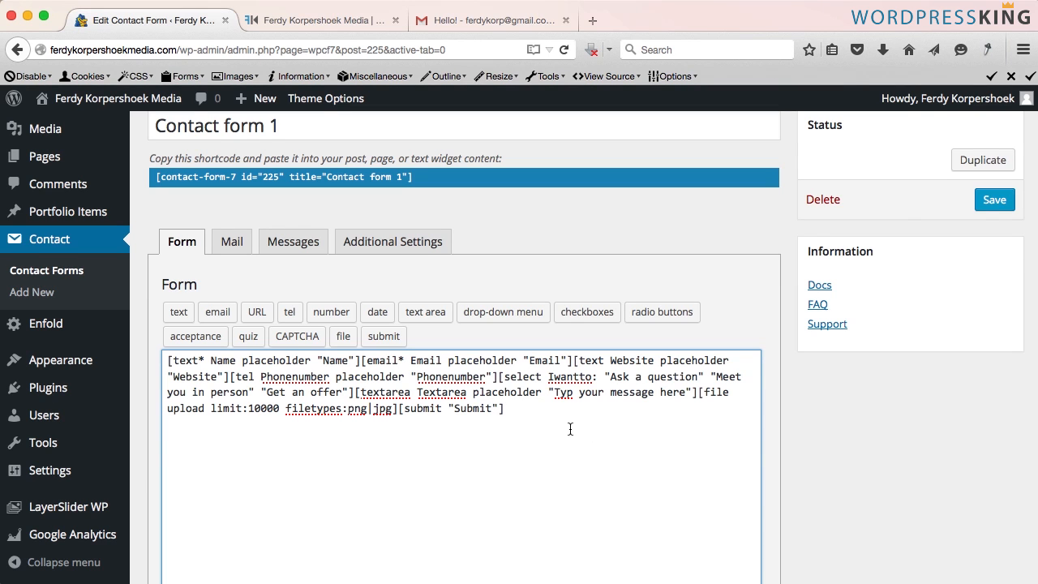
{"action": "left_click", "coordinate": [995, 200]}
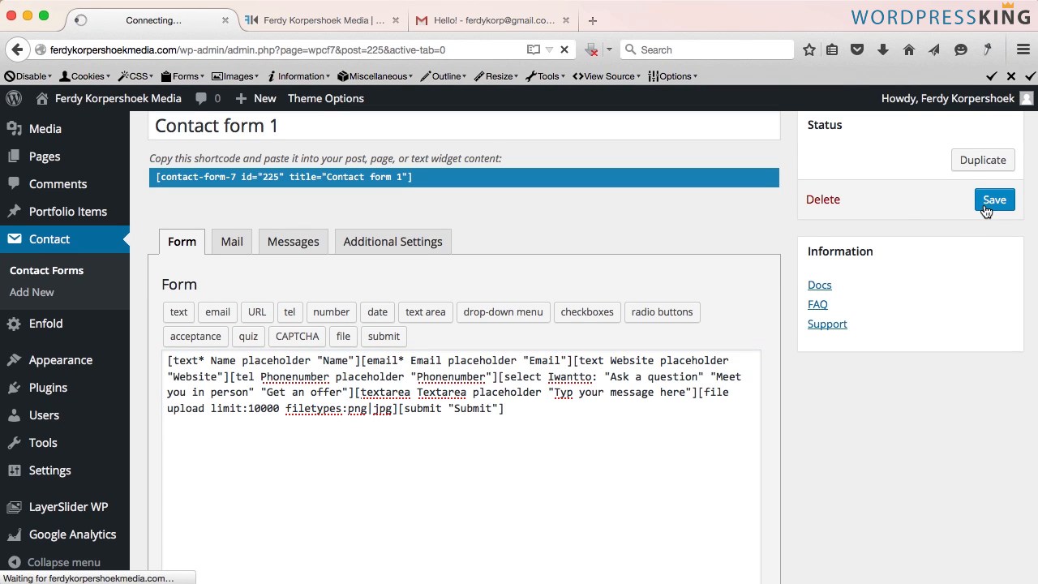
{"action": "left_click", "coordinate": [994, 200]}
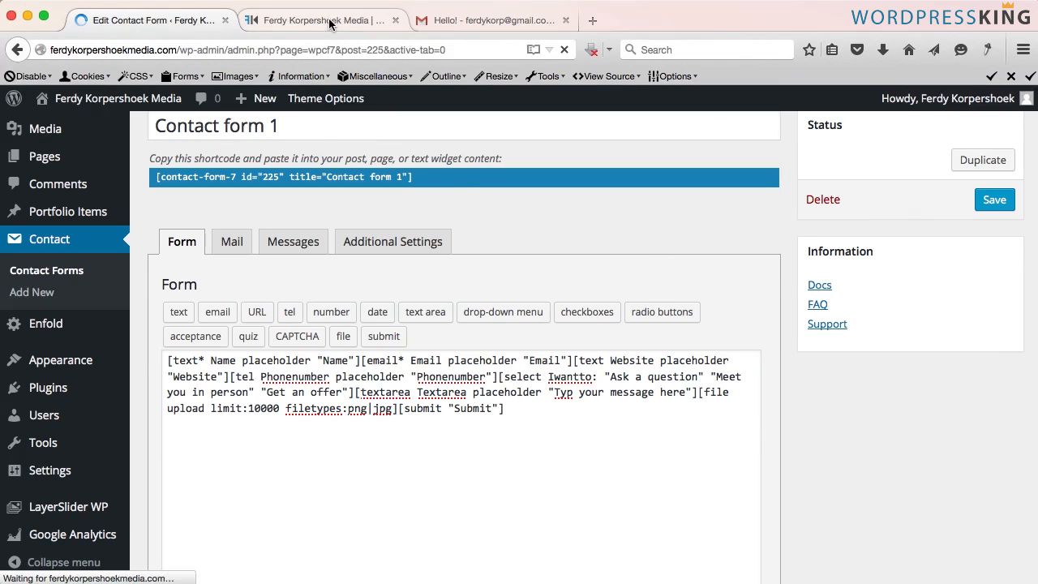
Step: Reload the live Contact page to check the new fields, then return to the form editor
{"action": "left_click", "coordinate": [321, 19]}
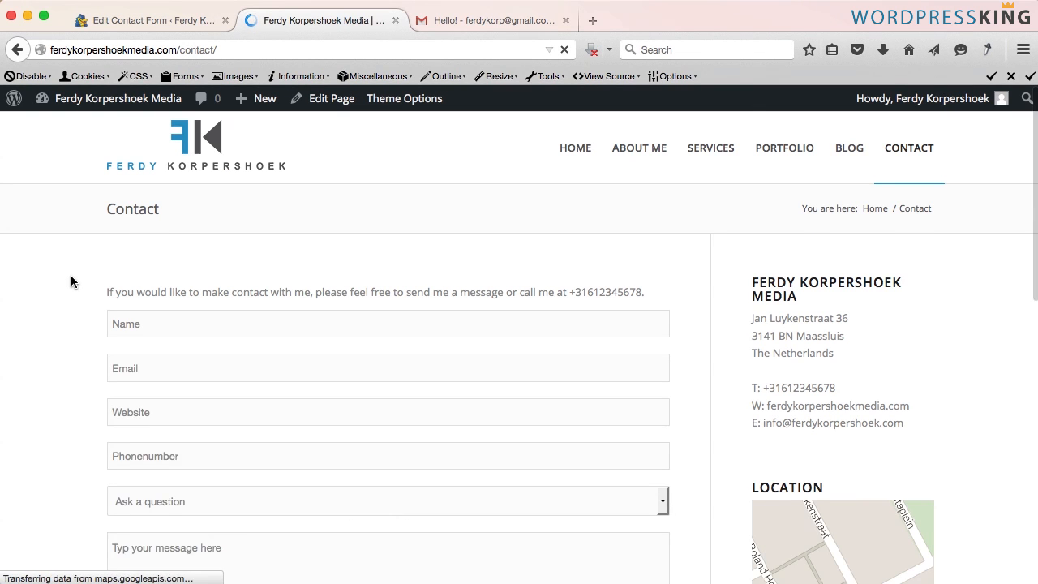
{"action": "scroll", "scroll_direction": "down", "scroll_amount": 3}
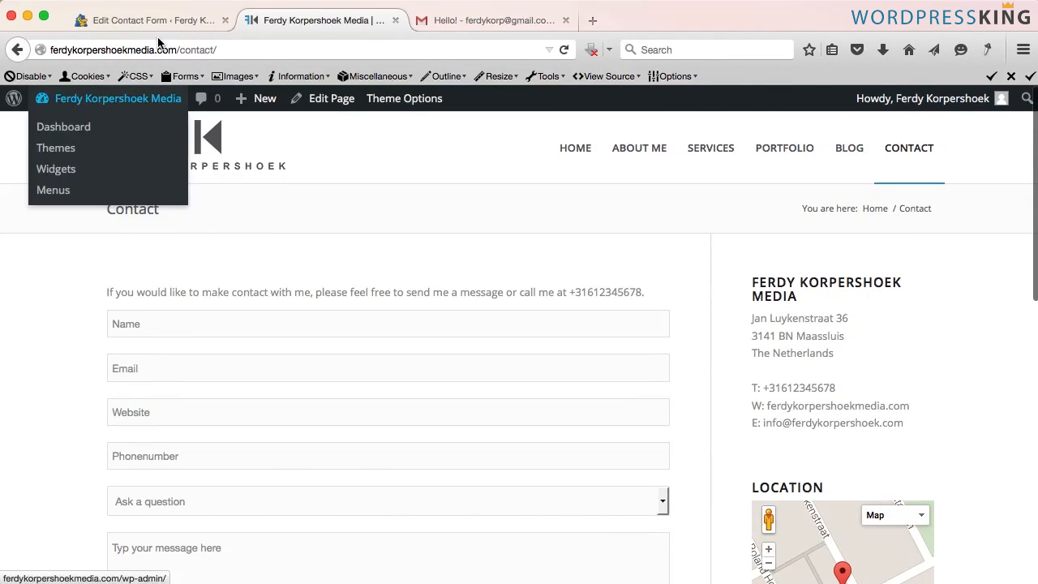
{"action": "left_click", "coordinate": [149, 19]}
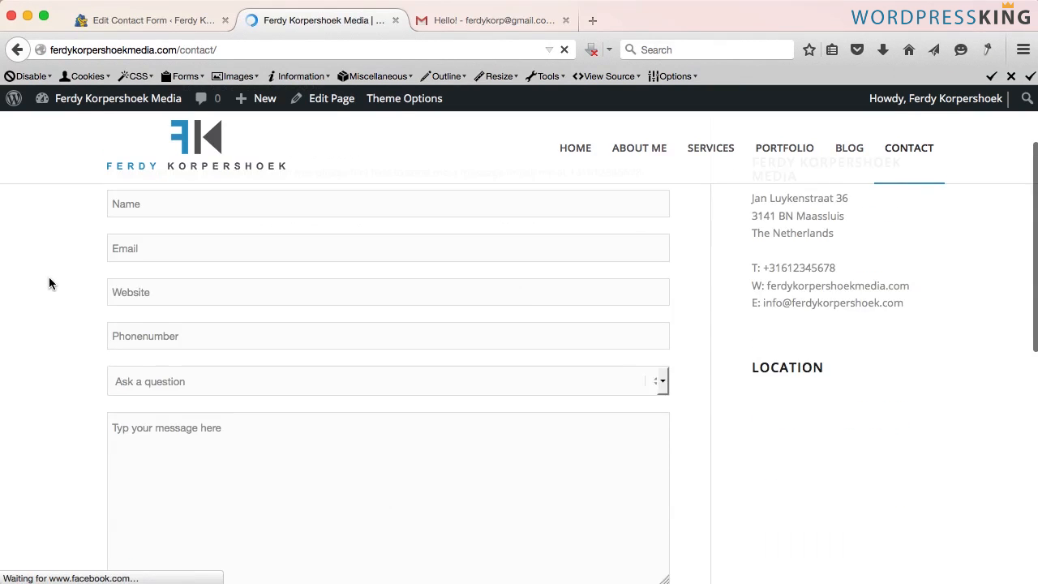
{"action": "scroll", "scroll_direction": "down", "scroll_amount": 3}
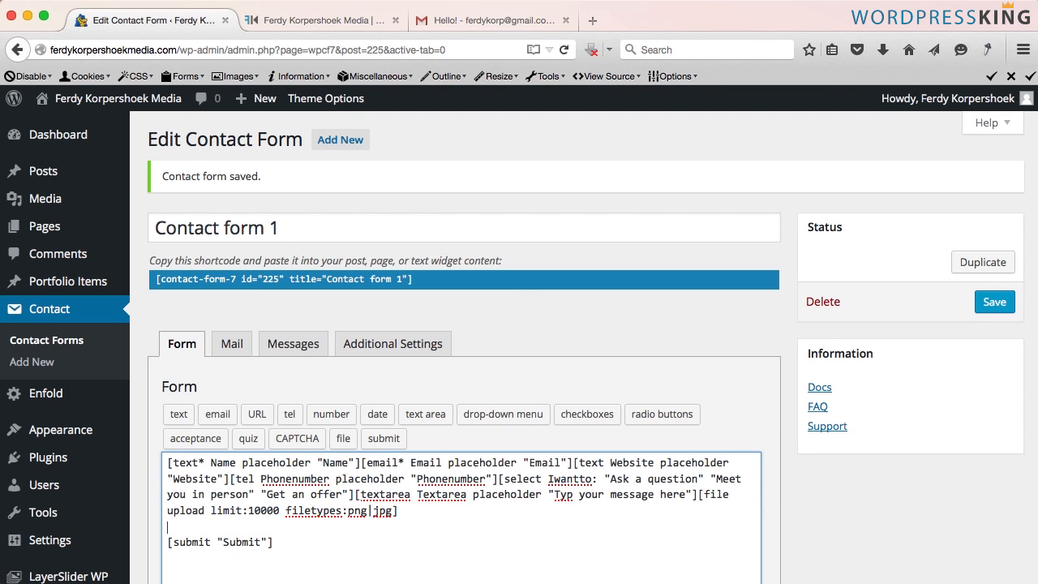
Step: In the Mail settings, make the body's From line read [Name] [Email]
{"action": "scroll", "scroll_direction": "down", "scroll_amount": 3}
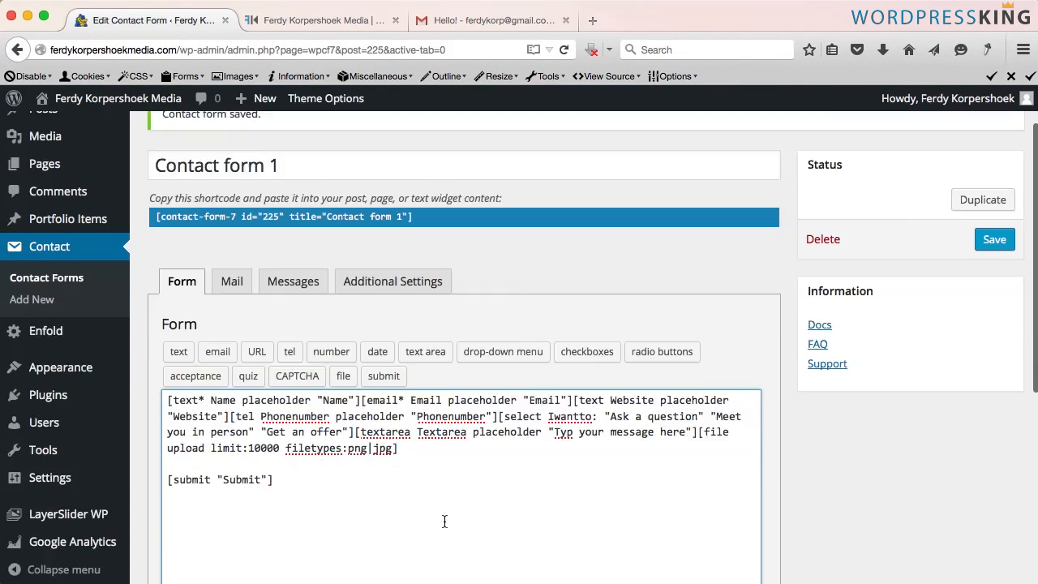
{"action": "left_click", "coordinate": [231, 281]}
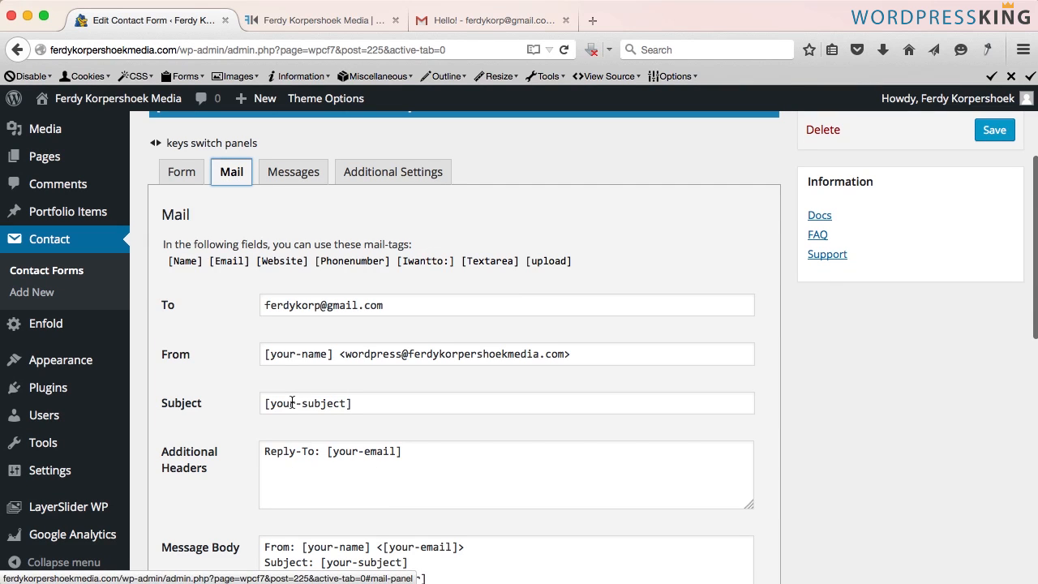
{"action": "scroll", "scroll_direction": "down", "scroll_amount": 3}
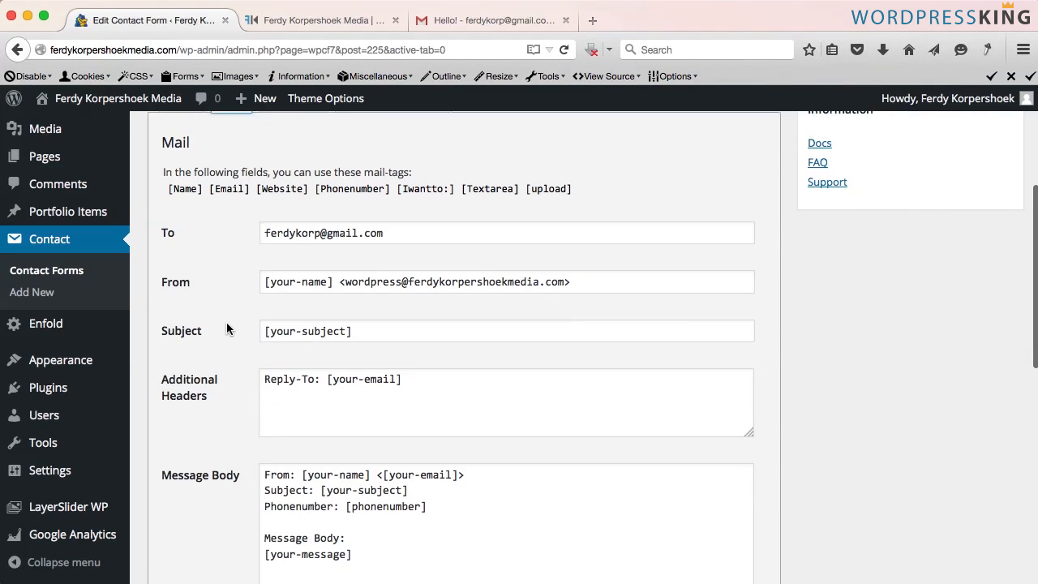
{"action": "scroll", "scroll_direction": "down", "scroll_amount": 3}
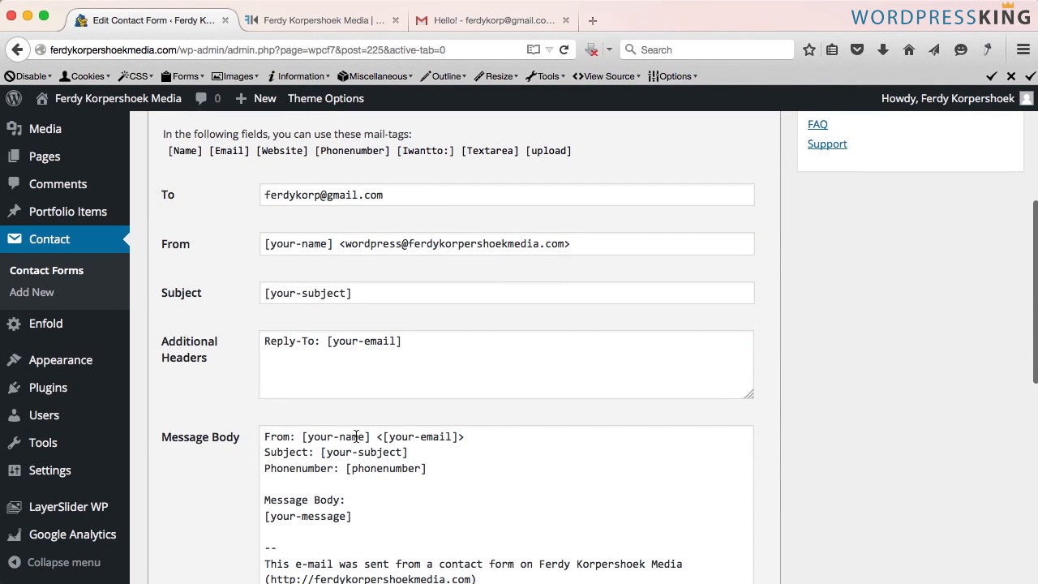
{"action": "left_click", "coordinate": [363, 436]}
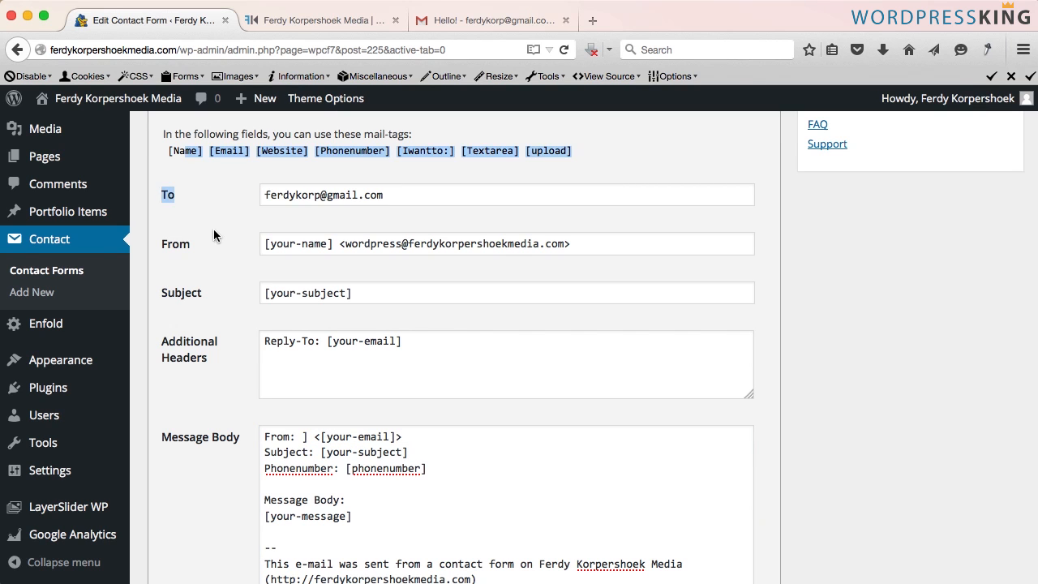
{"action": "left_click", "coordinate": [185, 151]}
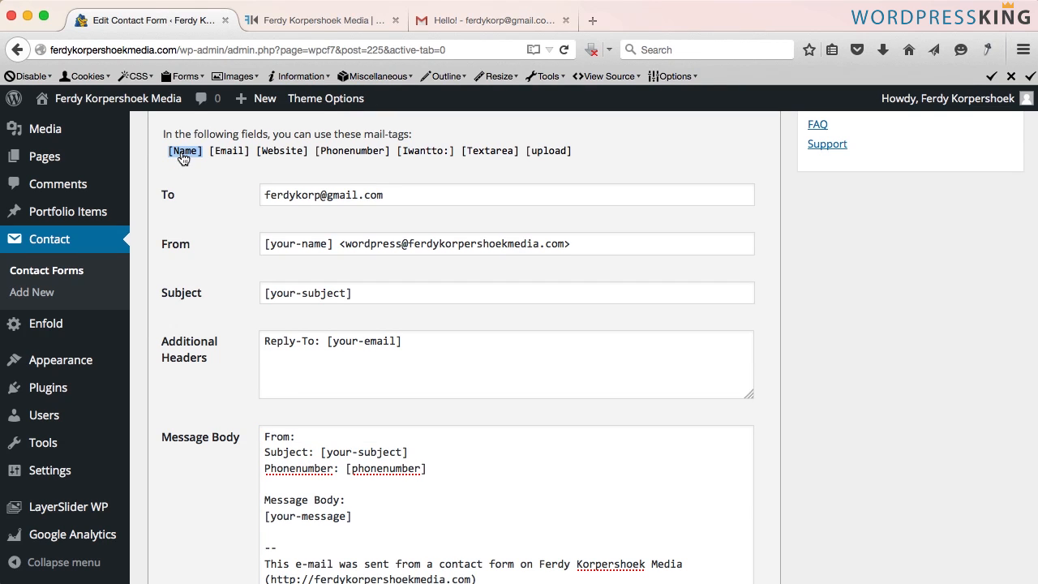
{"action": "left_click", "coordinate": [185, 151]}
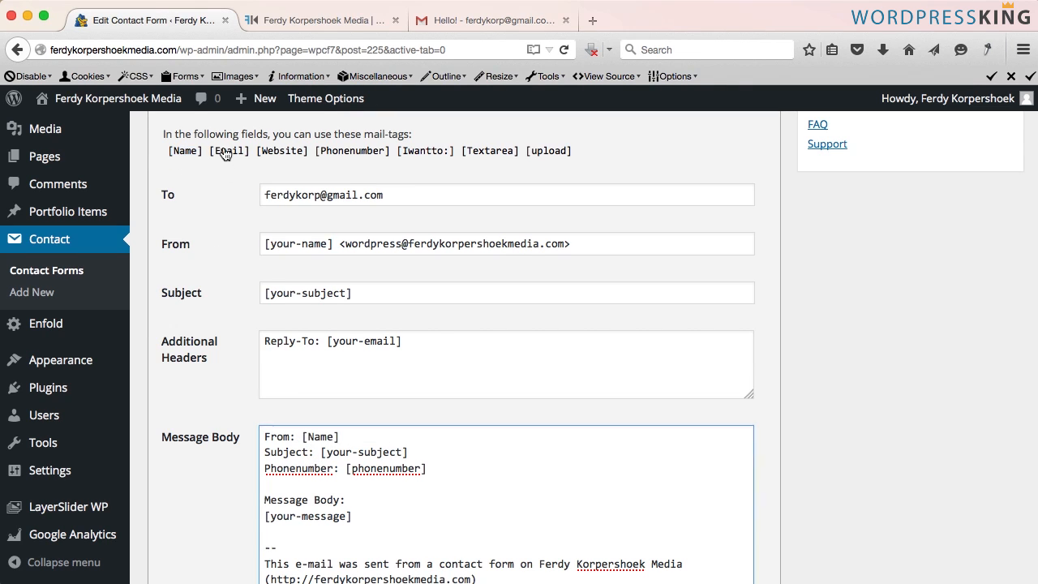
{"action": "left_click", "coordinate": [229, 151]}
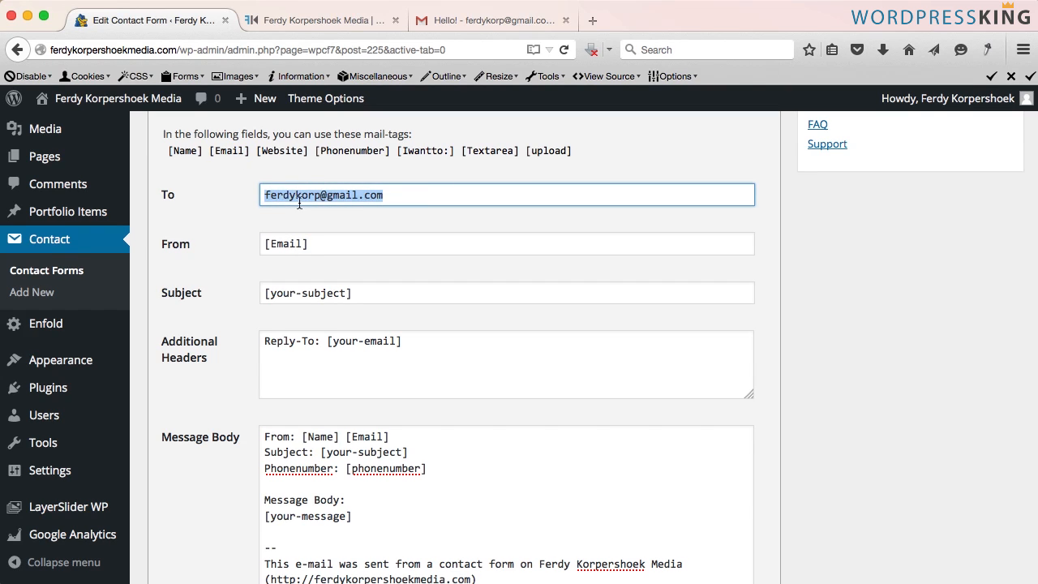
Step: Set a 'Message from' subject and an [Email] Reply-To header, then return to the form template
{"action": "left_click", "coordinate": [506, 292]}
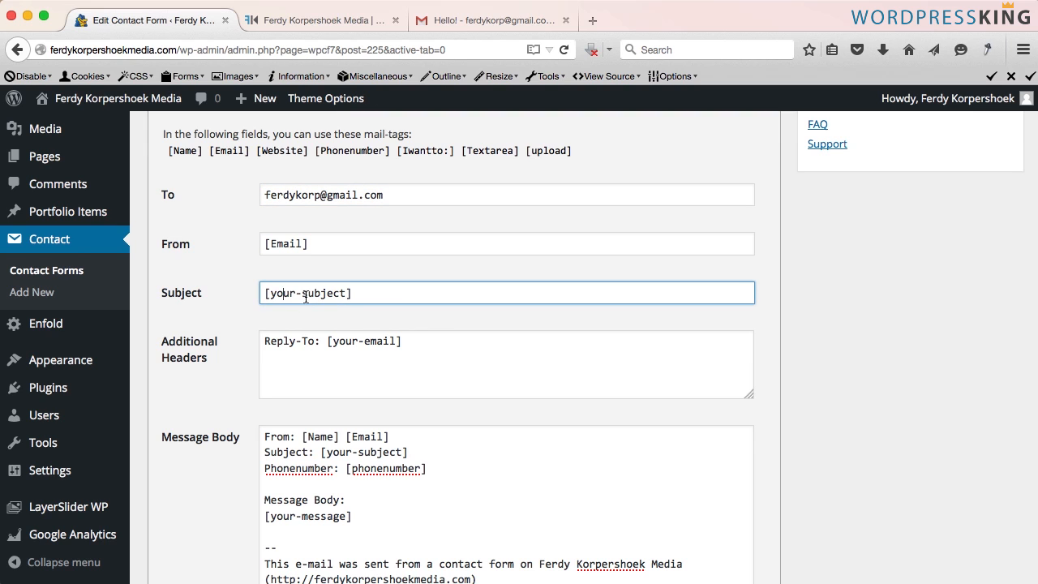
{"action": "type", "text": "Message from F"}
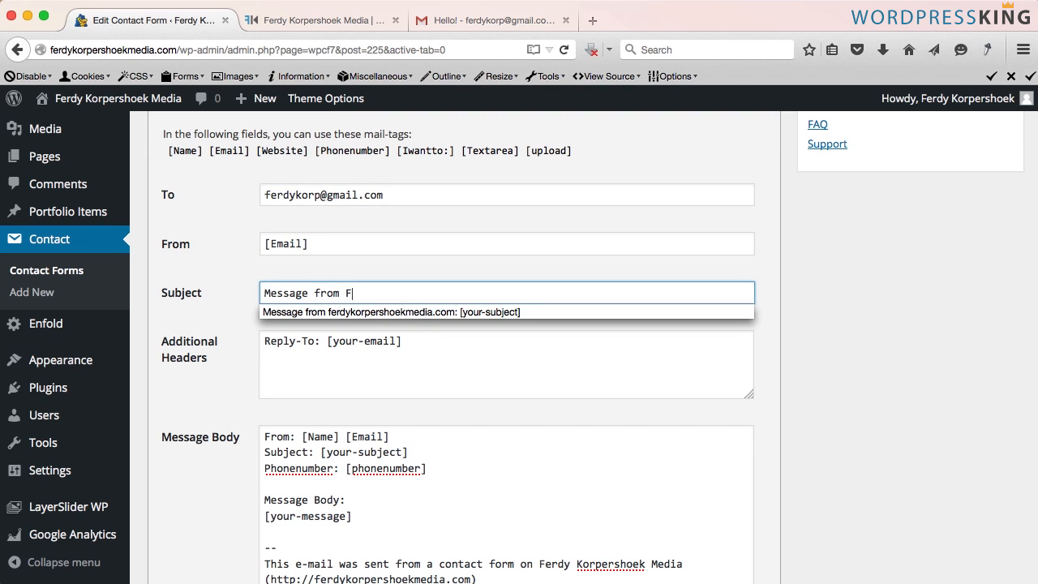
{"action": "type", "text": "erdy Korpershoek Media"}
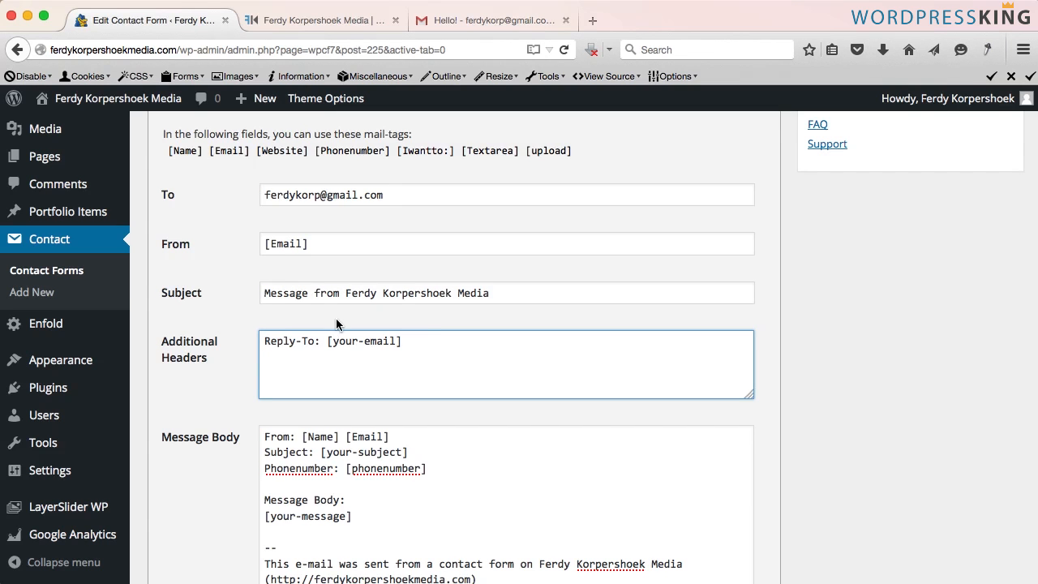
{"action": "double_click", "coordinate": [364, 340]}
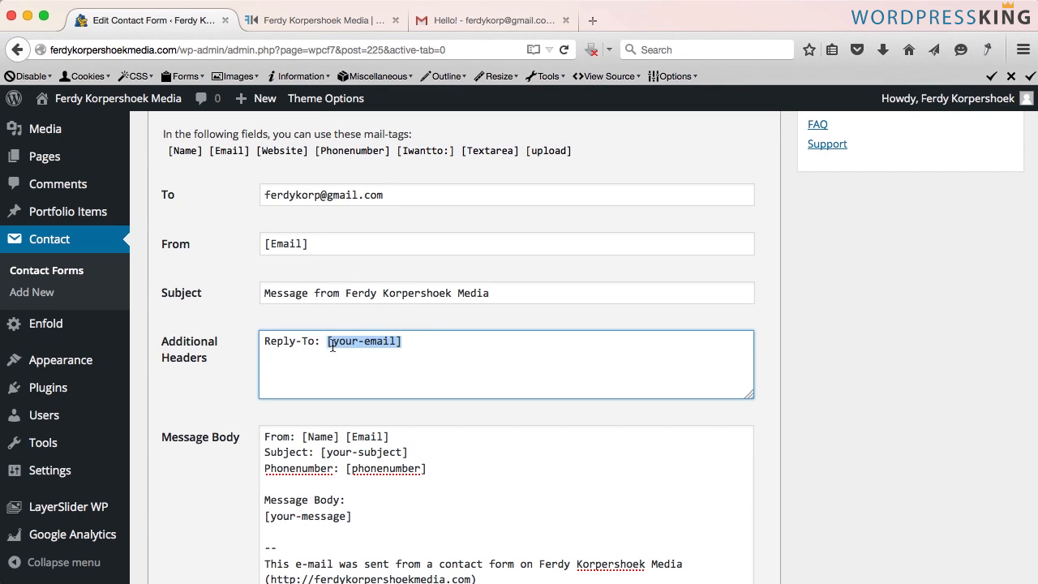
{"action": "left_click", "coordinate": [229, 151]}
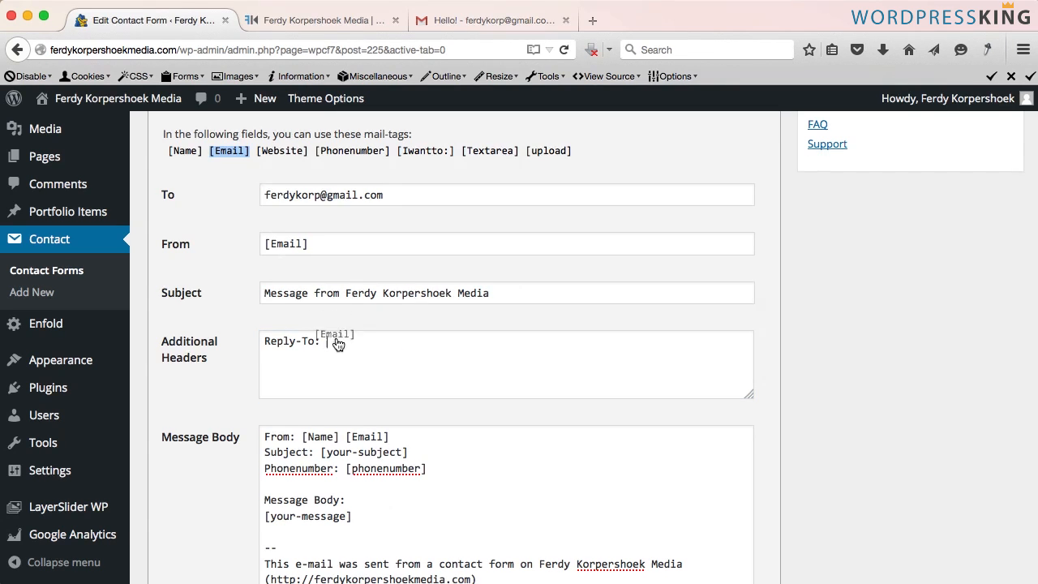
{"action": "scroll", "scroll_direction": "down", "scroll_amount": 3}
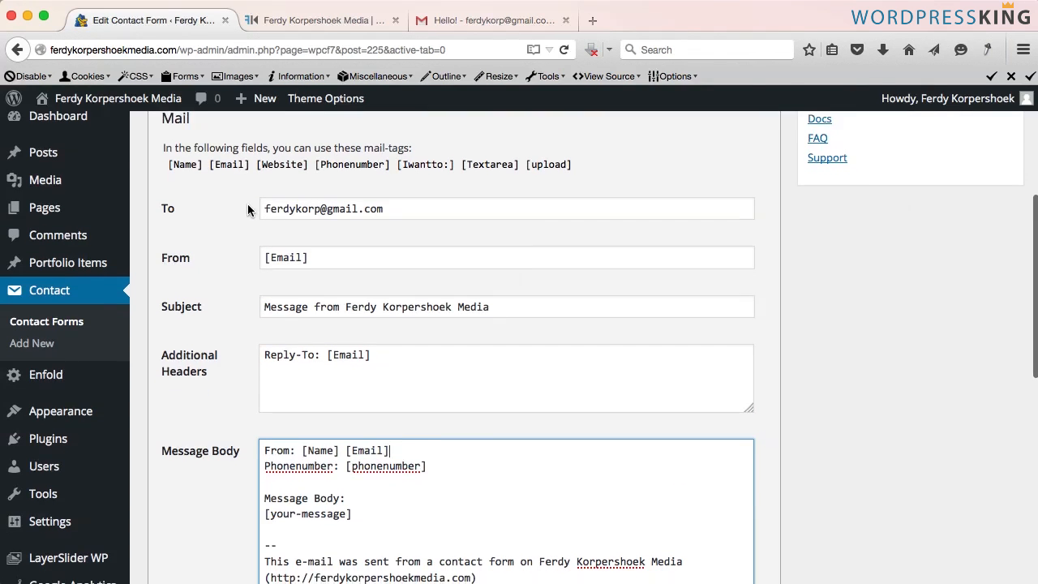
{"action": "scroll", "scroll_direction": "down", "scroll_amount": 3}
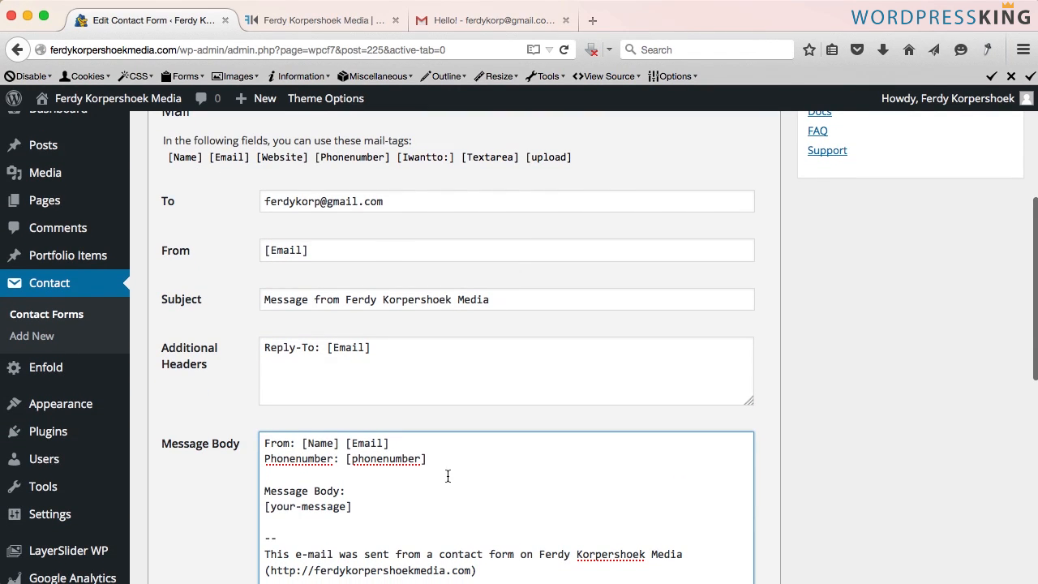
{"action": "left_click", "coordinate": [182, 175]}
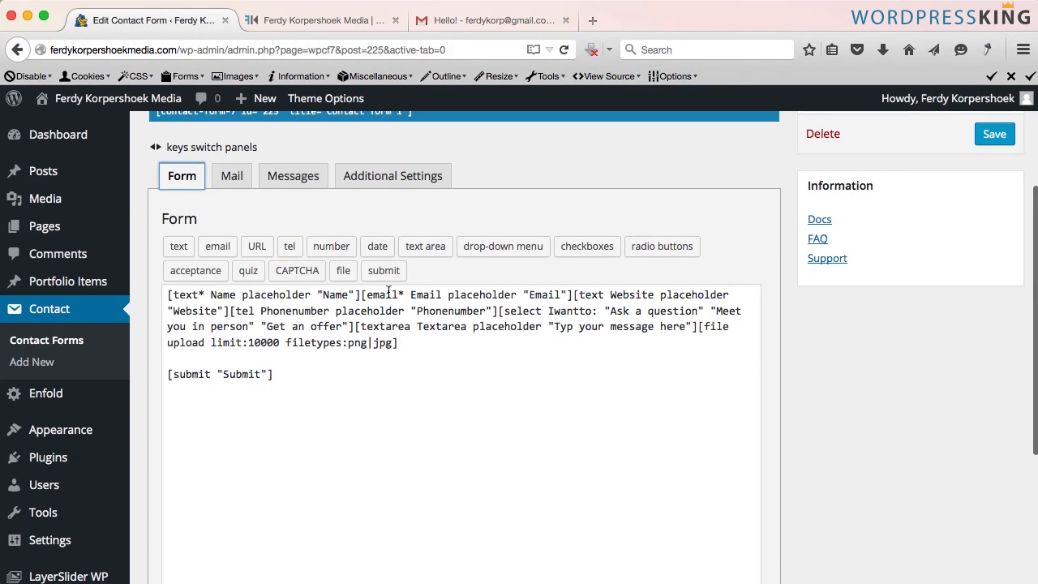
Step: Check the form's field names and replace the body's message placeholder with [Textarea]
{"action": "double_click", "coordinate": [306, 311]}
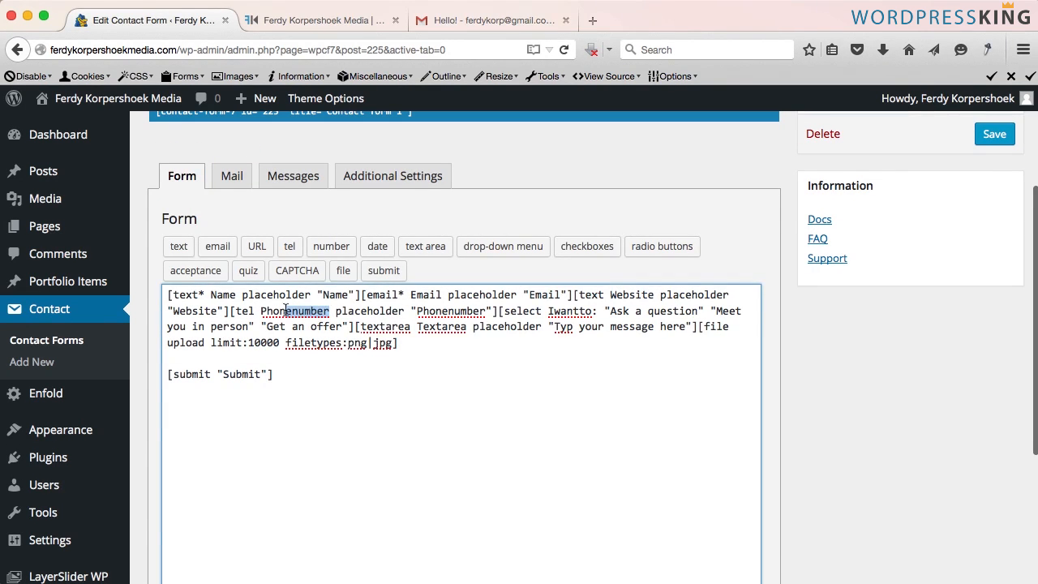
{"action": "left_click", "coordinate": [230, 175]}
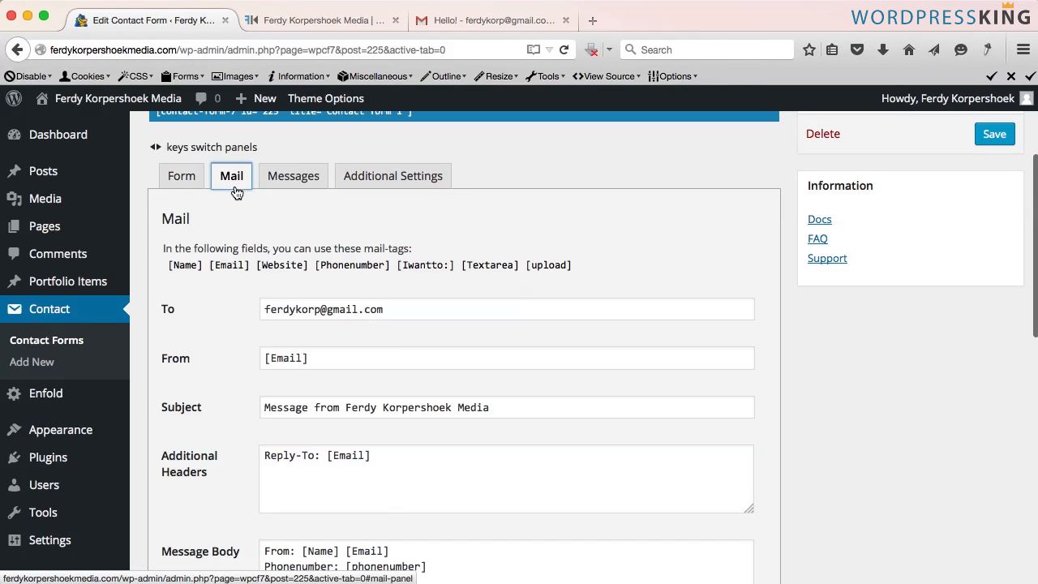
{"action": "scroll", "scroll_direction": "down", "scroll_amount": 3}
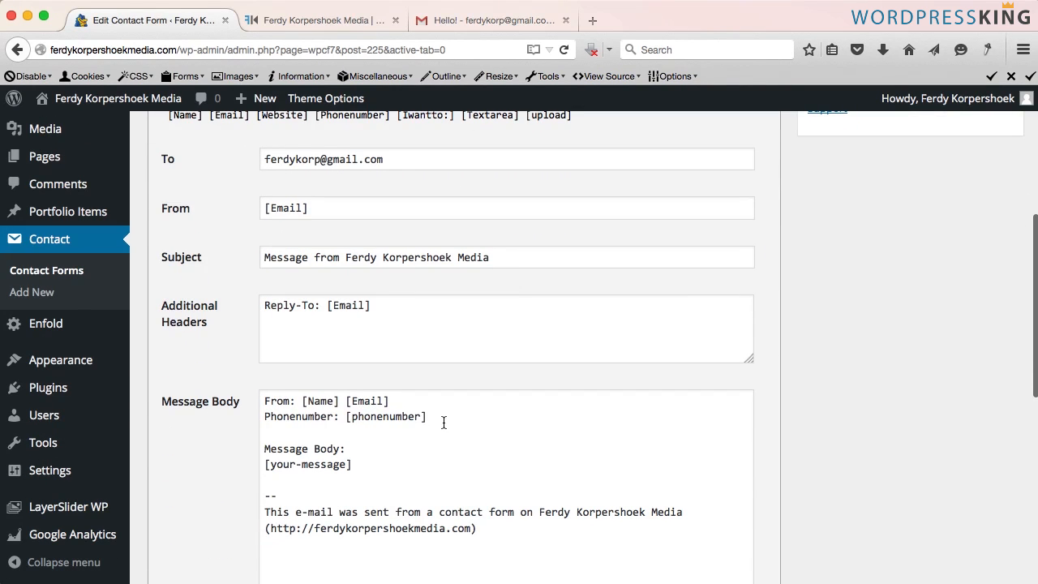
{"action": "double_click", "coordinate": [386, 416]}
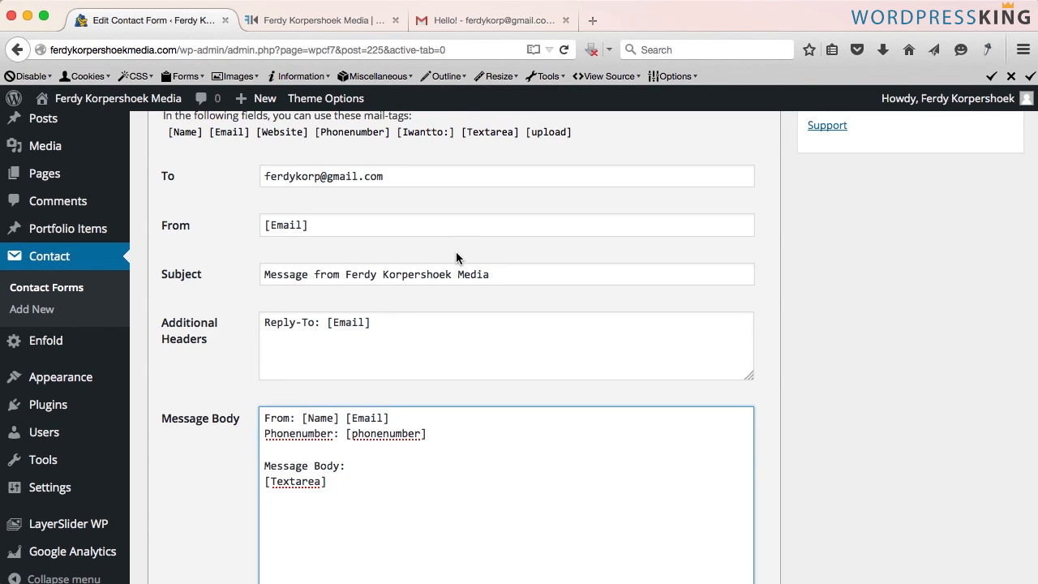
{"action": "mouse_move", "coordinate": [486, 237]}
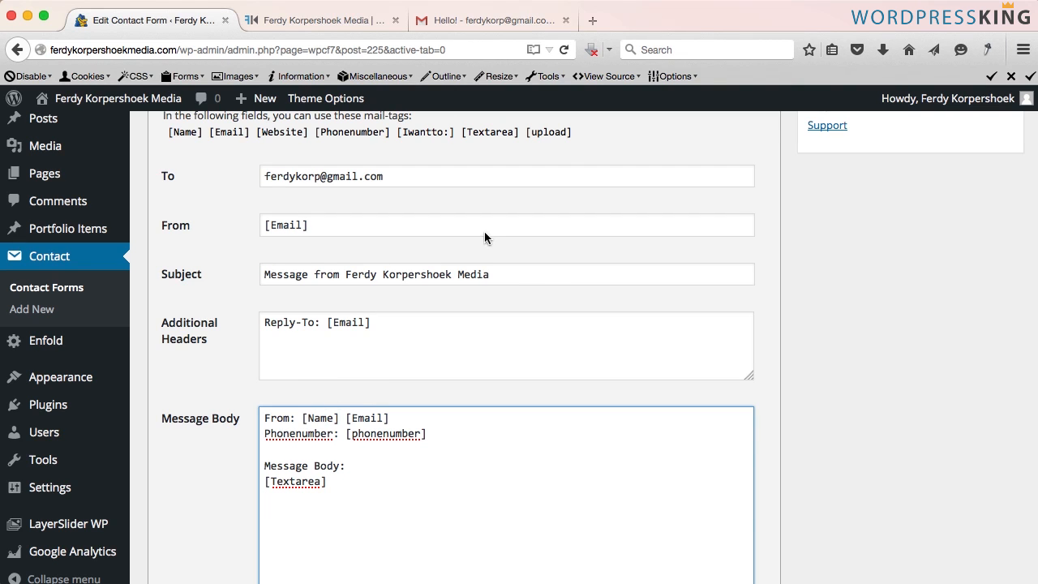
Step: Enter [upload] in the mail's File Attachments setting
{"action": "scroll", "scroll_direction": "down", "scroll_amount": 3}
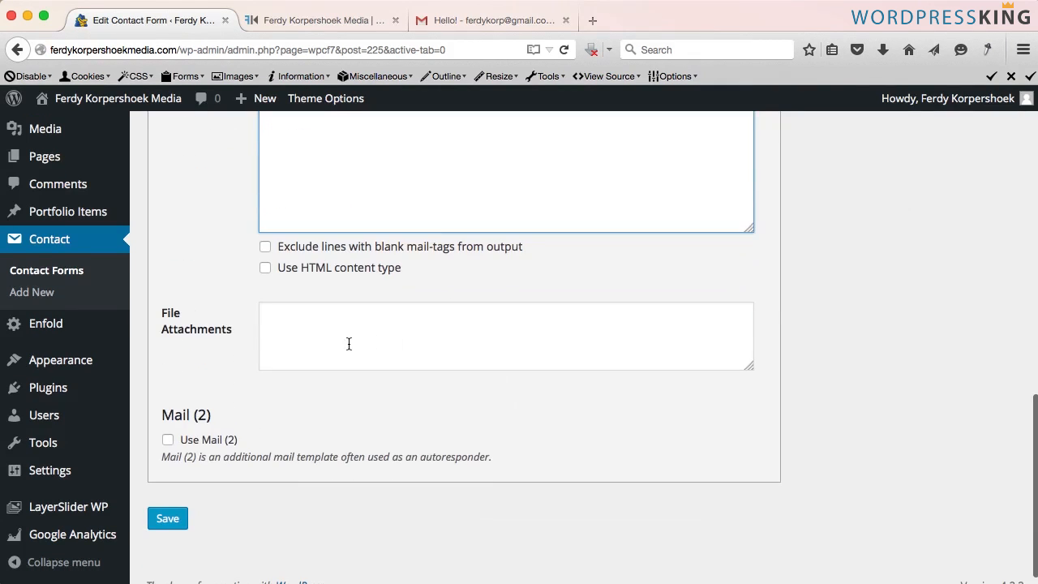
{"action": "left_click", "coordinate": [367, 336]}
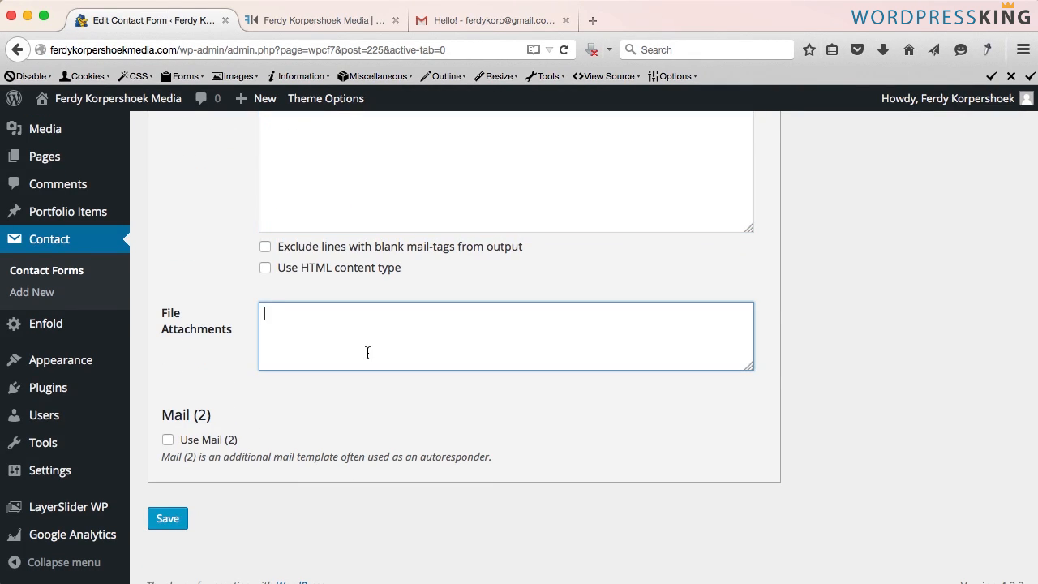
{"action": "type", "text": "[upload"}
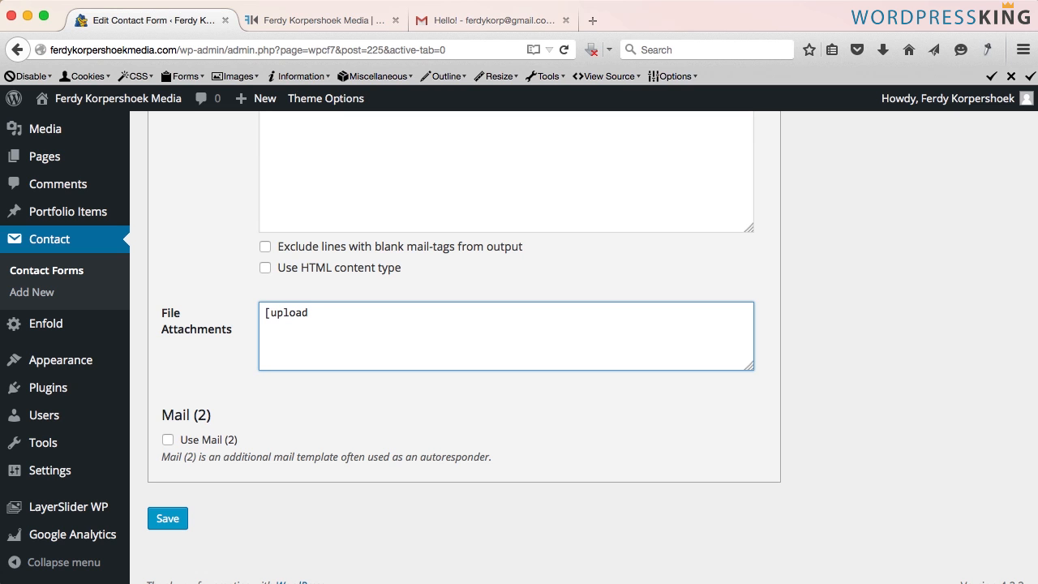
{"action": "type", "text": "]"}
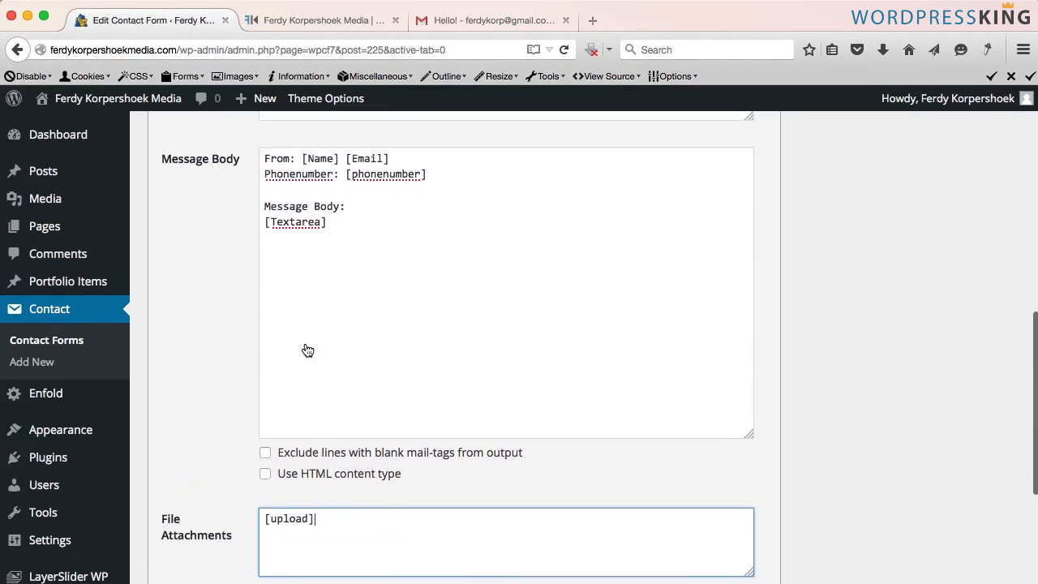
{"action": "scroll", "scroll_direction": "up", "scroll_amount": 3}
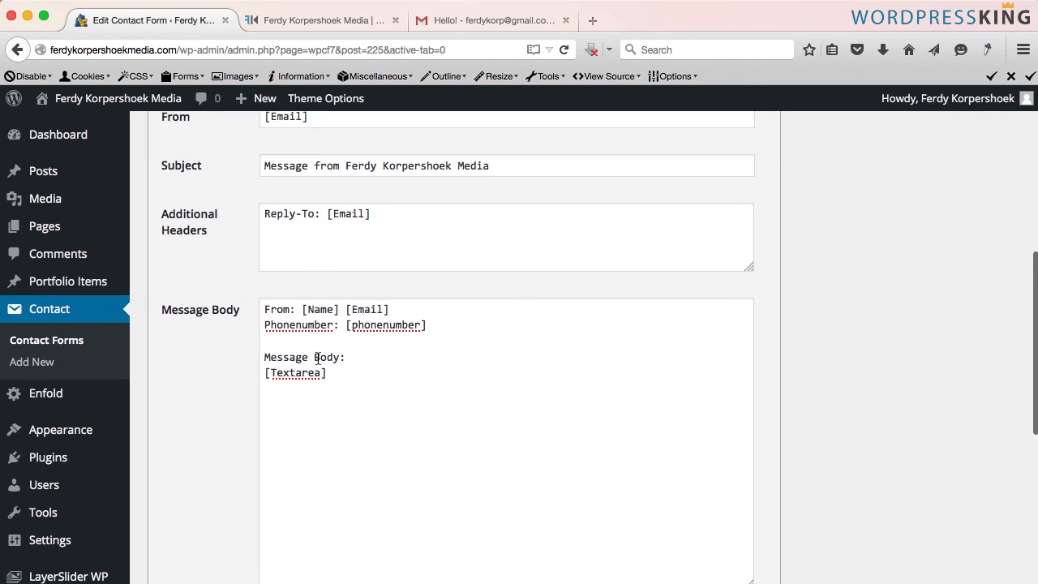
{"action": "scroll", "scroll_direction": "down", "scroll_amount": 3}
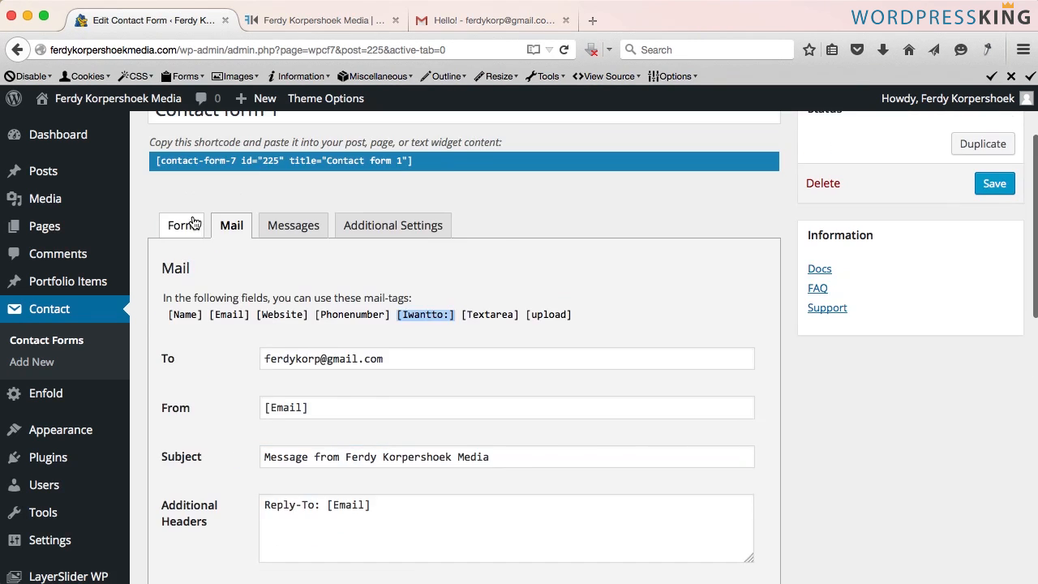
Step: Check the form's field names and add a 'Website:' line to the mail message body
{"action": "left_click", "coordinate": [181, 224]}
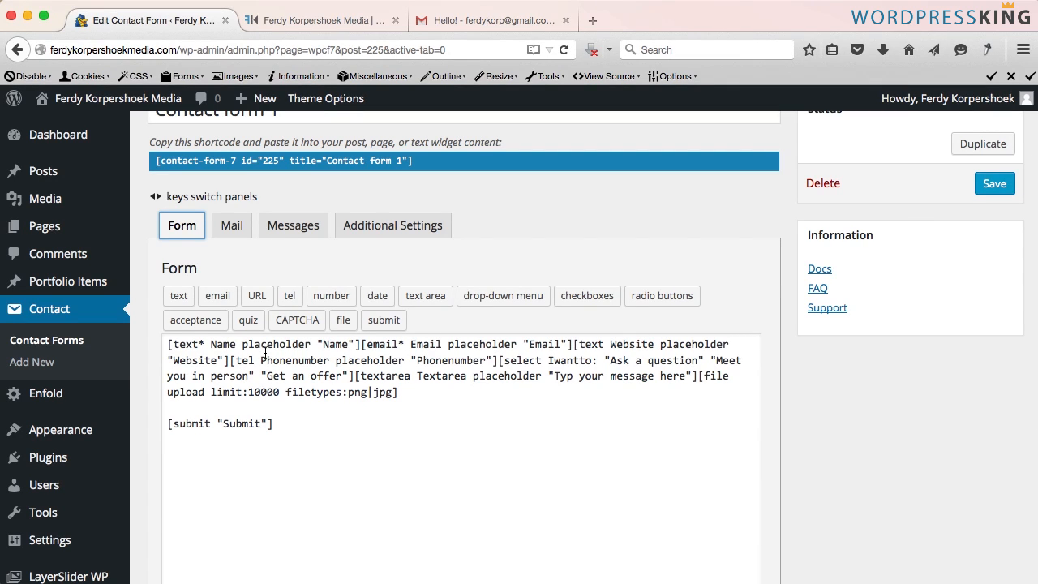
{"action": "mouse_move", "coordinate": [567, 363]}
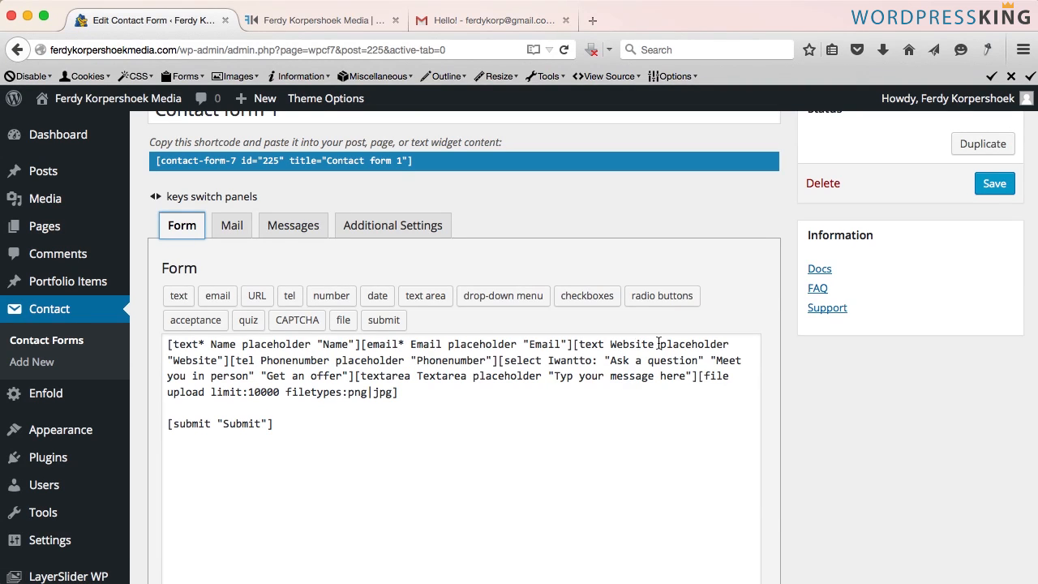
{"action": "left_click", "coordinate": [230, 224]}
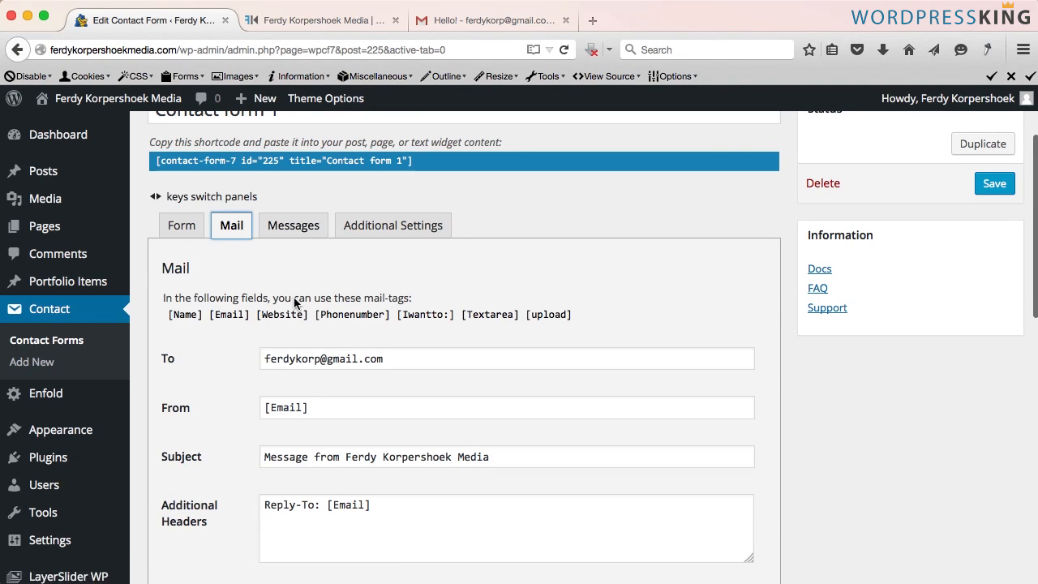
{"action": "scroll", "scroll_direction": "down", "scroll_amount": 3}
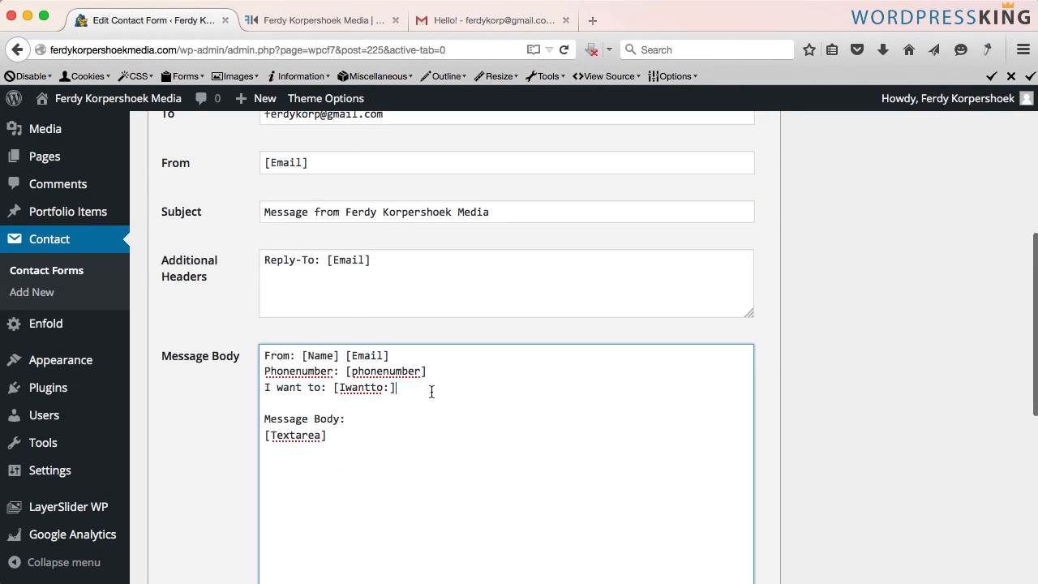
{"action": "type", "text": "Website"}
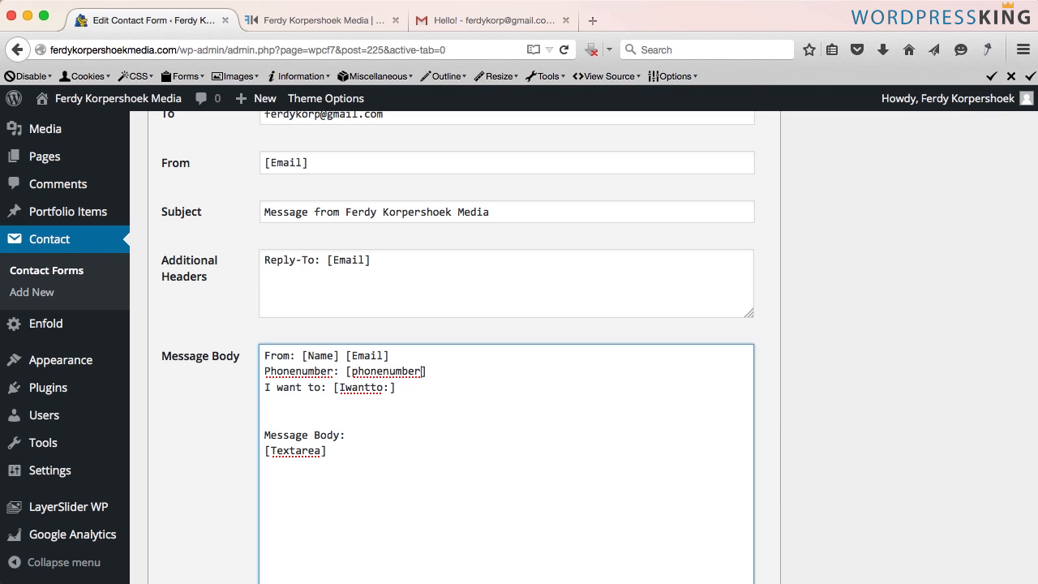
{"action": "type", "text": "Website:"}
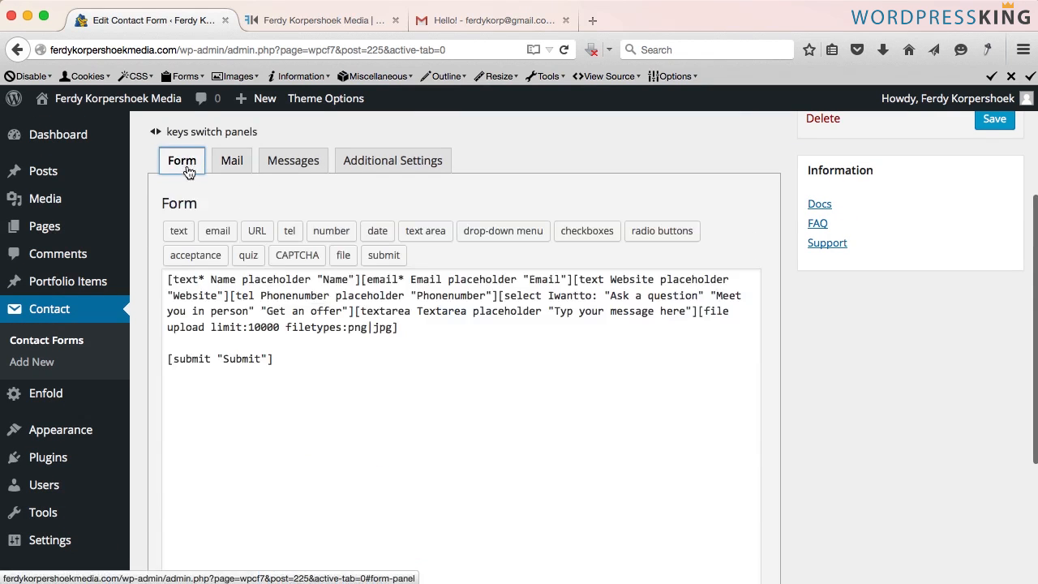
Step: Copy the Website field name and enter [Website] after 'Website:' in the mail Message Body
{"action": "double_click", "coordinate": [633, 279]}
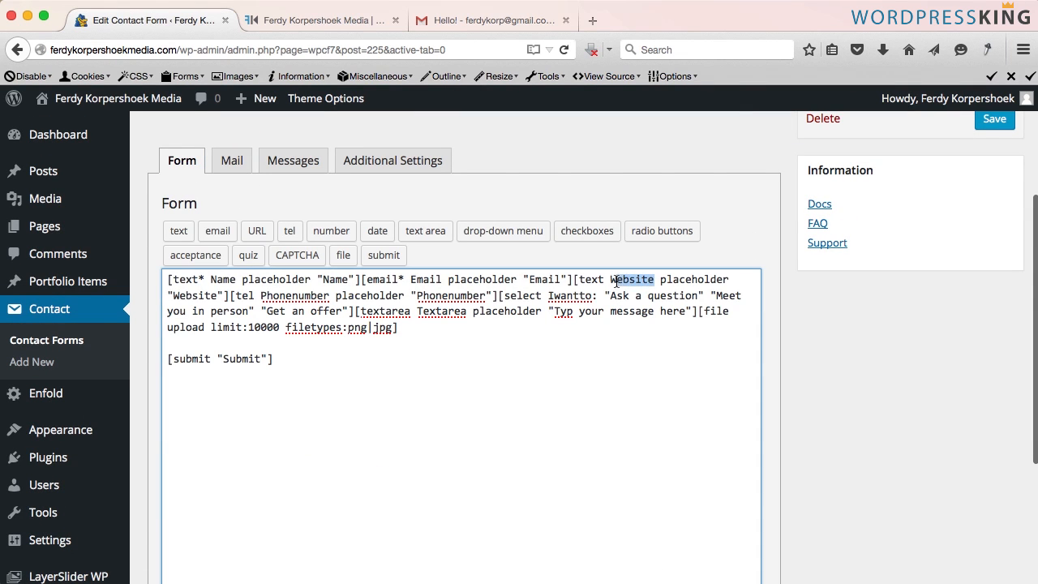
{"action": "left_click", "coordinate": [230, 160]}
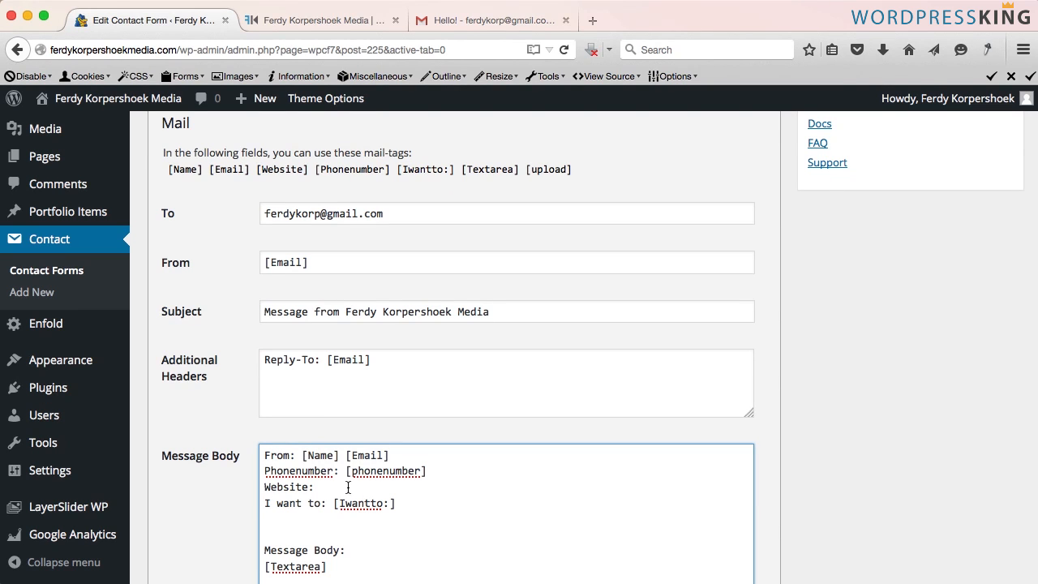
{"action": "type", "text": "[Website]"}
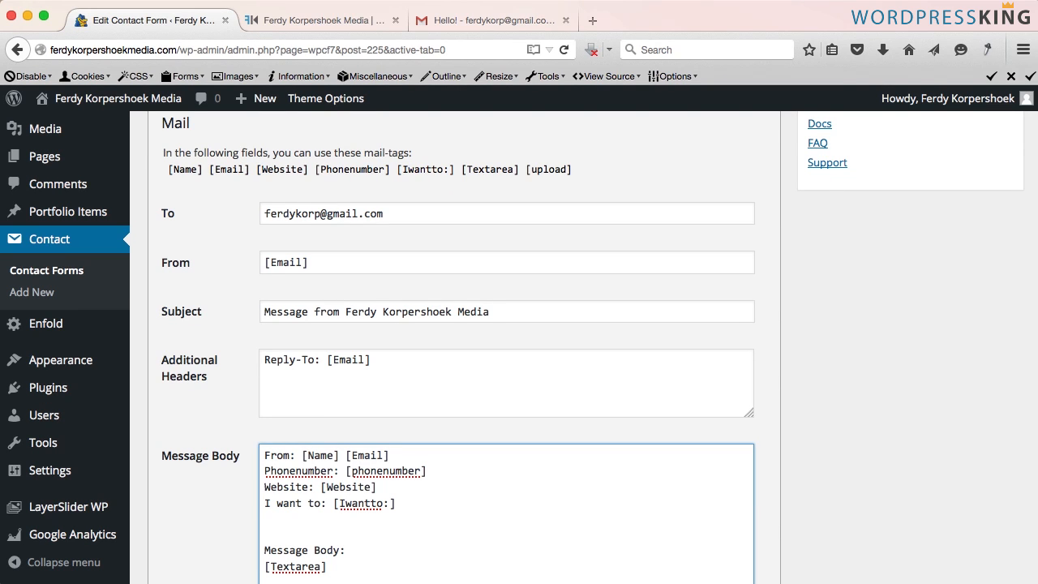
{"action": "scroll", "scroll_direction": "down", "scroll_amount": 3}
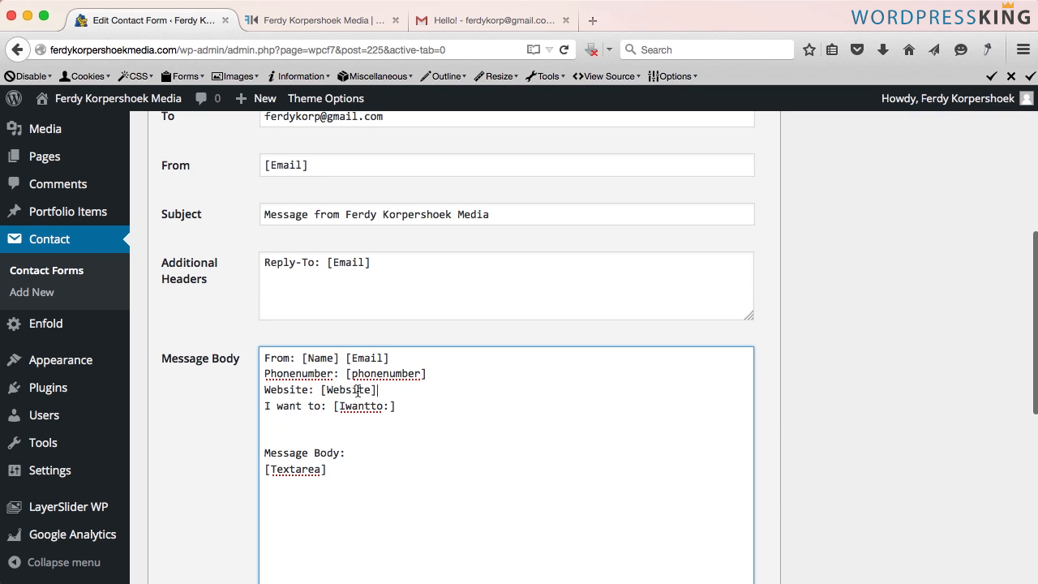
{"action": "scroll", "scroll_direction": "down", "scroll_amount": 3}
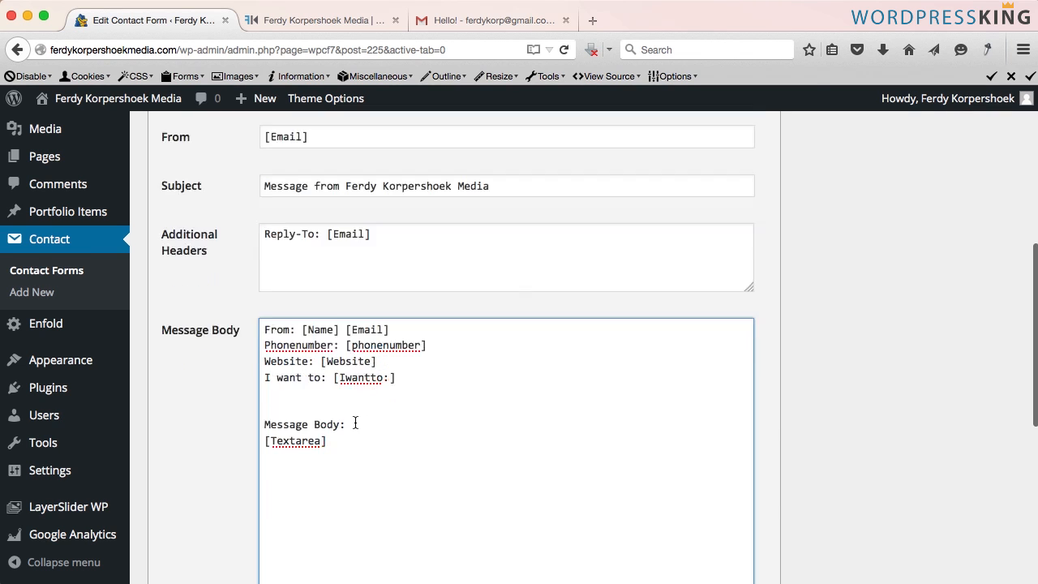
{"action": "scroll", "scroll_direction": "down", "scroll_amount": 3}
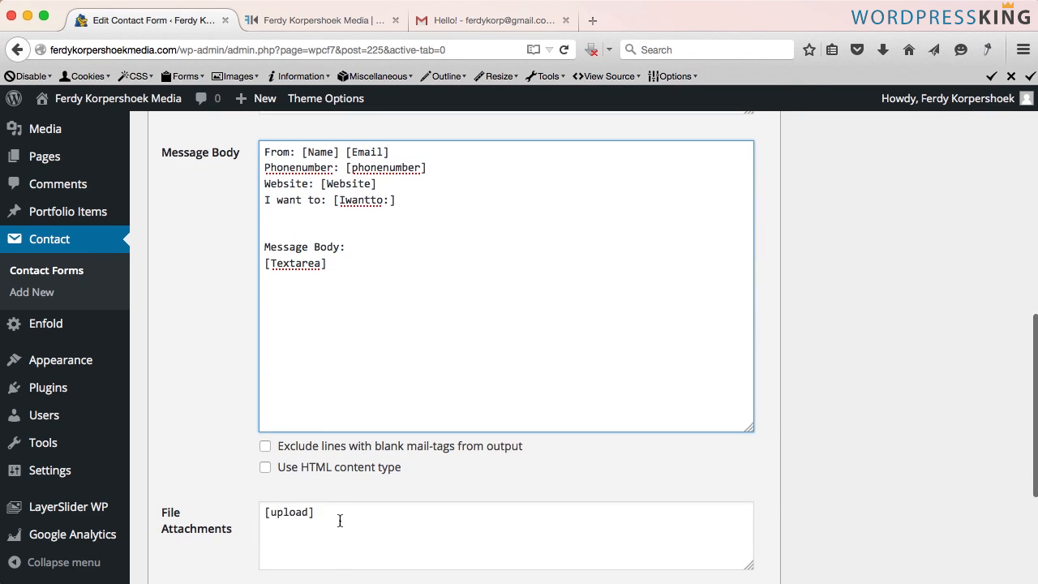
{"action": "scroll", "scroll_direction": "down", "scroll_amount": 3}
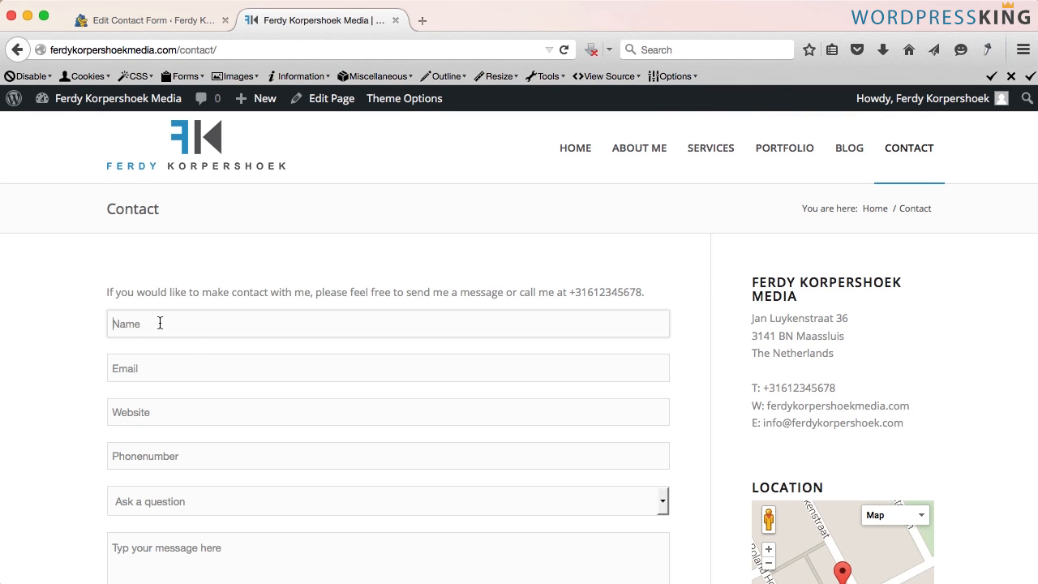
Step: Fill the live form with 'Ferdy Korpershoek', the suggested website, 'Meet you in person' and a 'Hello' message
{"action": "type", "text": "Ferdy Korpershoek"}
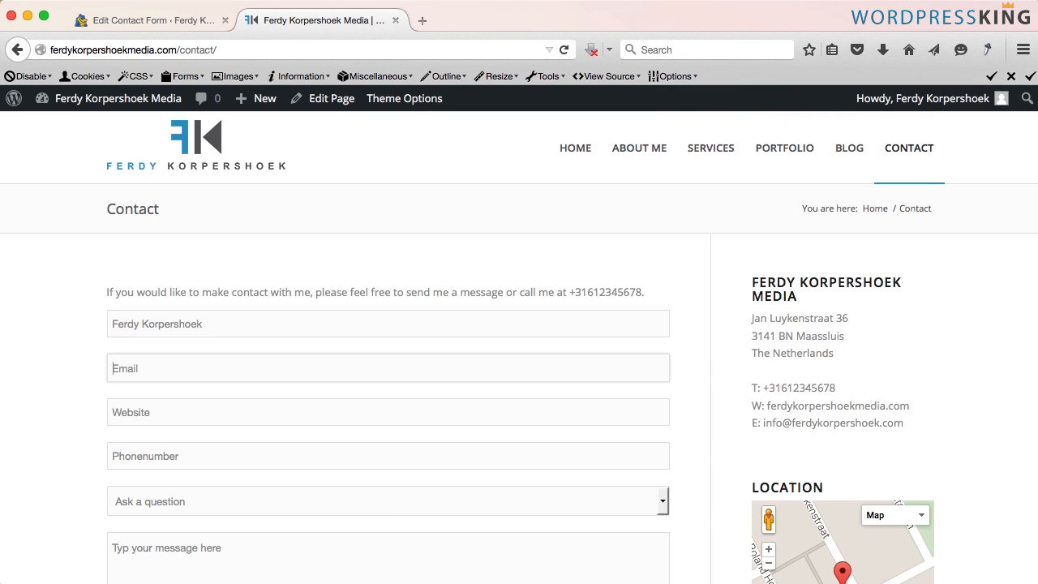
{"action": "type", "text": "w"}
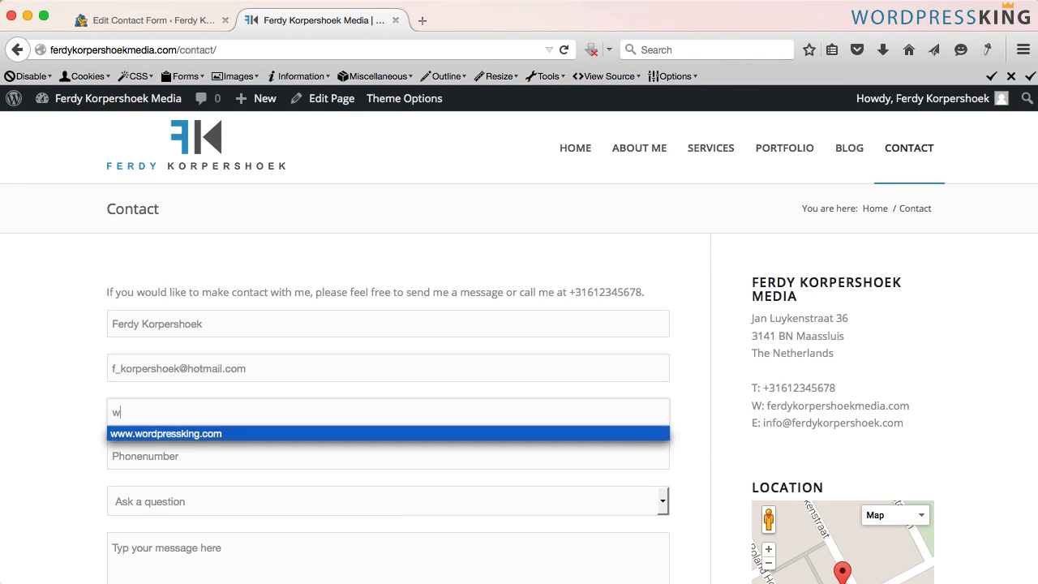
{"action": "left_click", "coordinate": [166, 433]}
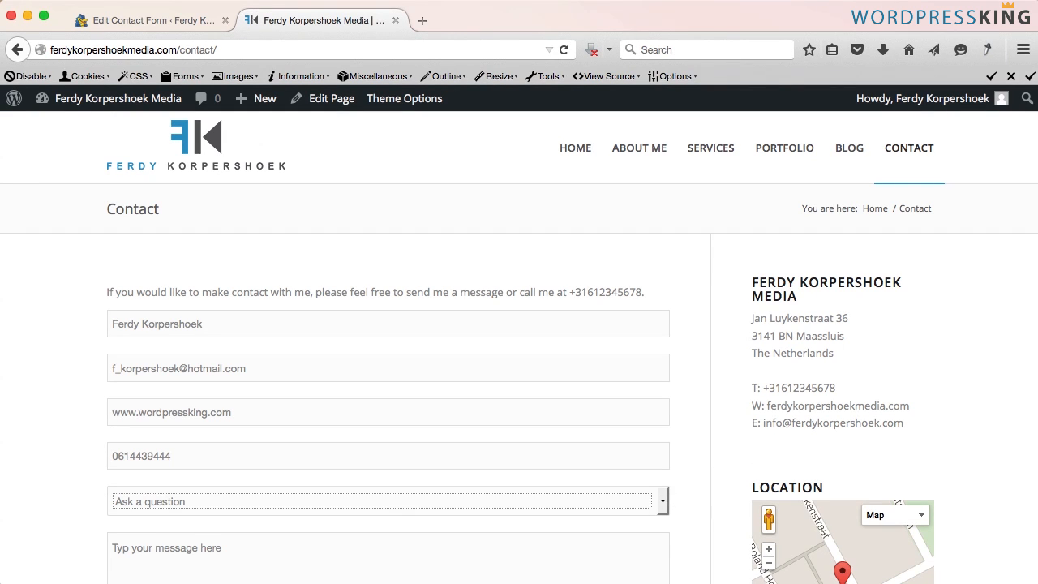
{"action": "left_click", "coordinate": [387, 501]}
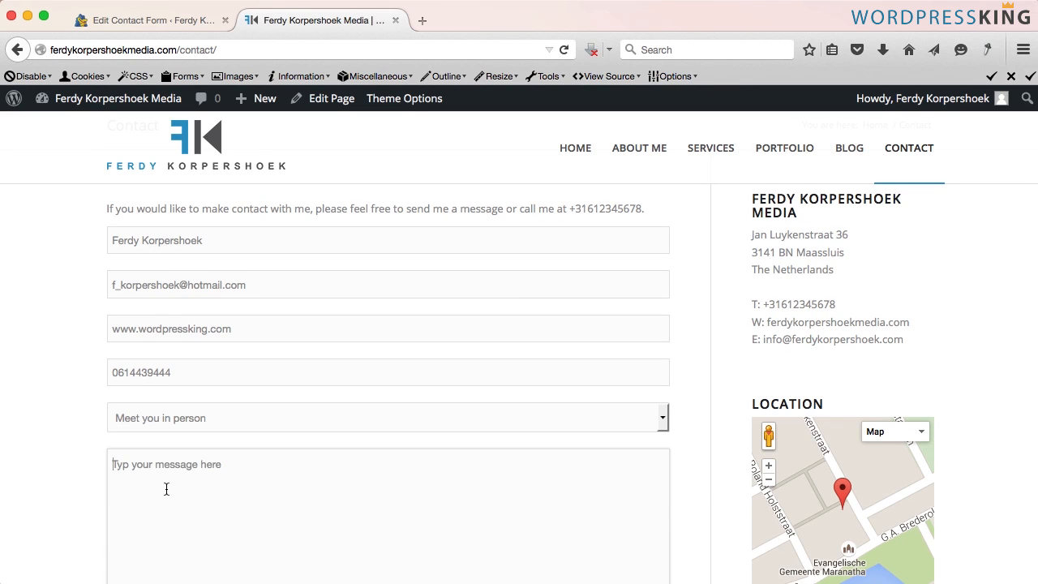
{"action": "type", "text": "Hello there! I would like to meet yo"}
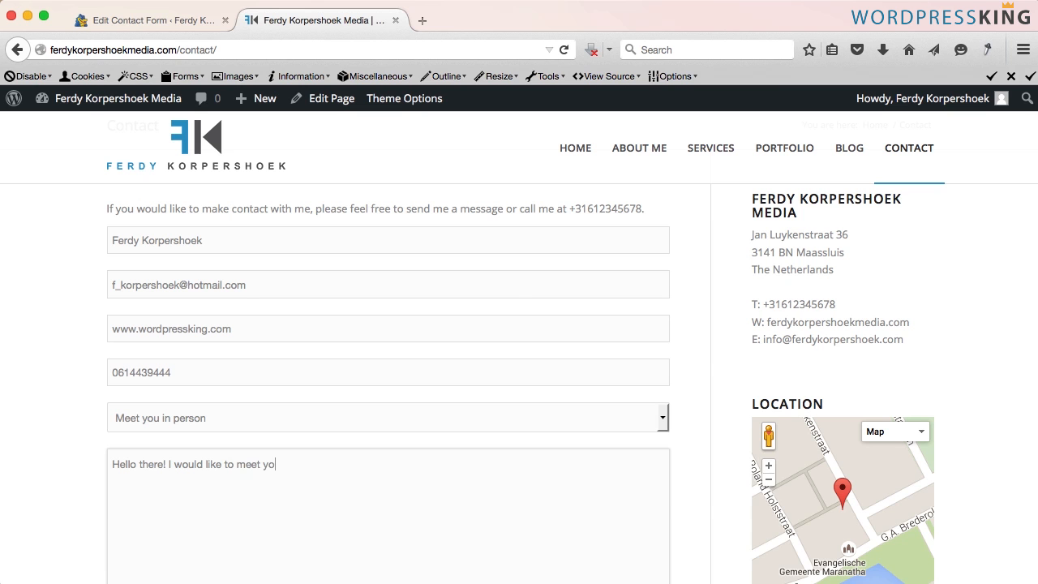
Step: Attach the rollerskates image and submit the completed contact form
{"action": "scroll", "scroll_direction": "down", "scroll_amount": 3}
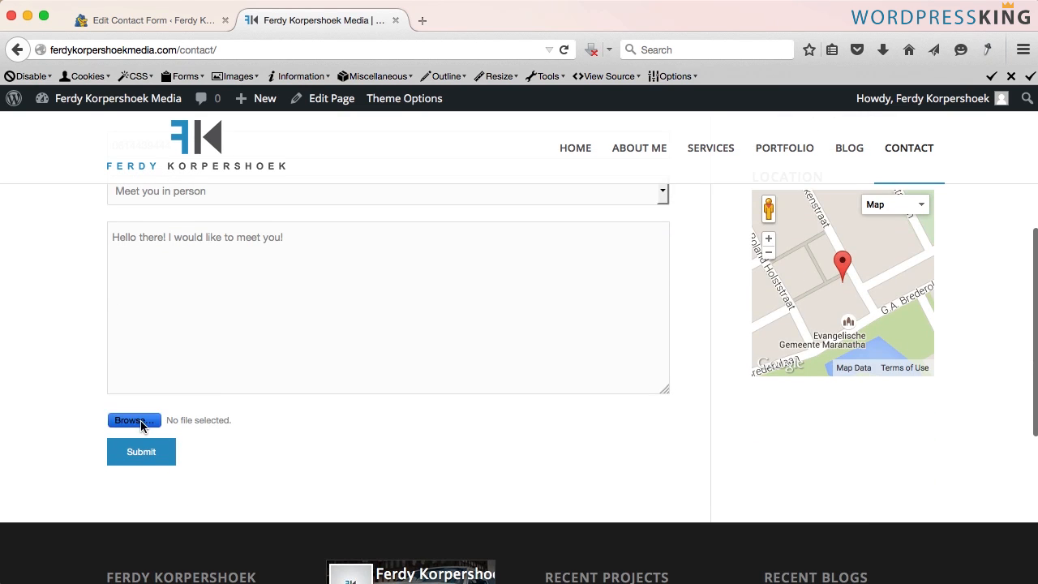
{"action": "left_click", "coordinate": [127, 420]}
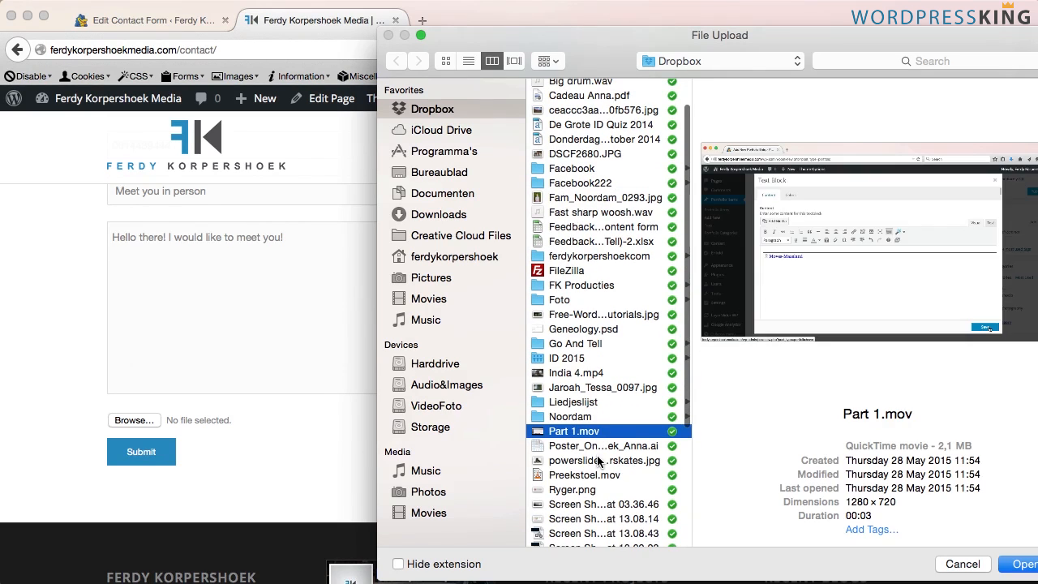
{"action": "left_click", "coordinate": [1023, 565]}
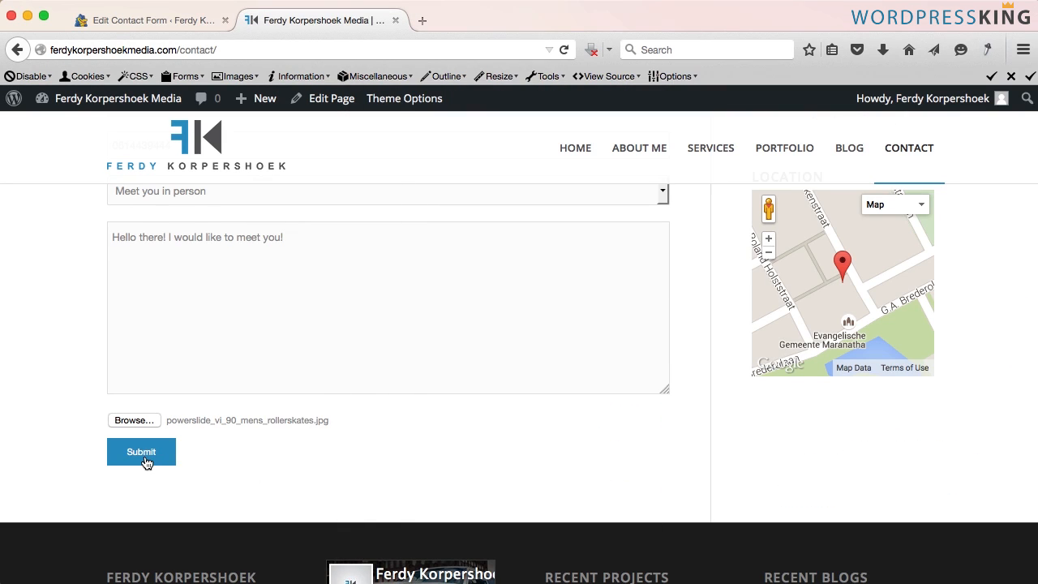
{"action": "left_click", "coordinate": [141, 451]}
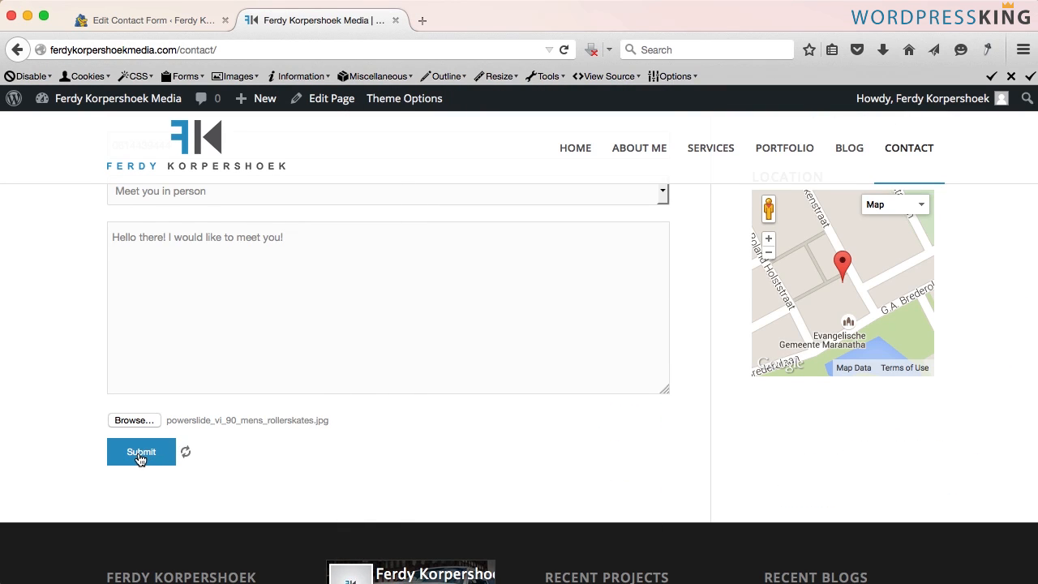
Step: Load gmail.com in a new browser tab to check for the message
{"action": "left_click", "coordinate": [139, 451]}
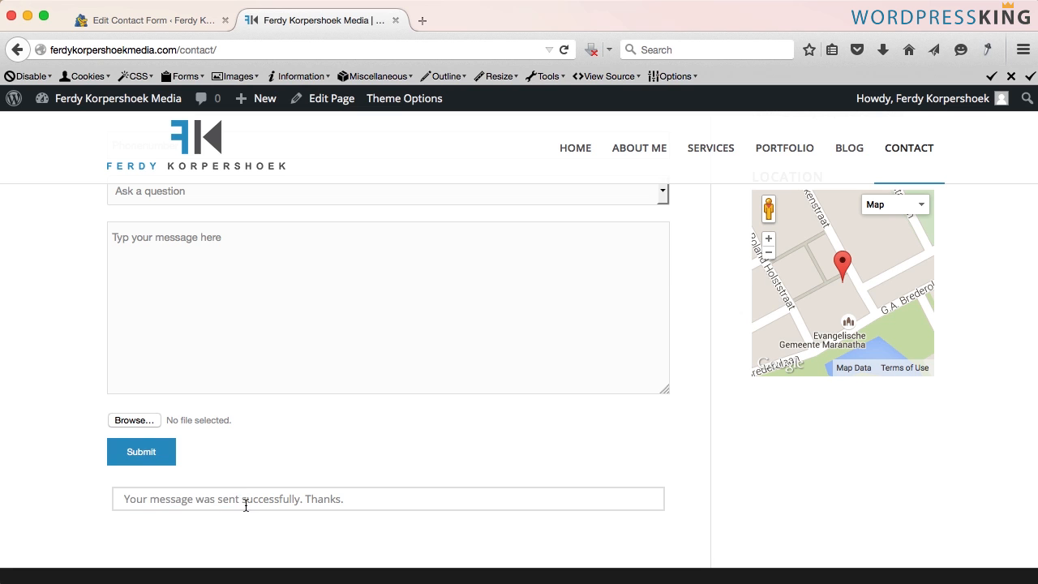
{"action": "type", "text": "gmail.com/"}
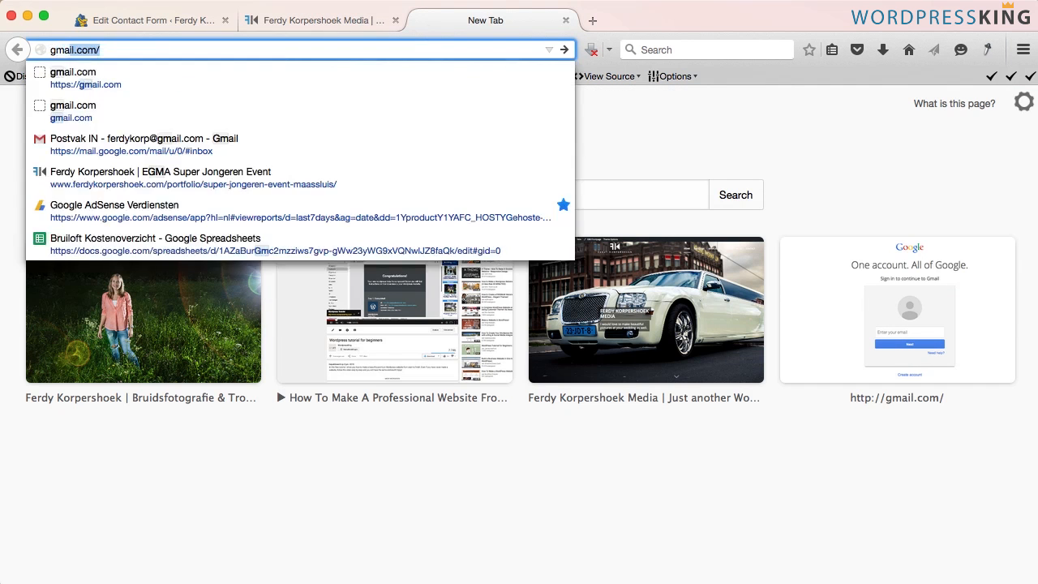
{"action": "left_click", "coordinate": [143, 144]}
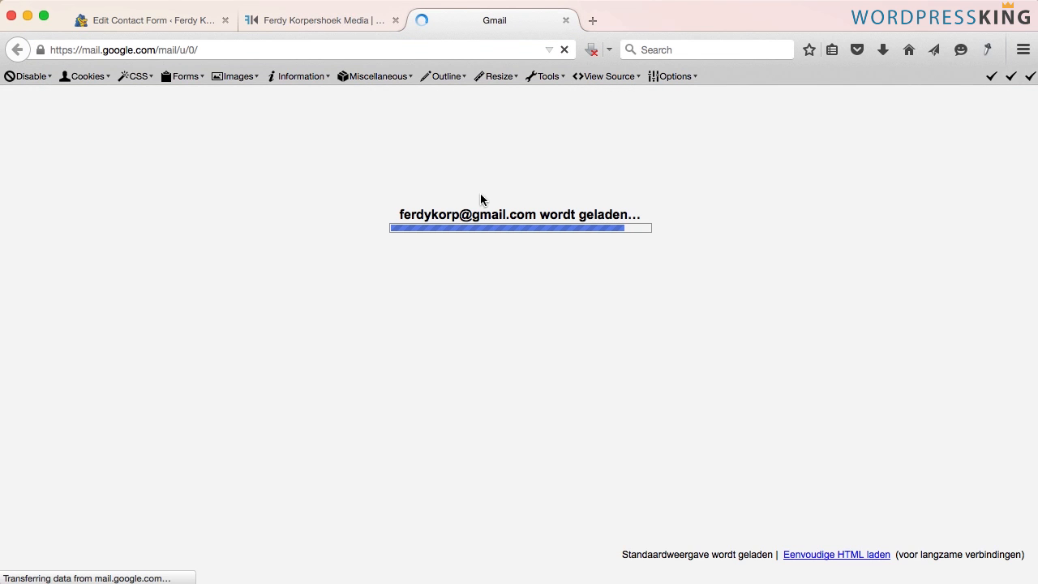